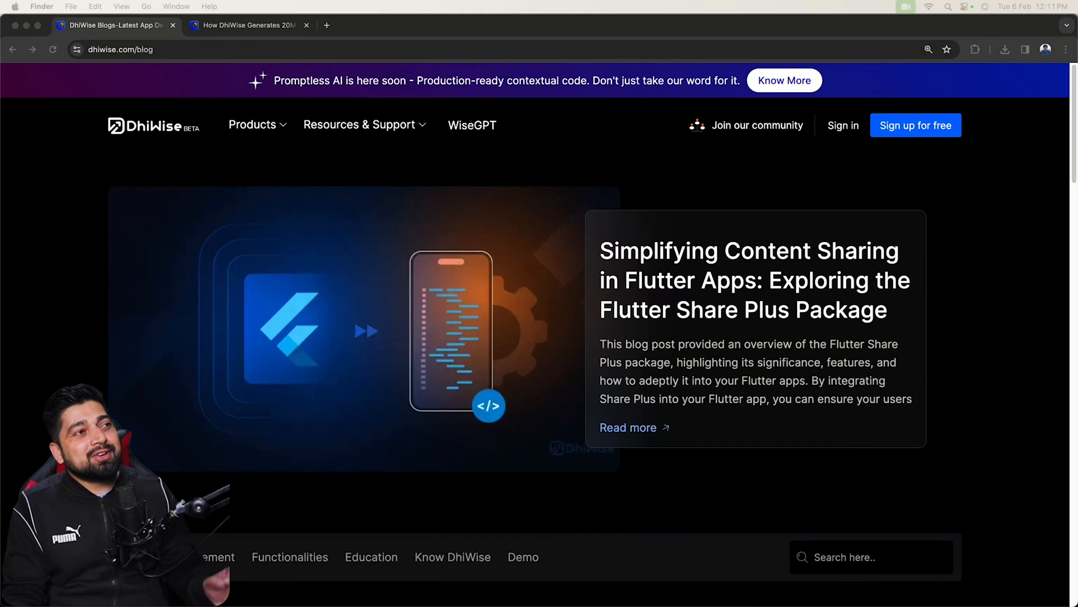
Step: Open the '20M+ Lines of Code Daily' article tab and select 'Code Daily' in its title
scroll("down", 3)
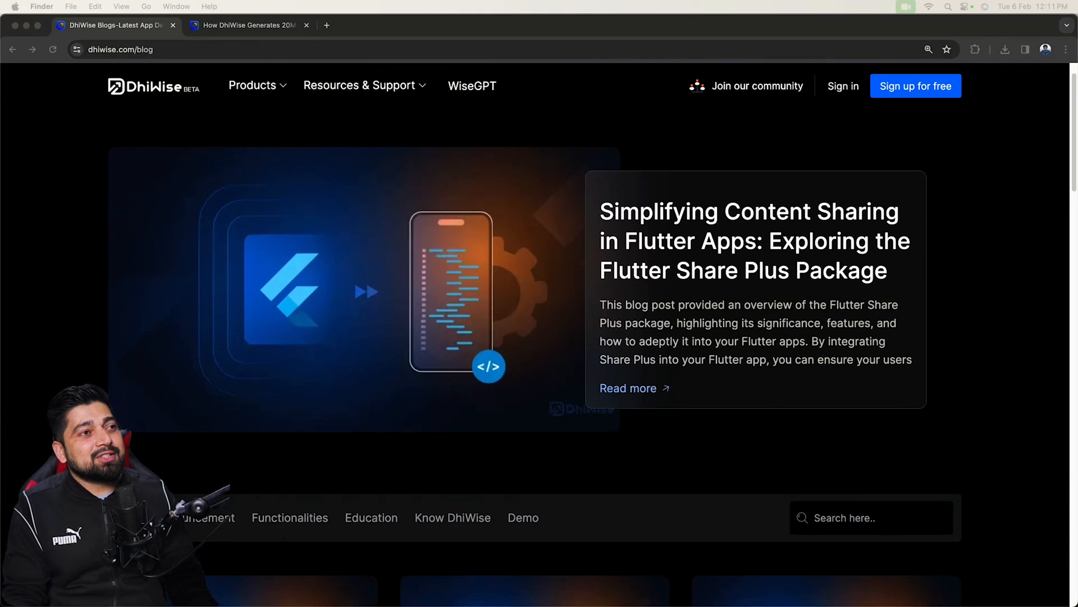
scroll("down", 3)
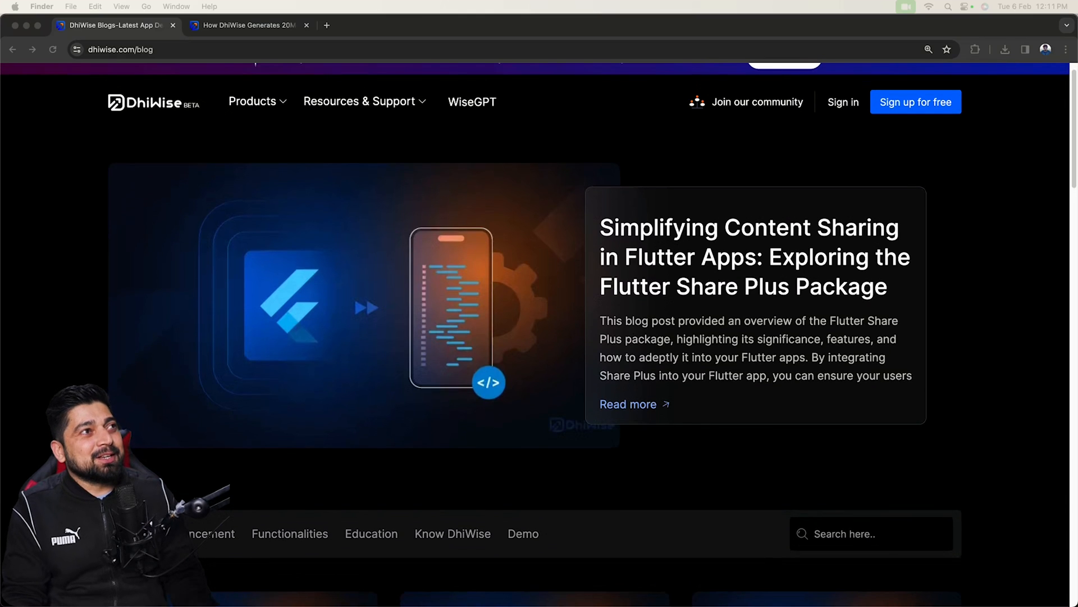
left_click(246, 25)
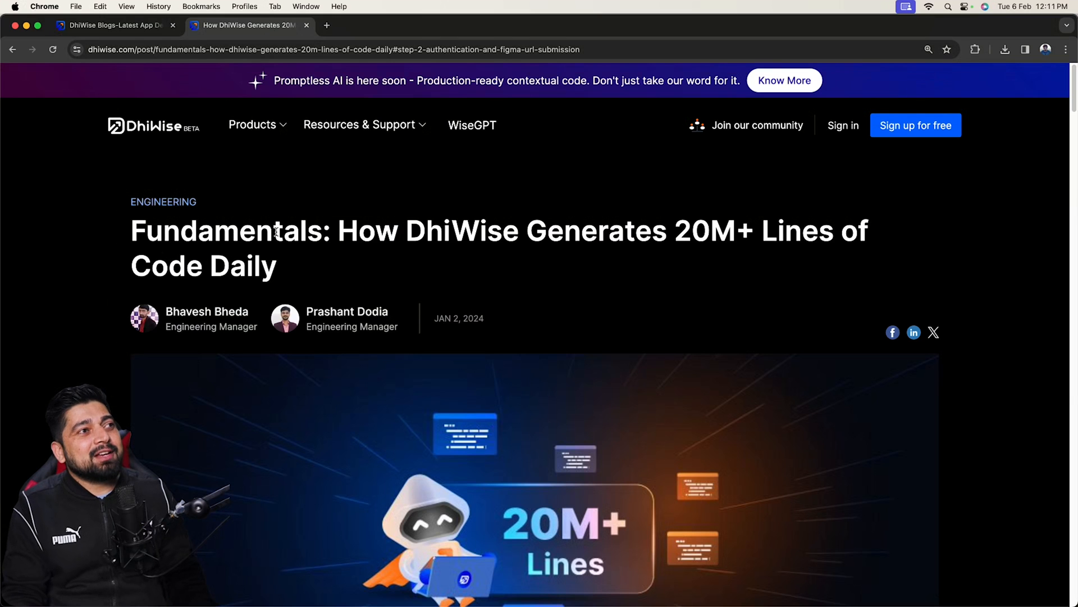
mouse_move(680, 247)
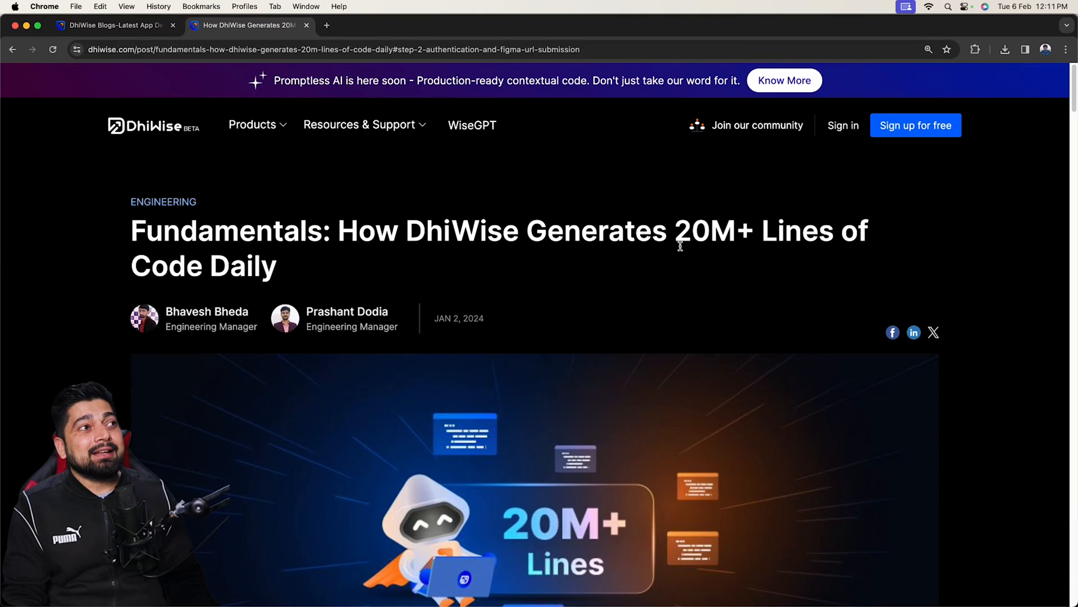
left_click_drag(186, 266, 279, 266)
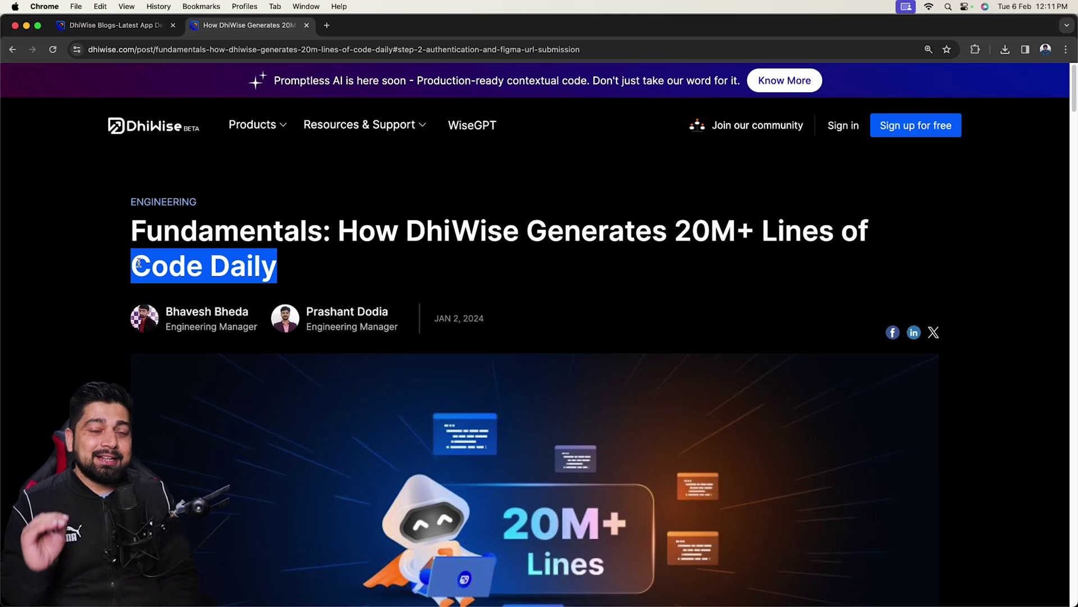
mouse_move(832, 367)
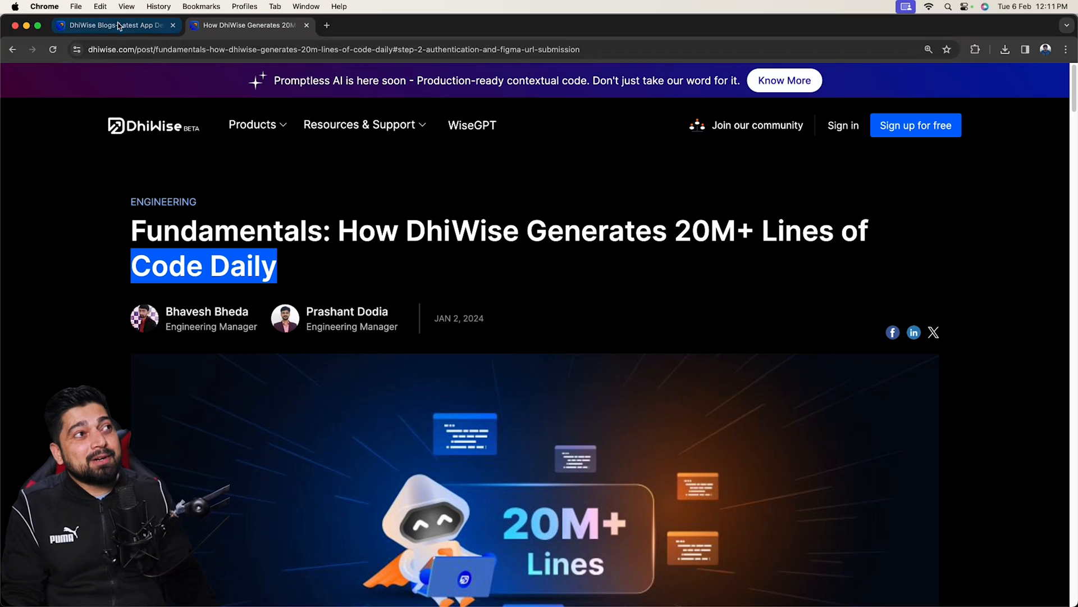
Step: From the blog listing, open the Flutter PostgreSQL connection article
left_click(115, 26)
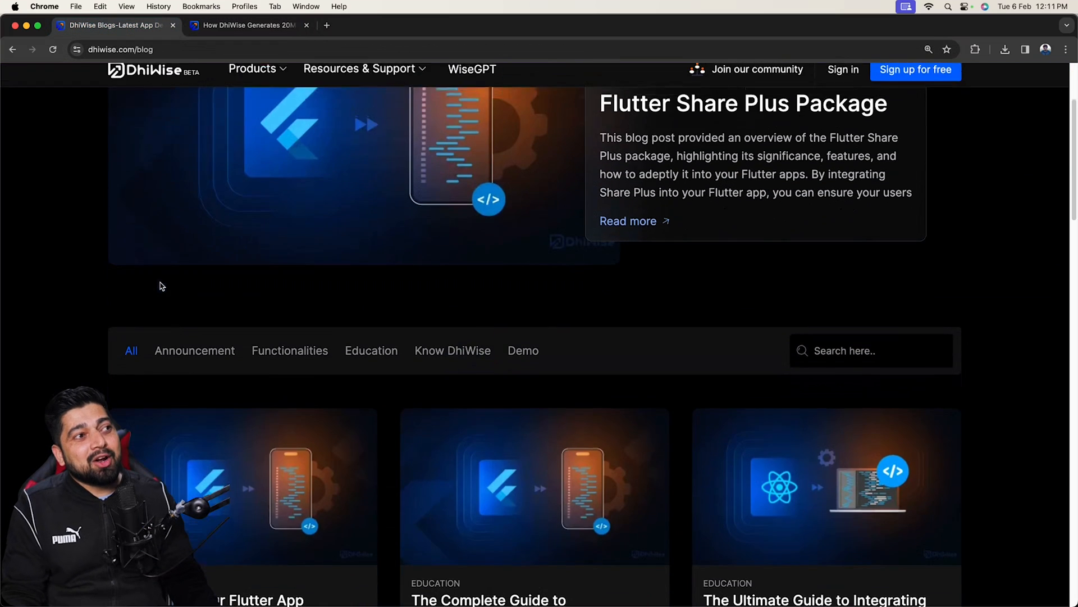
scroll("down", 3)
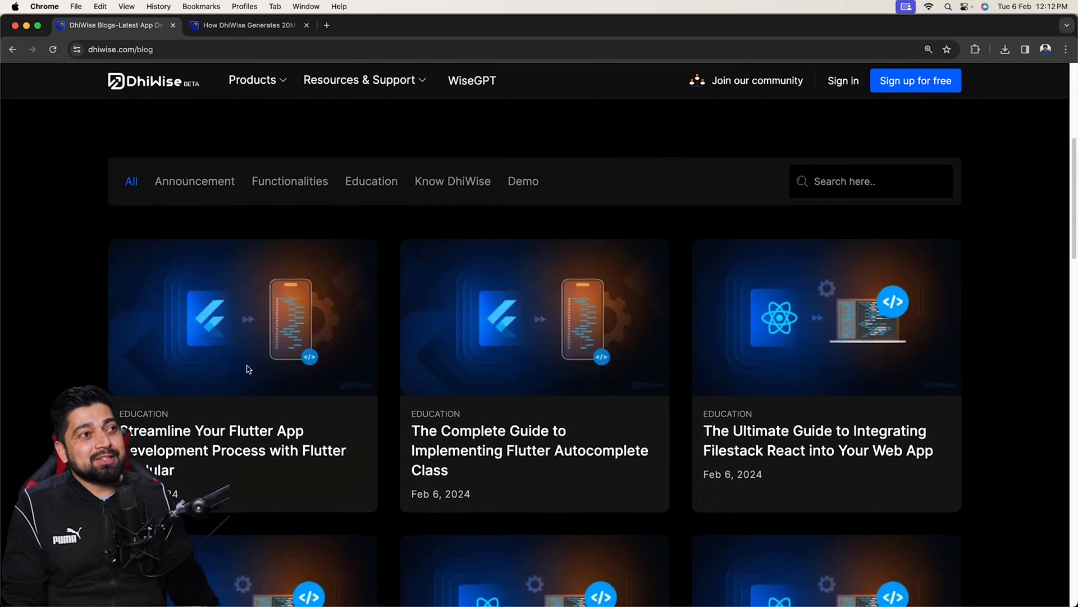
scroll("down", 3)
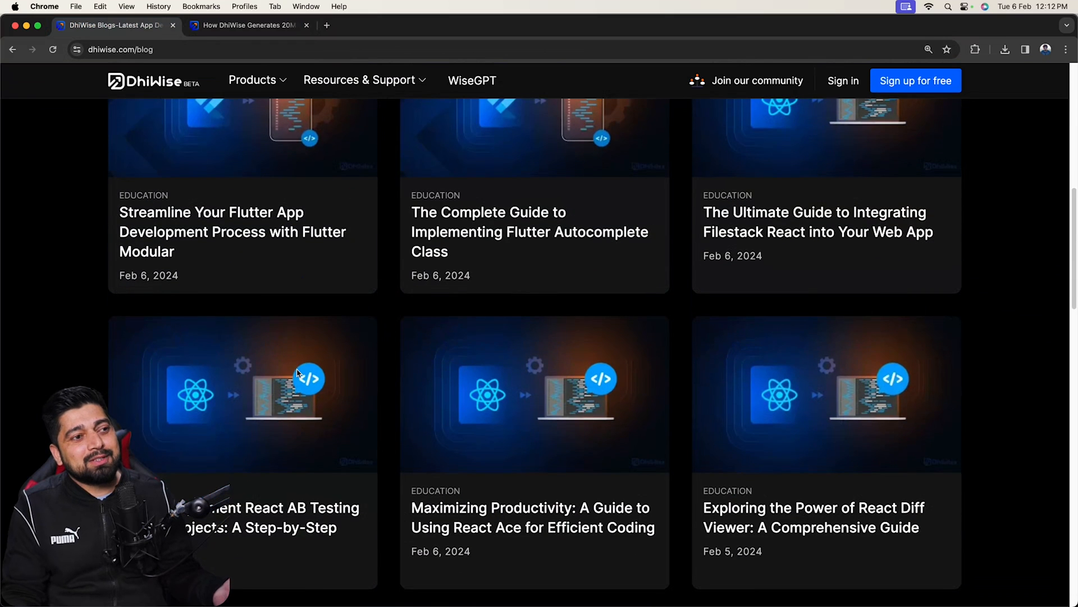
scroll("down", 3)
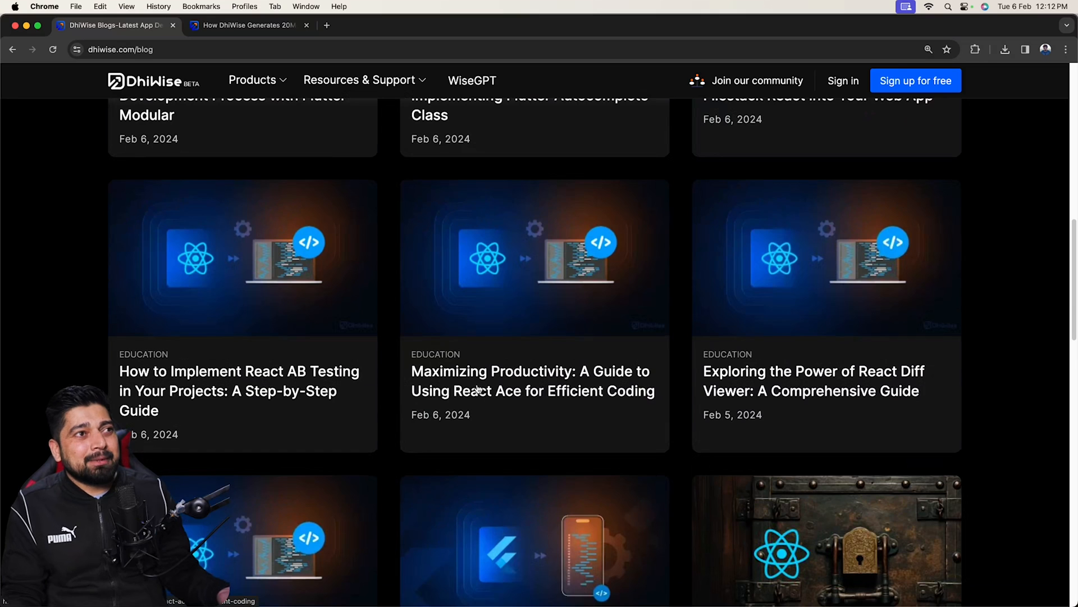
scroll("down", 3)
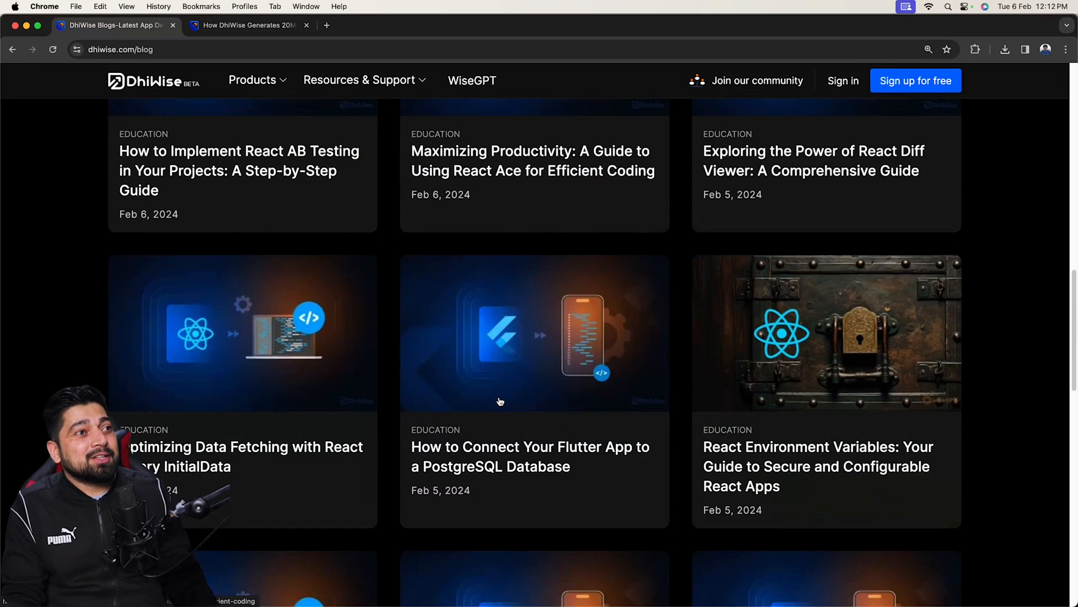
scroll("down", 3)
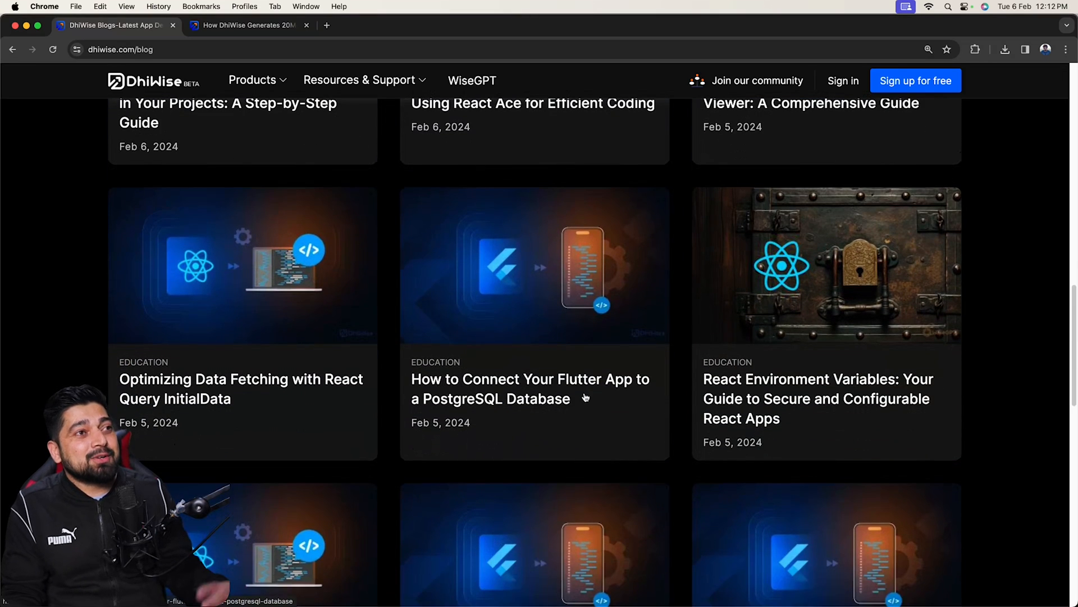
left_click(529, 388)
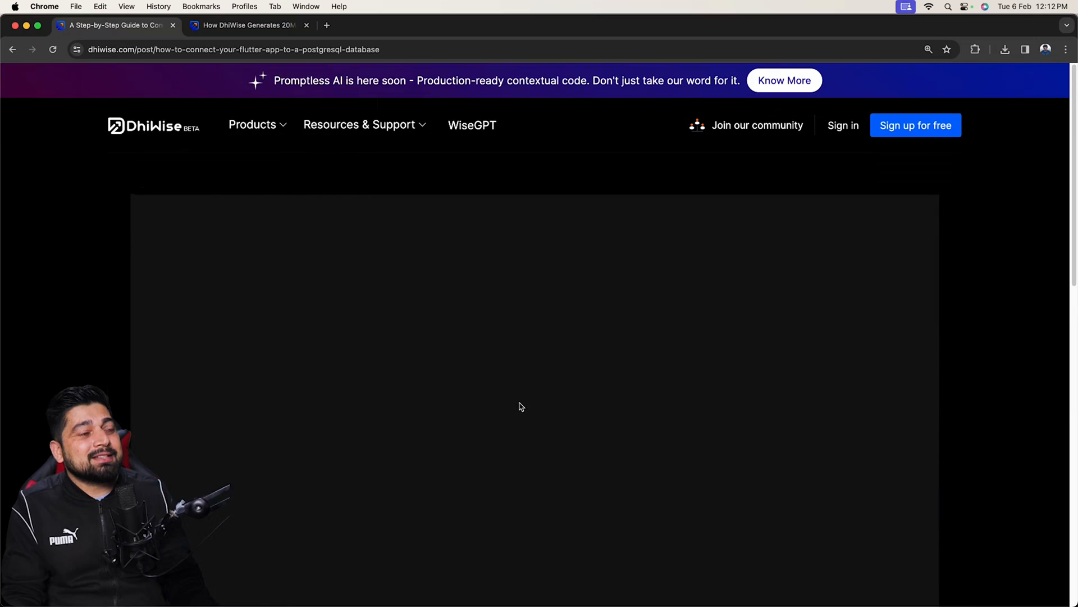
Step: Skim through the Flutter PostgreSQL article, then return to the 20M+ lines article tab
scroll("down", 3)
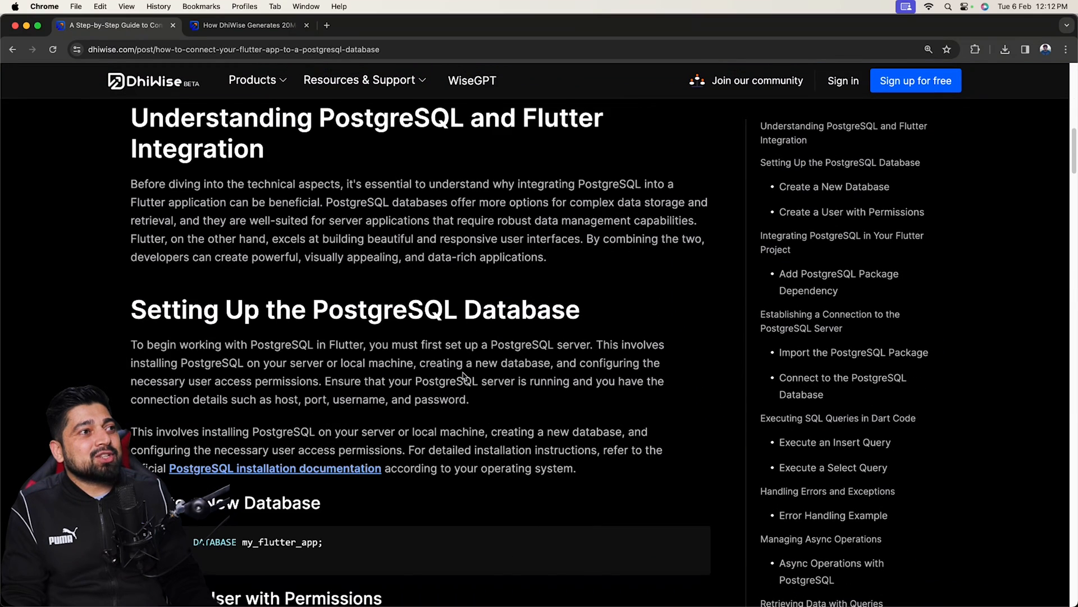
scroll("down", 3)
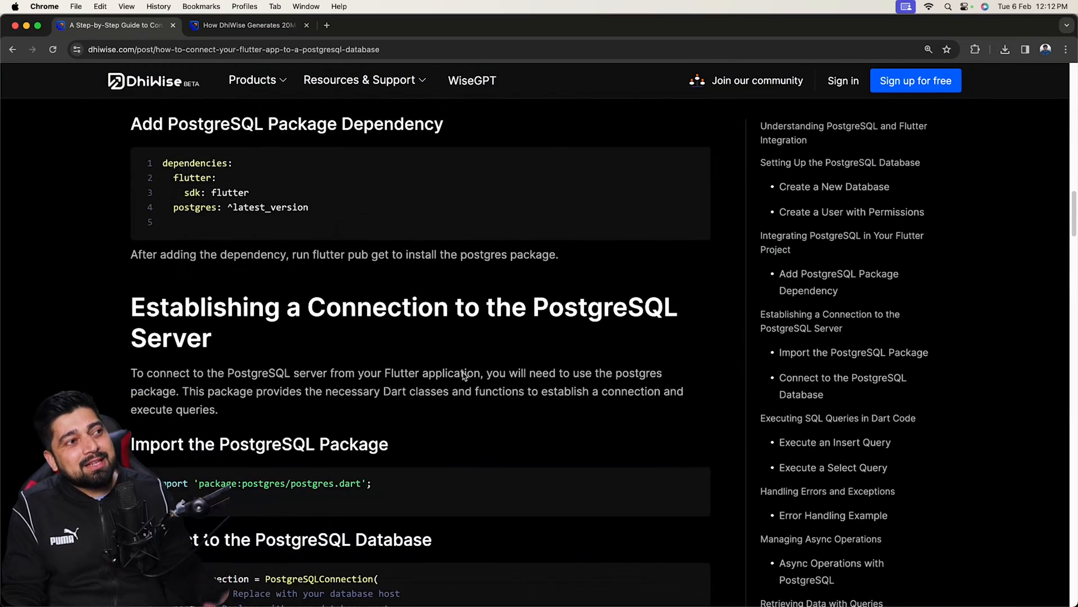
scroll("down", 3)
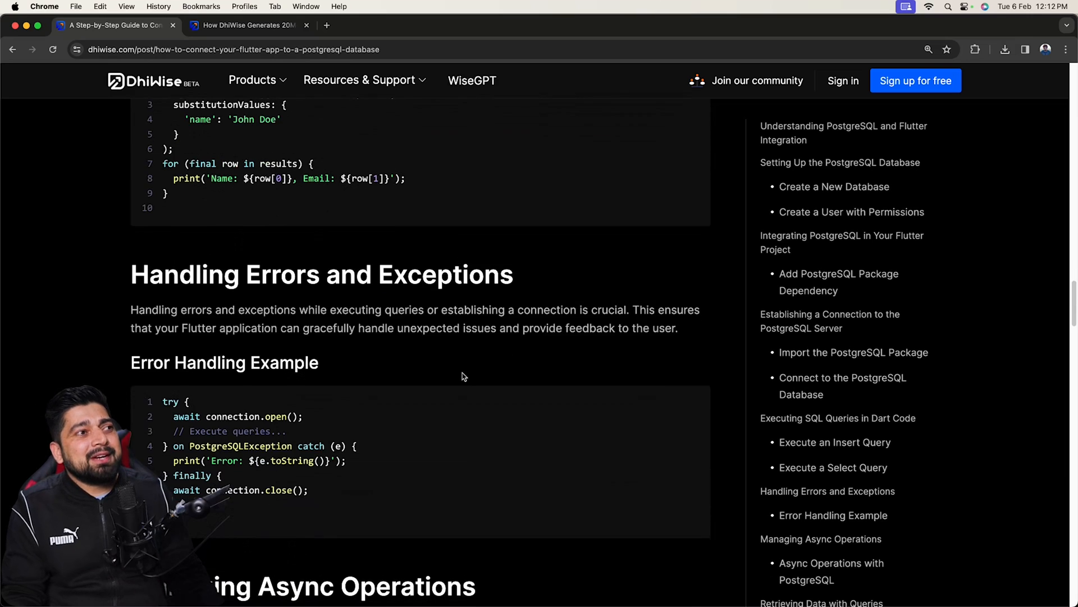
scroll("down", 3)
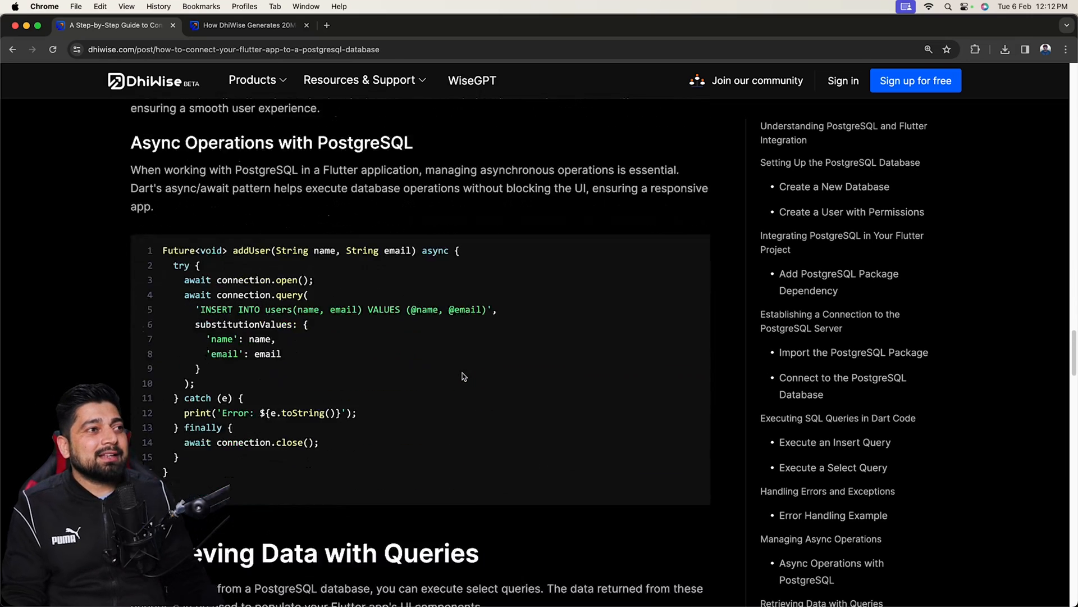
scroll("down", 3)
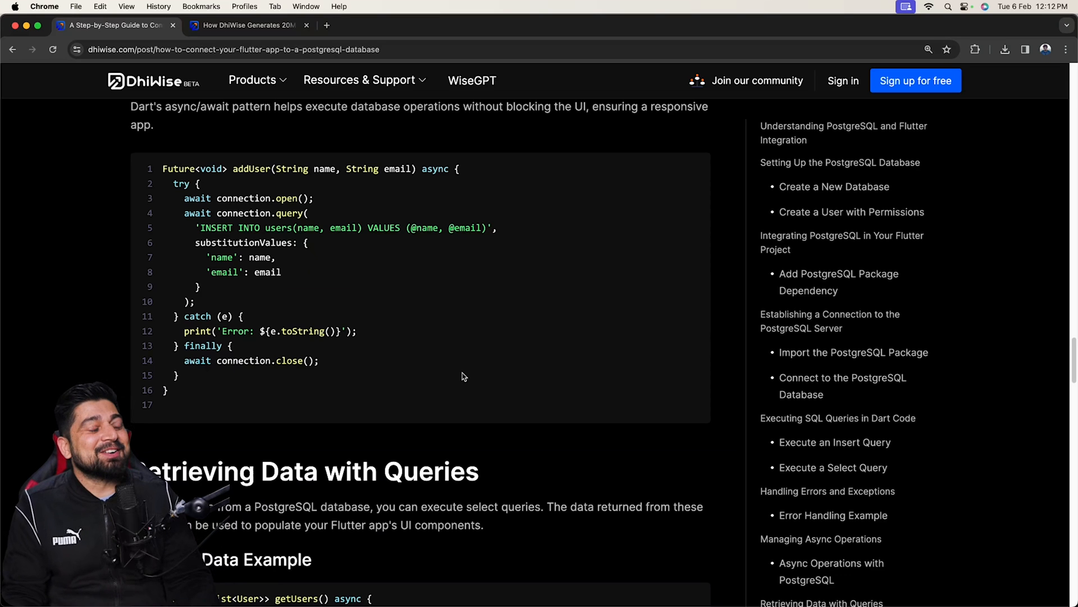
left_click(246, 25)
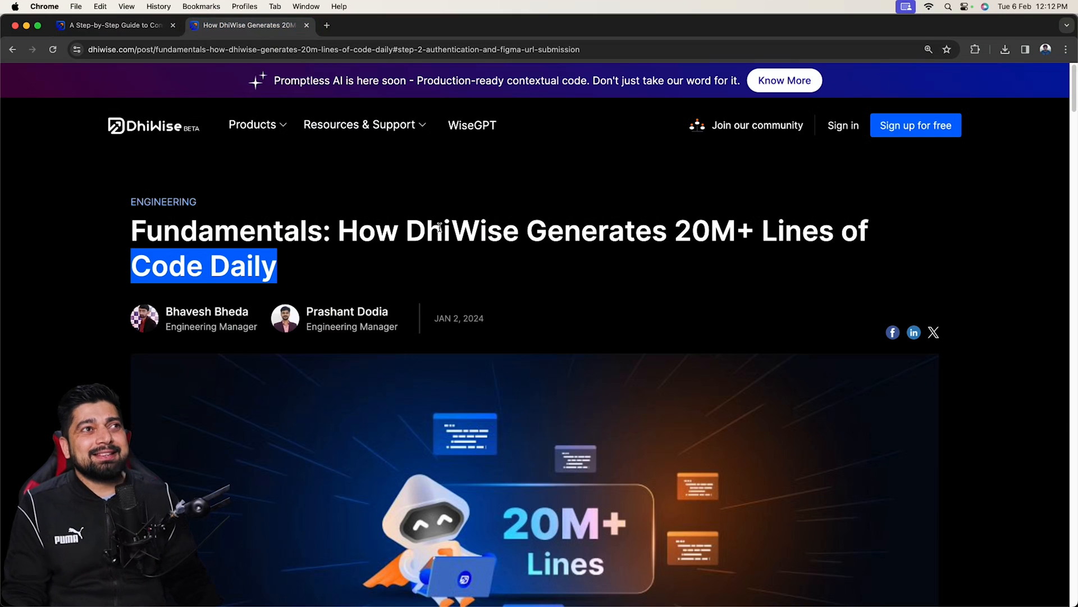
Step: Scroll to the article's intro paragraph and select '125K users'
scroll("down", 3)
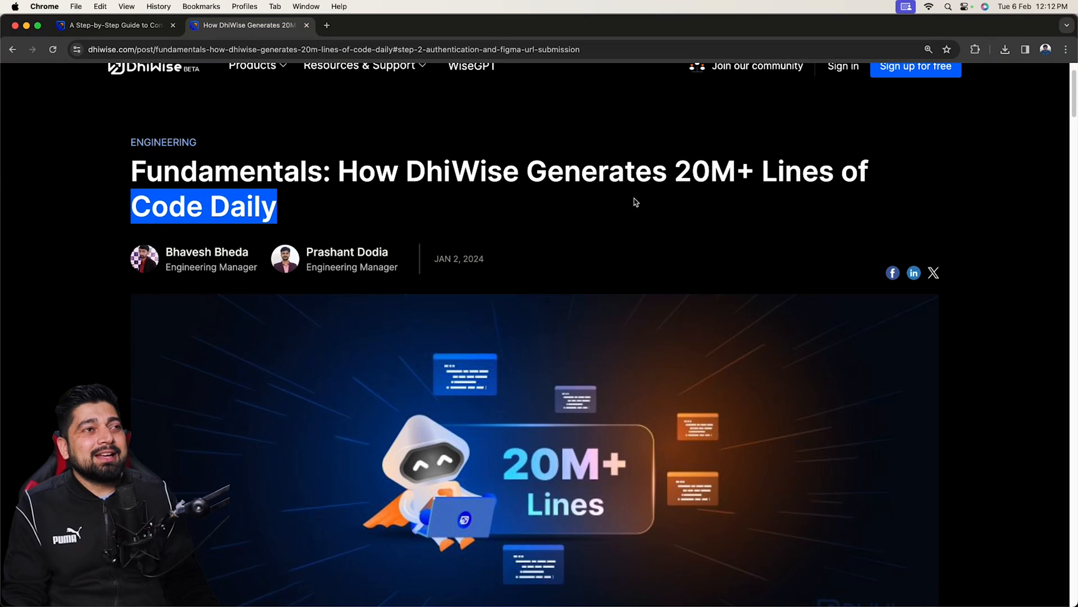
mouse_move(527, 213)
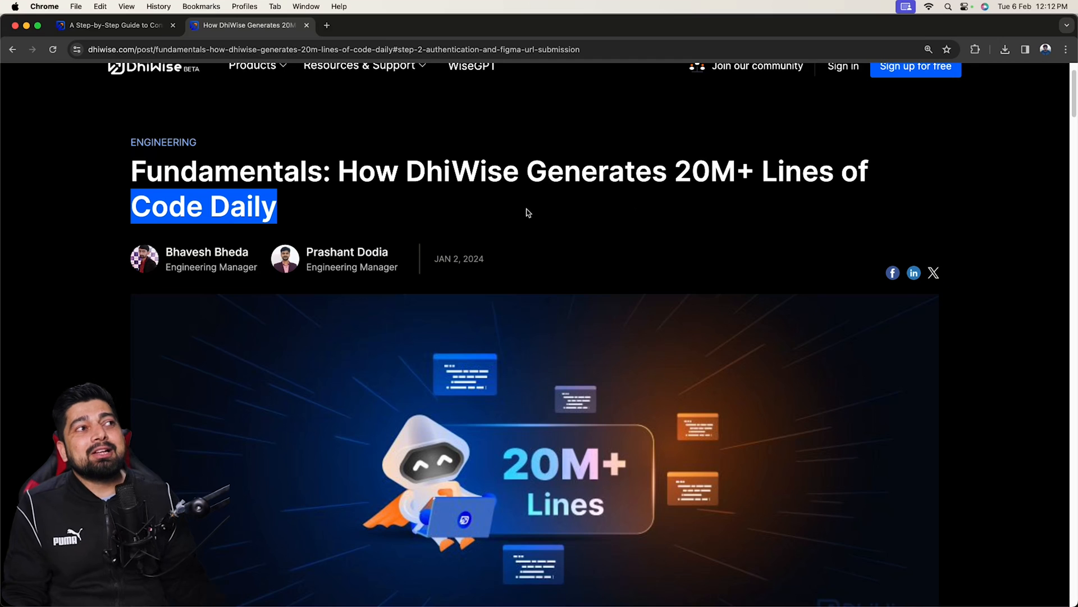
scroll("down", 3)
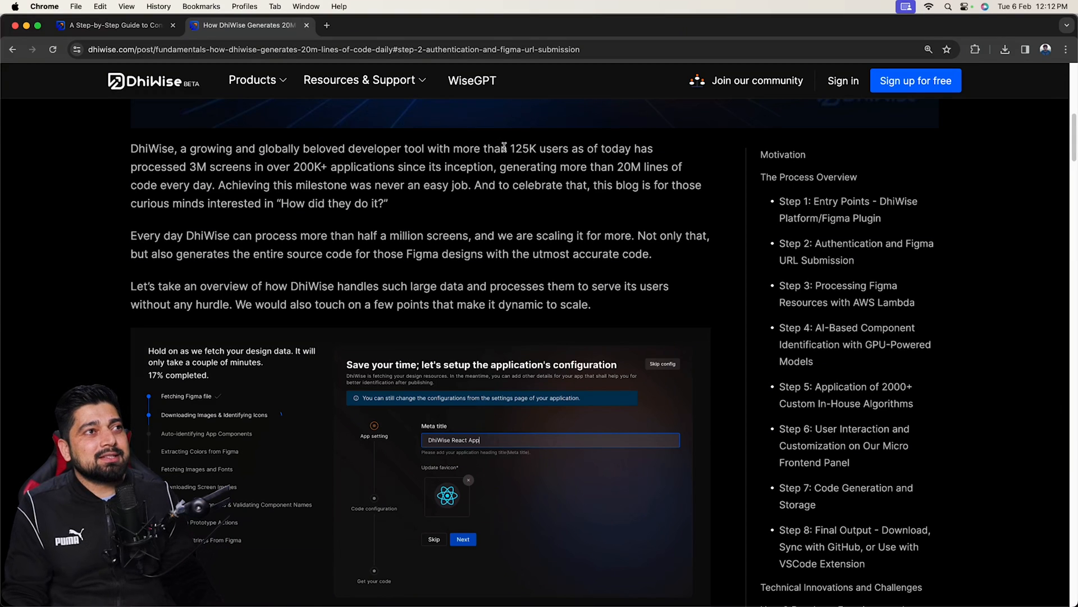
left_click_drag(508, 148, 581, 149)
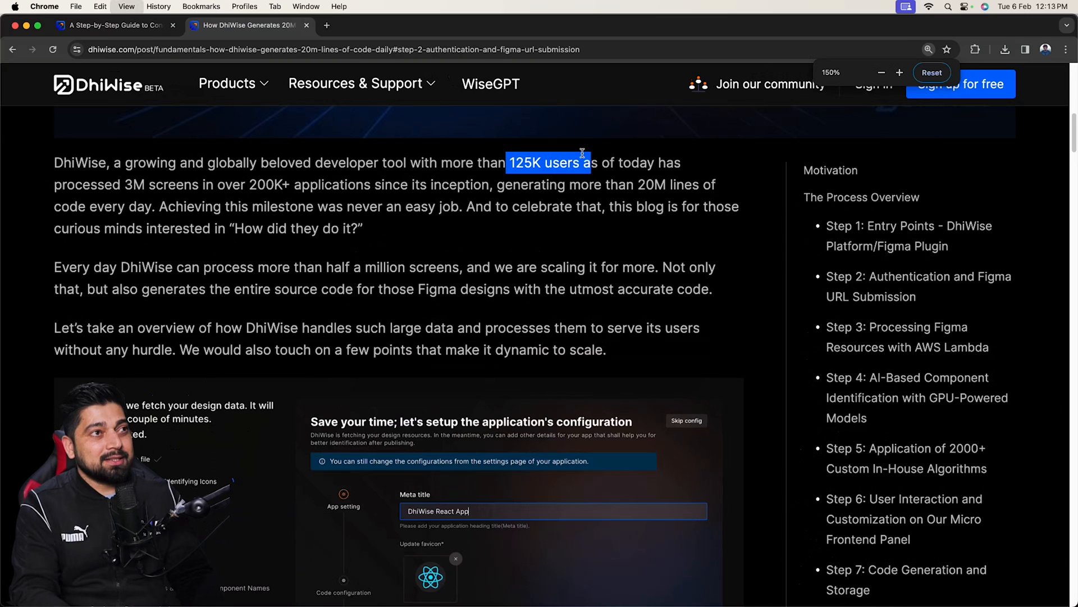
Step: Zoom the page text larger and select the '20M lines' and '3M screens' figures
left_click(931, 73)
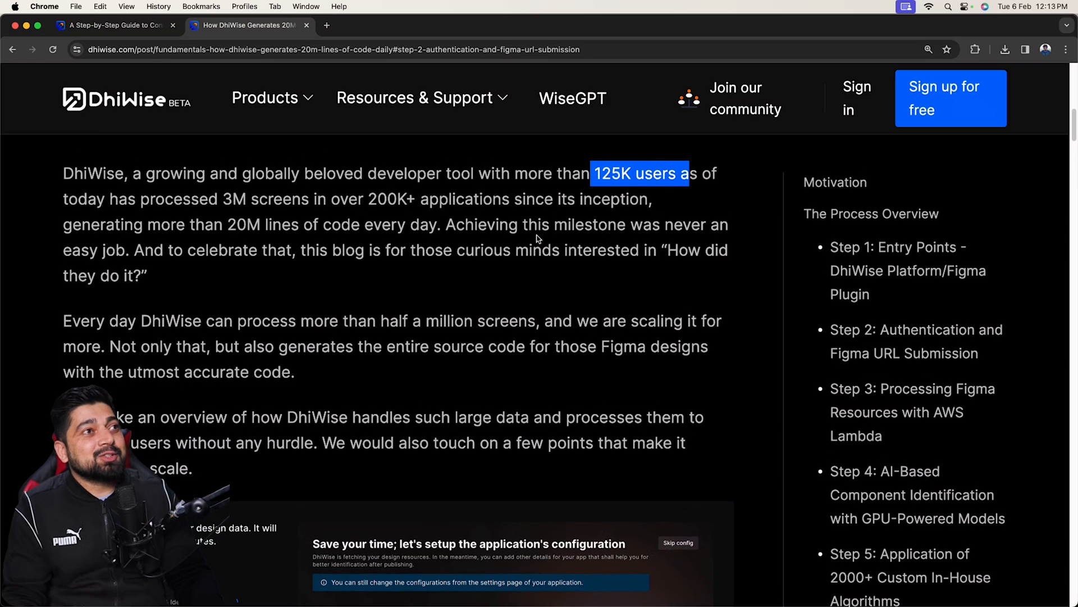
mouse_move(225, 225)
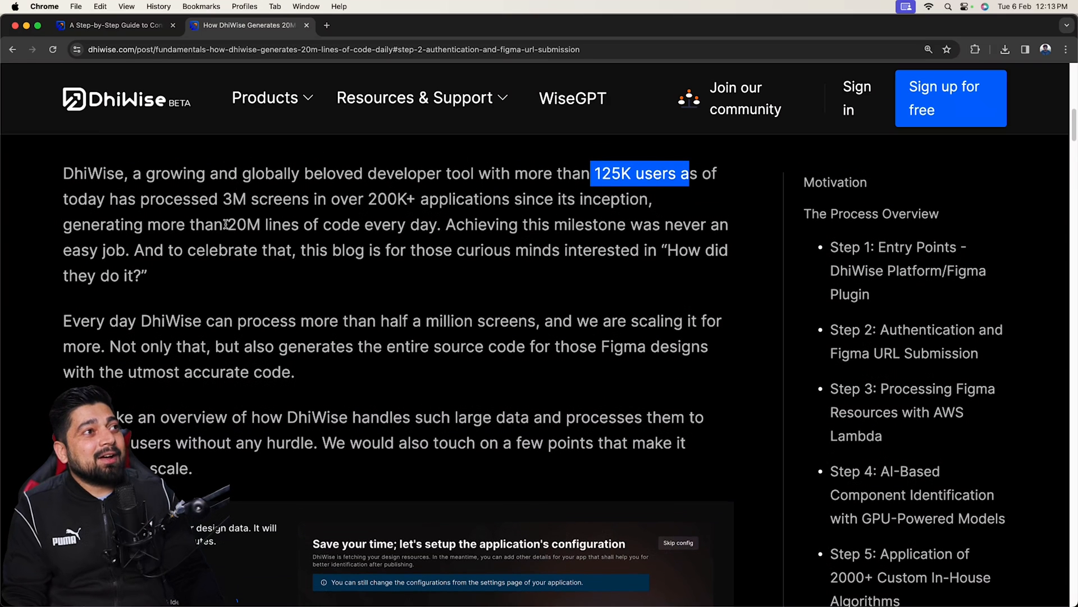
left_click_drag(219, 224, 292, 224)
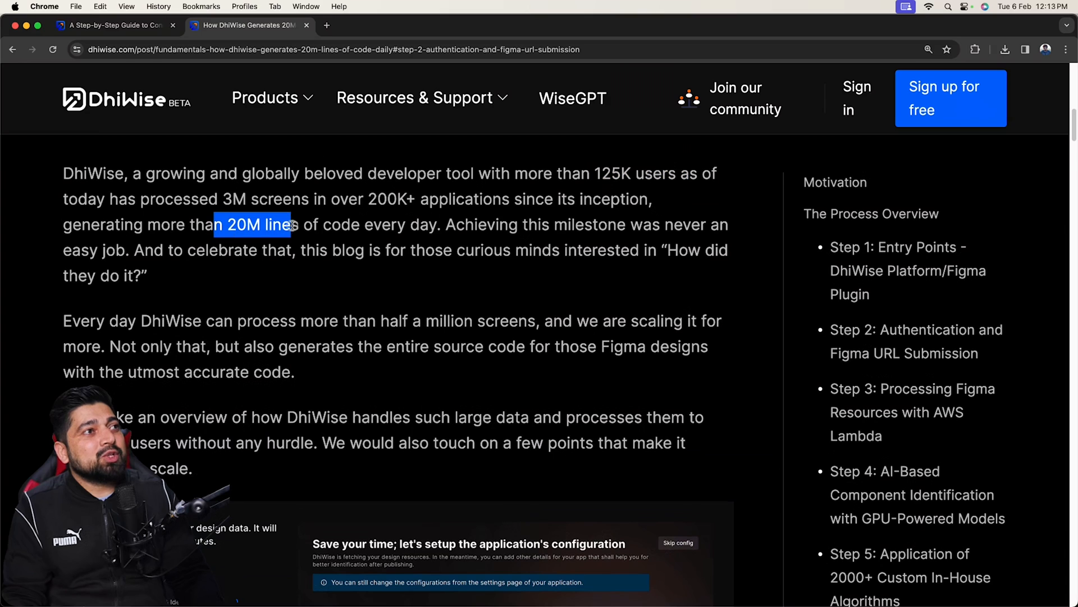
left_click_drag(288, 224, 441, 224)
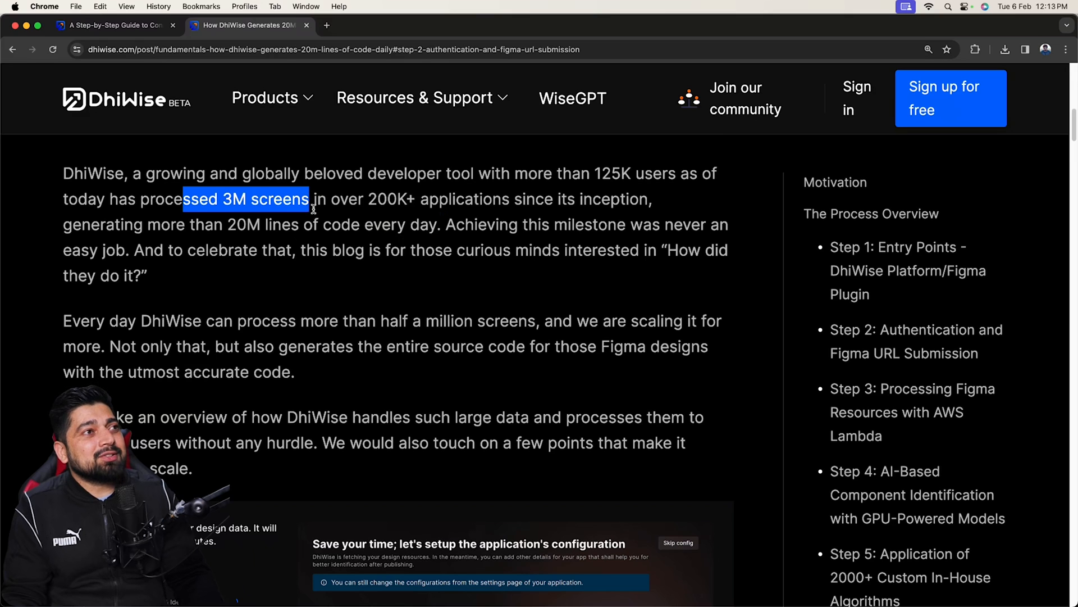
left_click(329, 233)
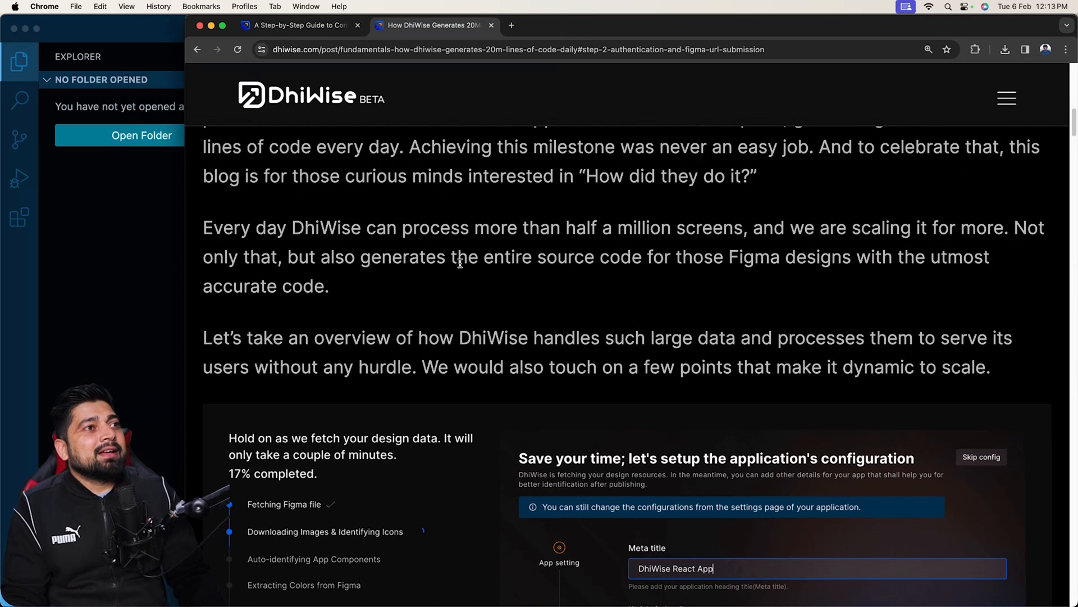
Step: Read the Motivation section, marking the Figma-to-code and clean, efficient code sentences
scroll("down", 3)
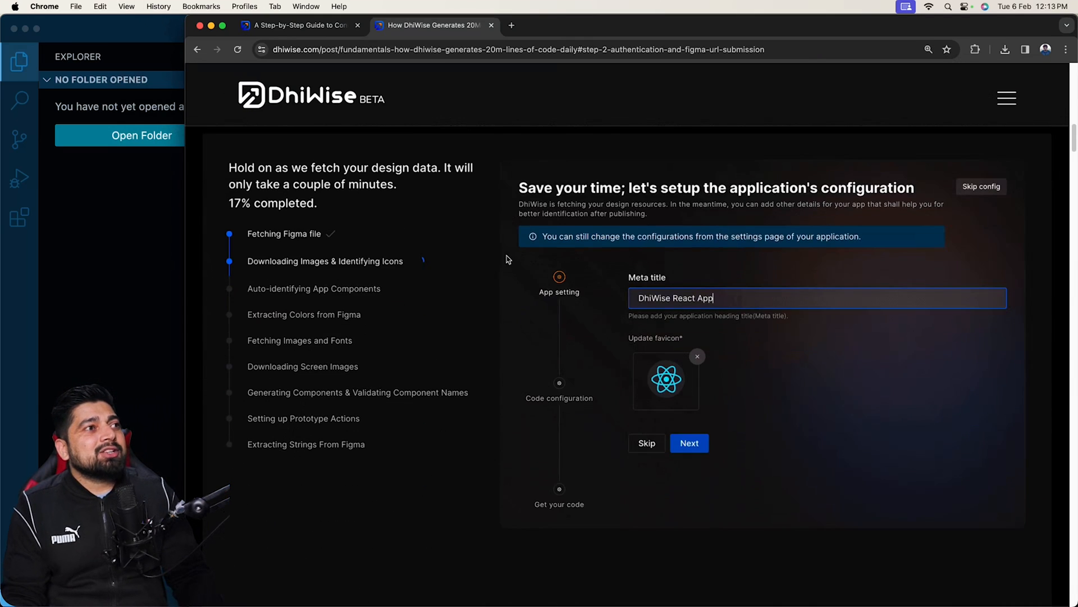
scroll("down", 3)
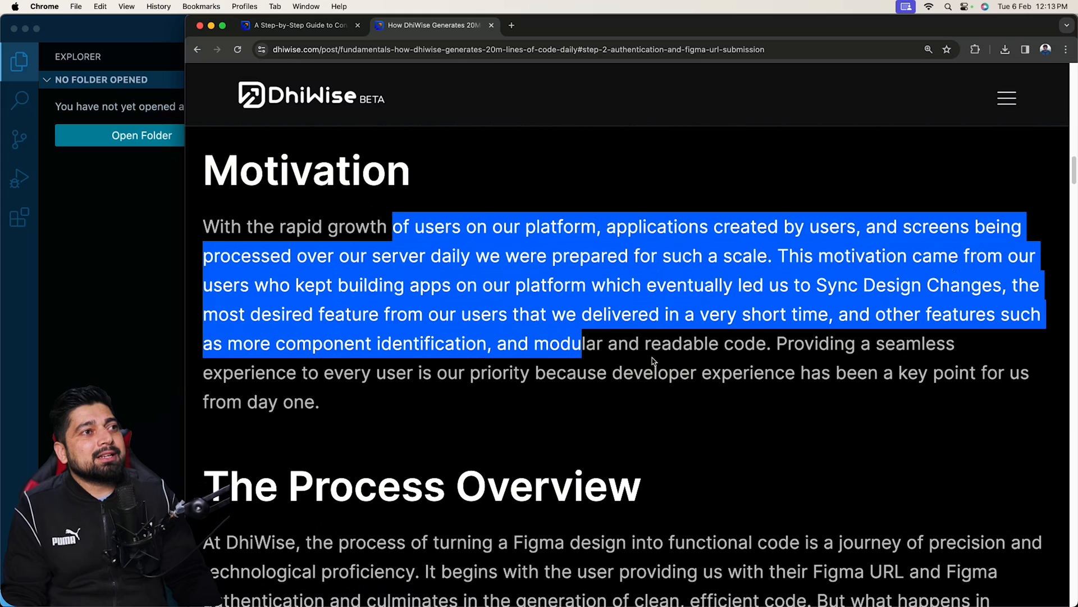
scroll("down", 3)
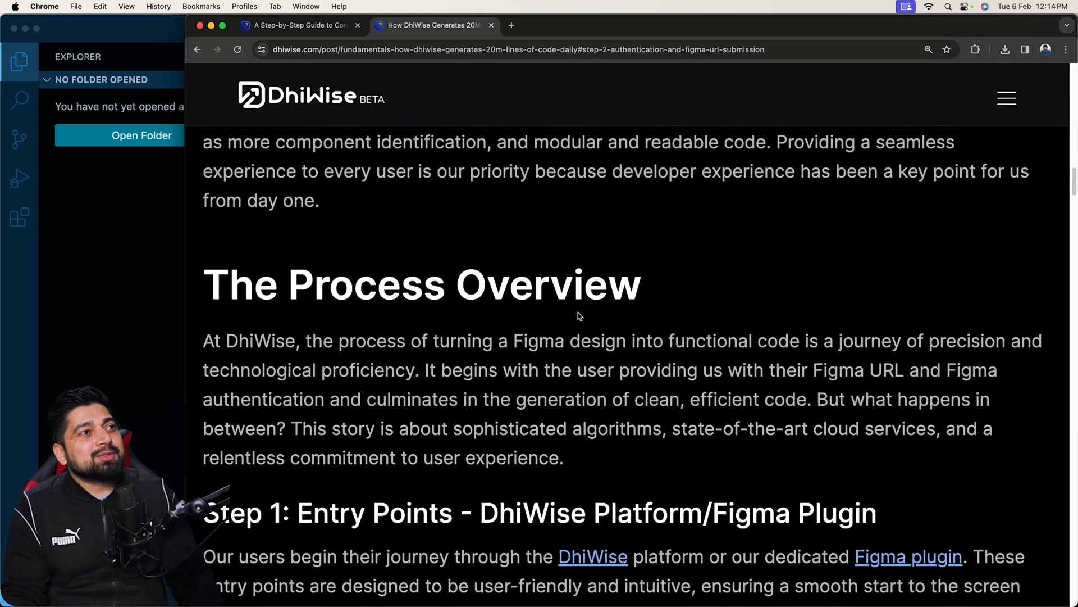
scroll("down", 3)
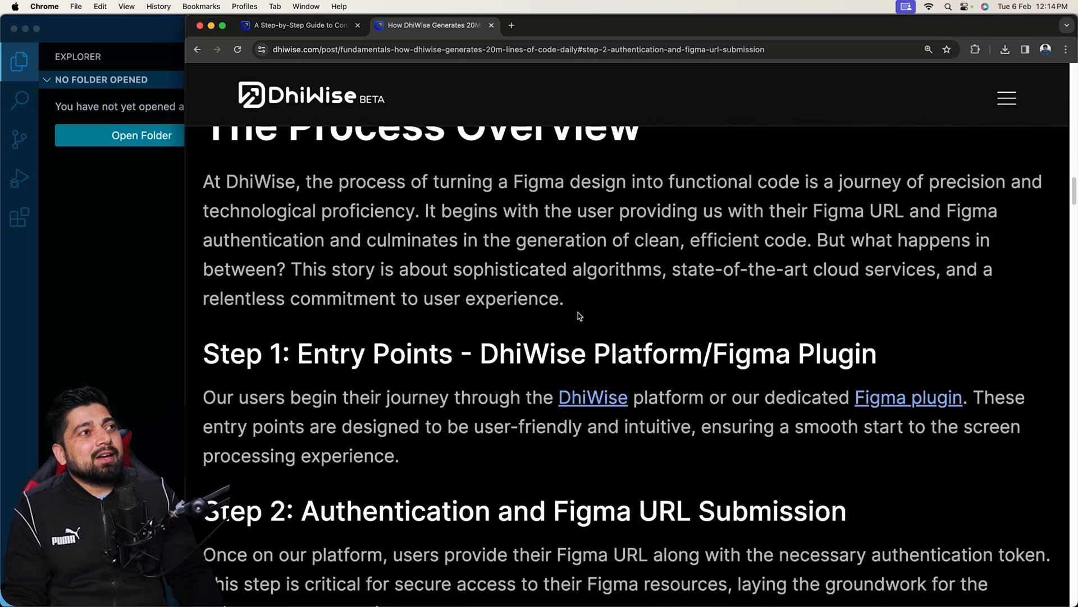
mouse_move(476, 262)
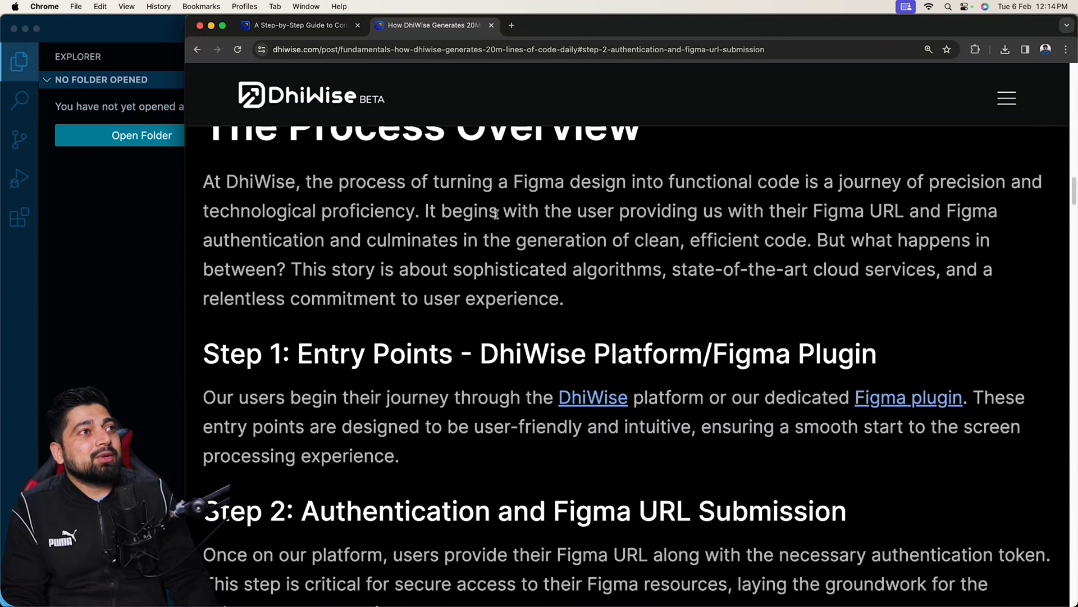
left_click_drag(323, 182, 653, 181)
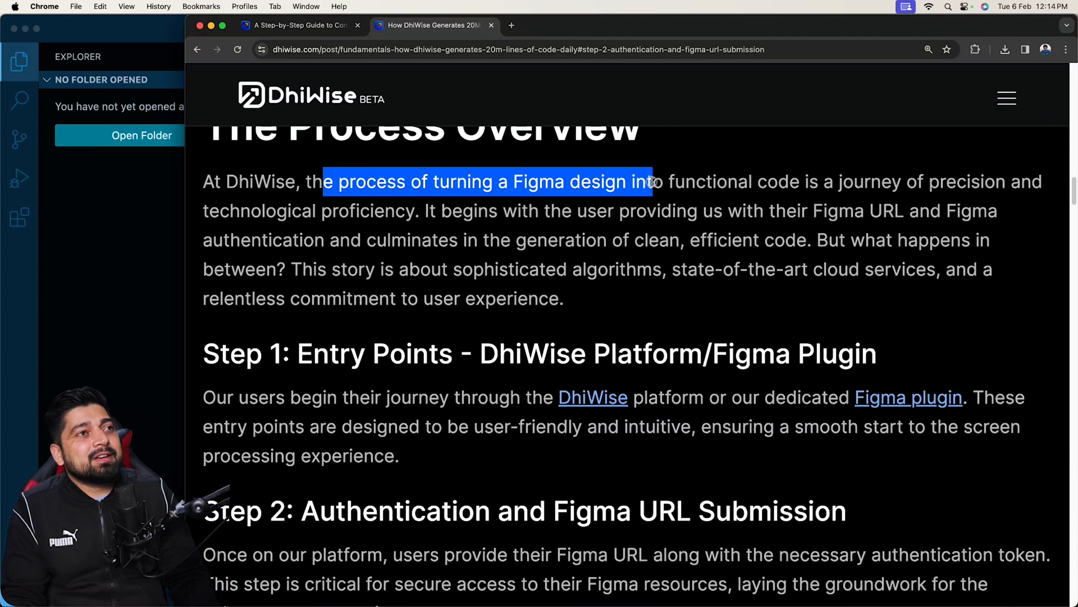
left_click_drag(649, 181, 845, 181)
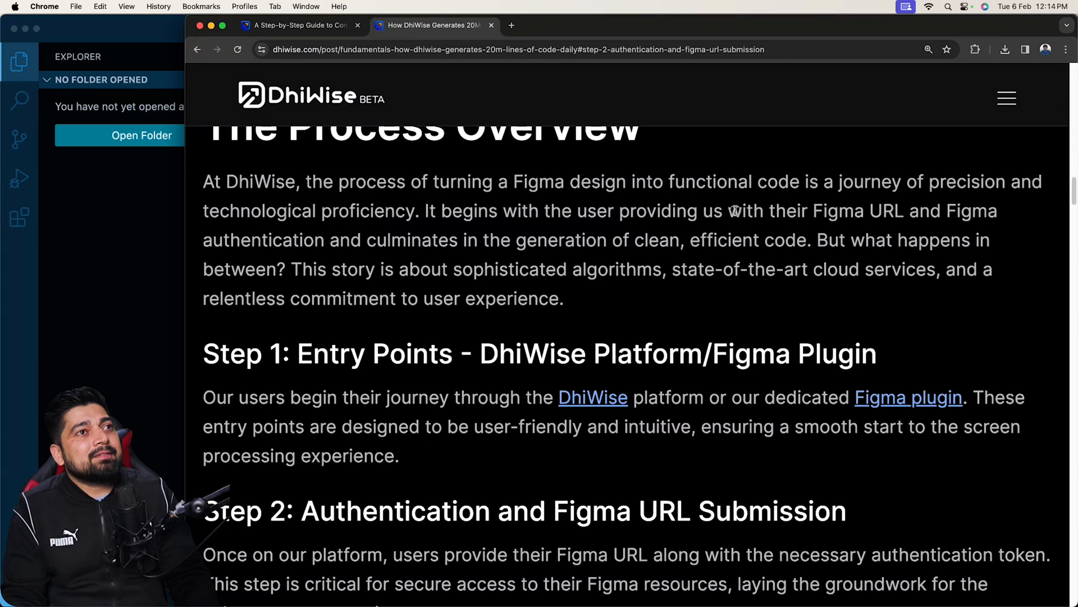
left_click_drag(223, 240, 377, 240)
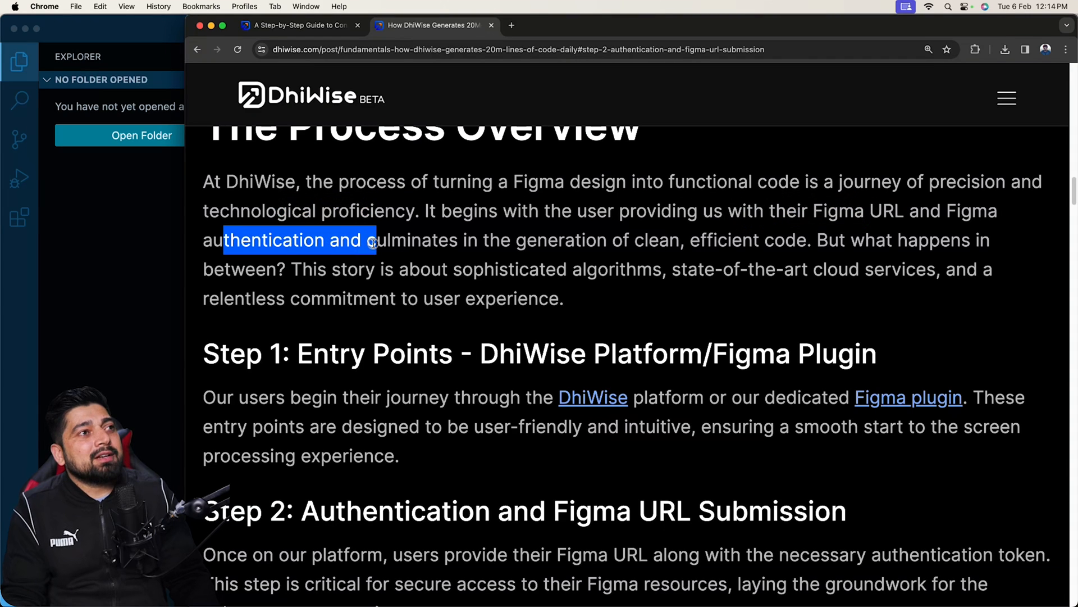
left_click_drag(376, 240, 874, 240)
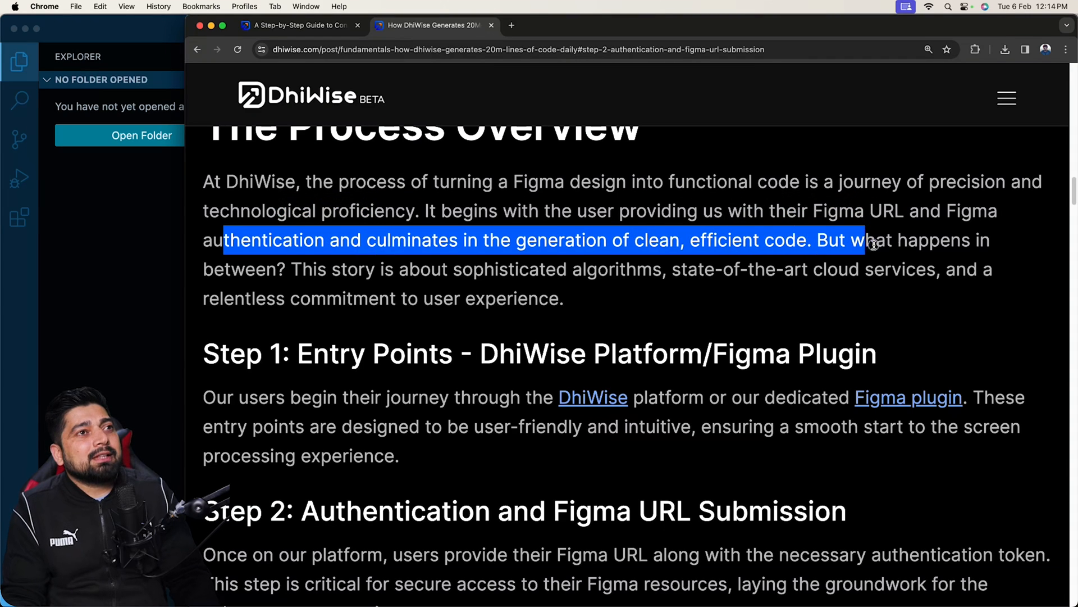
Step: Read on, marking the user-friendly entry points phrase and the word 'experience'
scroll("down", 3)
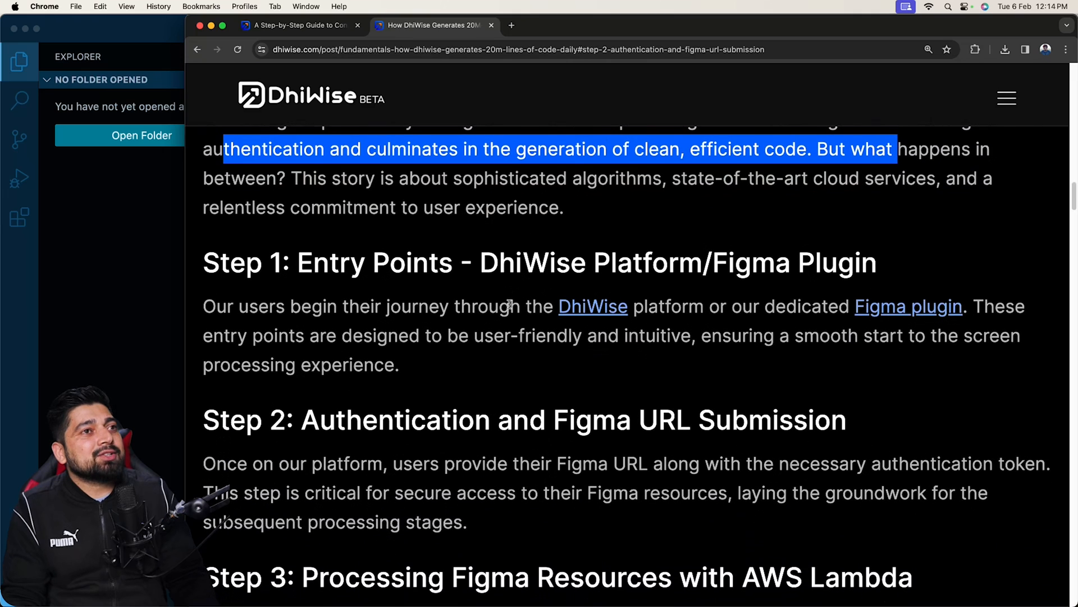
scroll("down", 3)
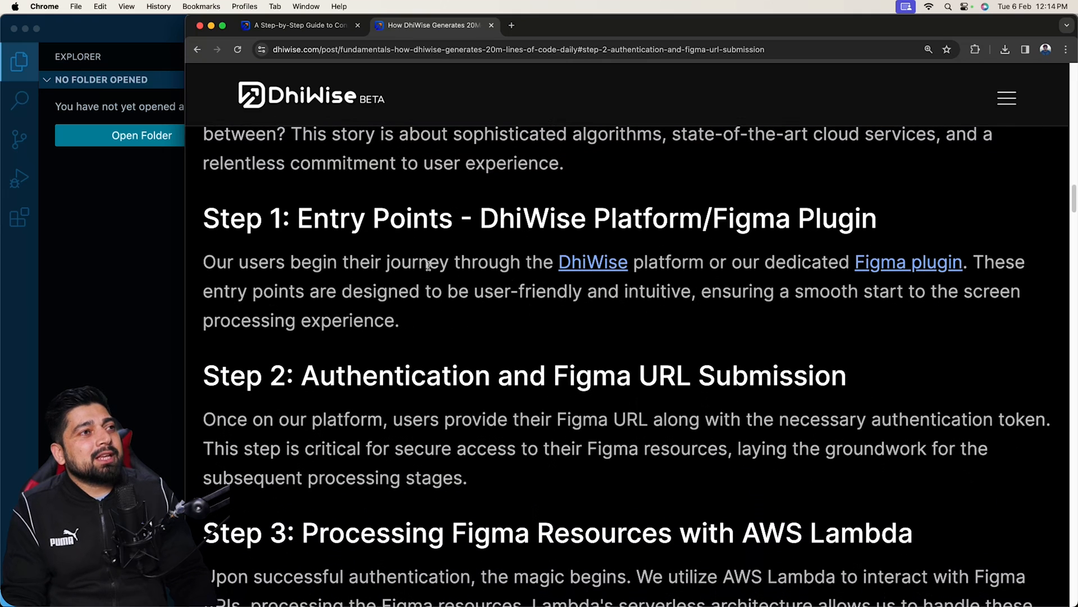
mouse_move(787, 266)
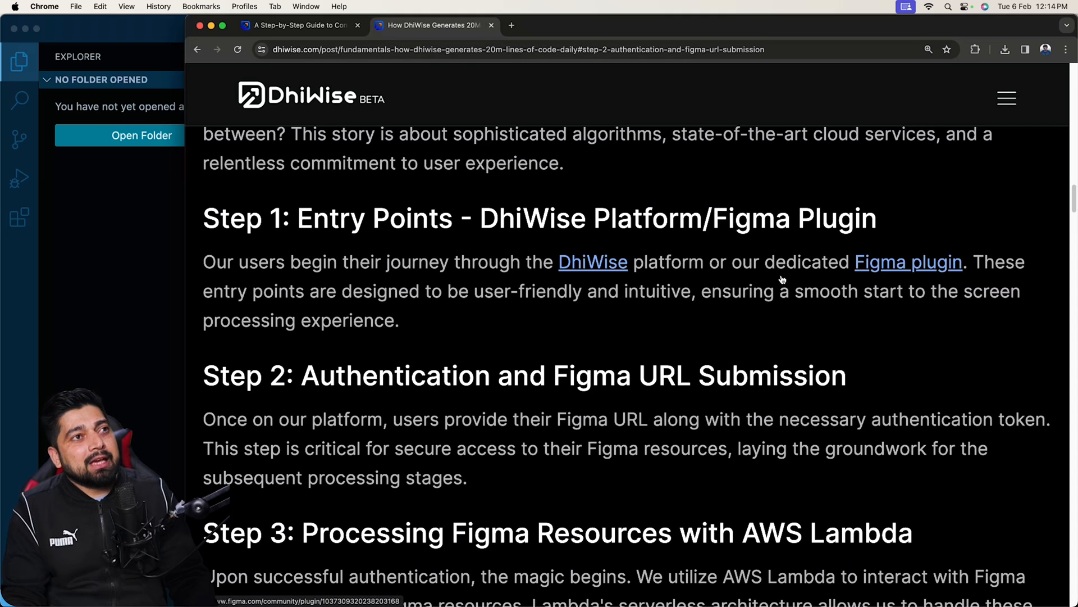
mouse_move(732, 282)
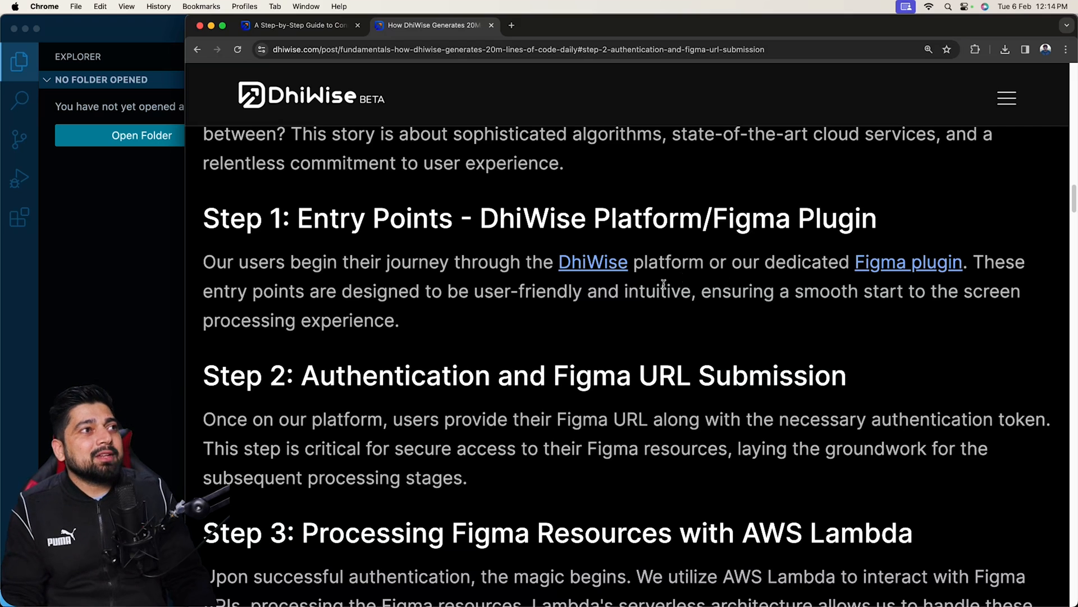
left_click_drag(364, 291, 615, 291)
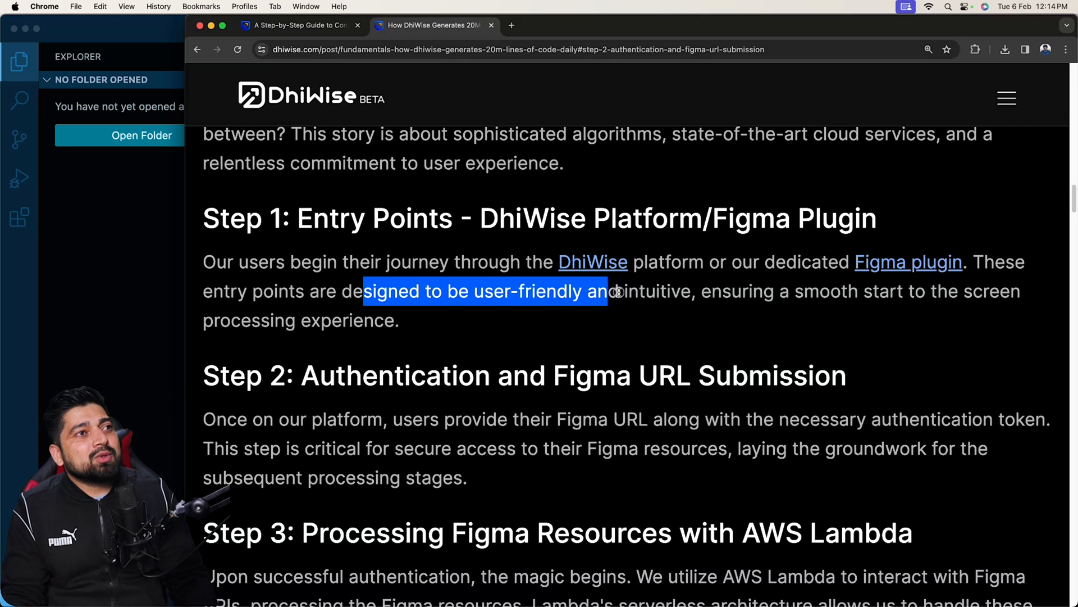
left_click_drag(607, 291, 887, 290)
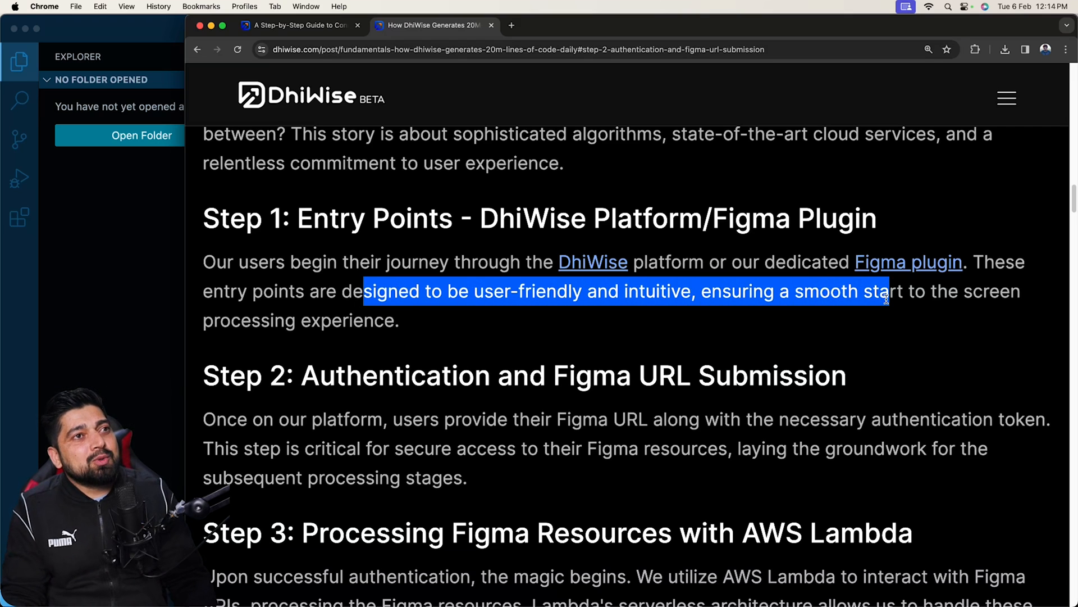
double_click(351, 321)
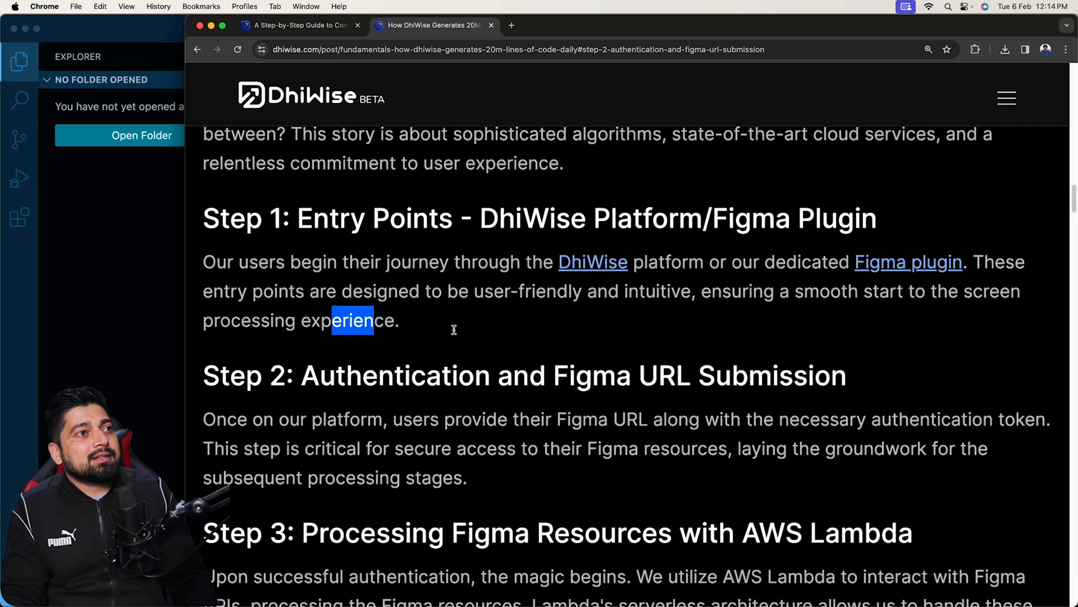
Step: Continue toward Step 3, clearing the marks and marking the groundwork phrase
scroll("down", 3)
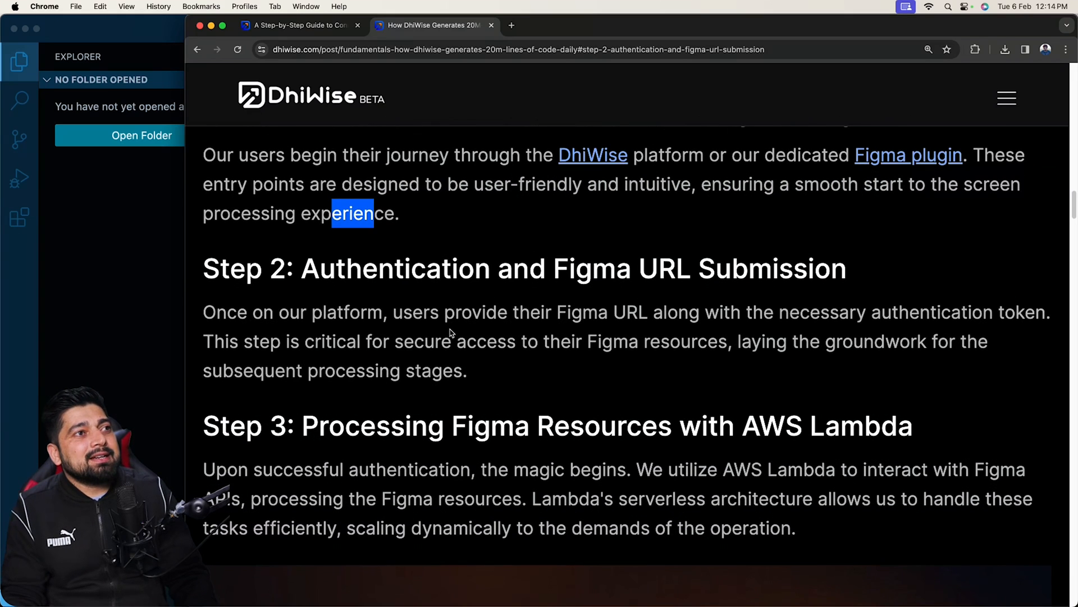
scroll("down", 3)
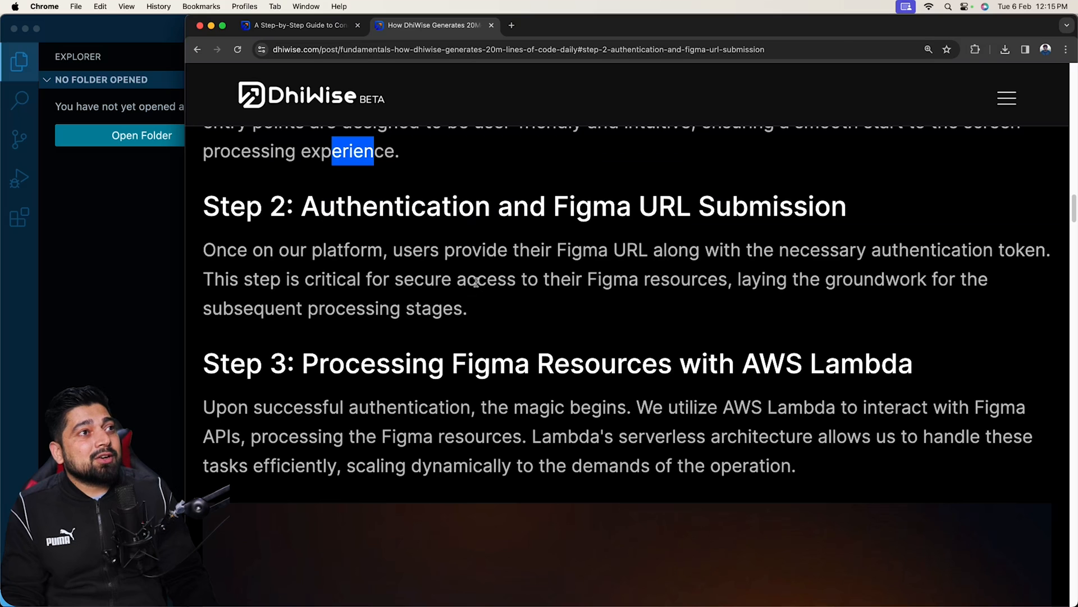
left_click(748, 283)
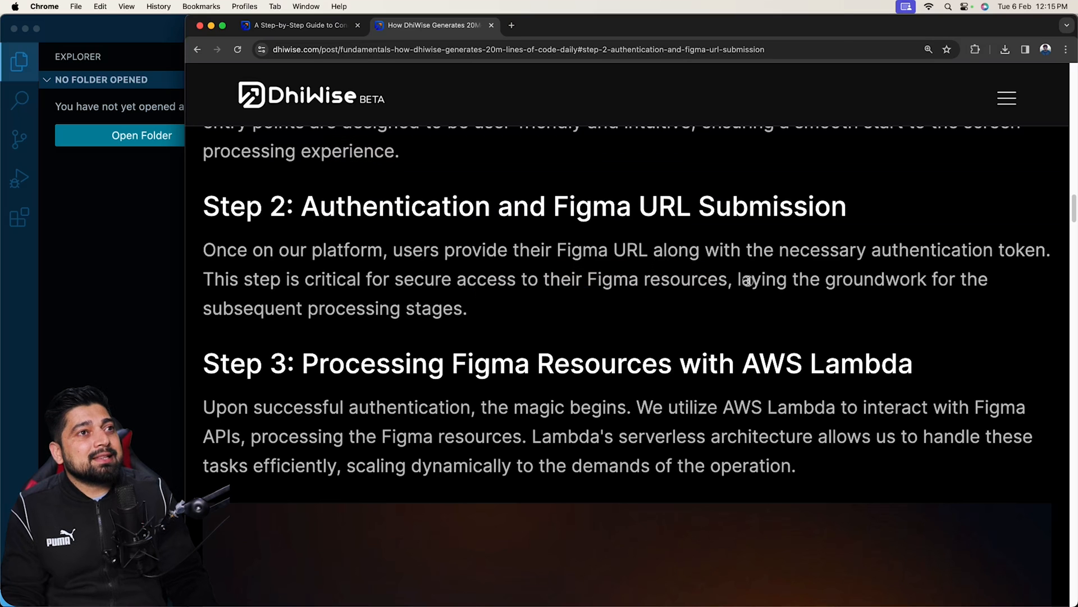
left_click_drag(749, 279, 852, 278)
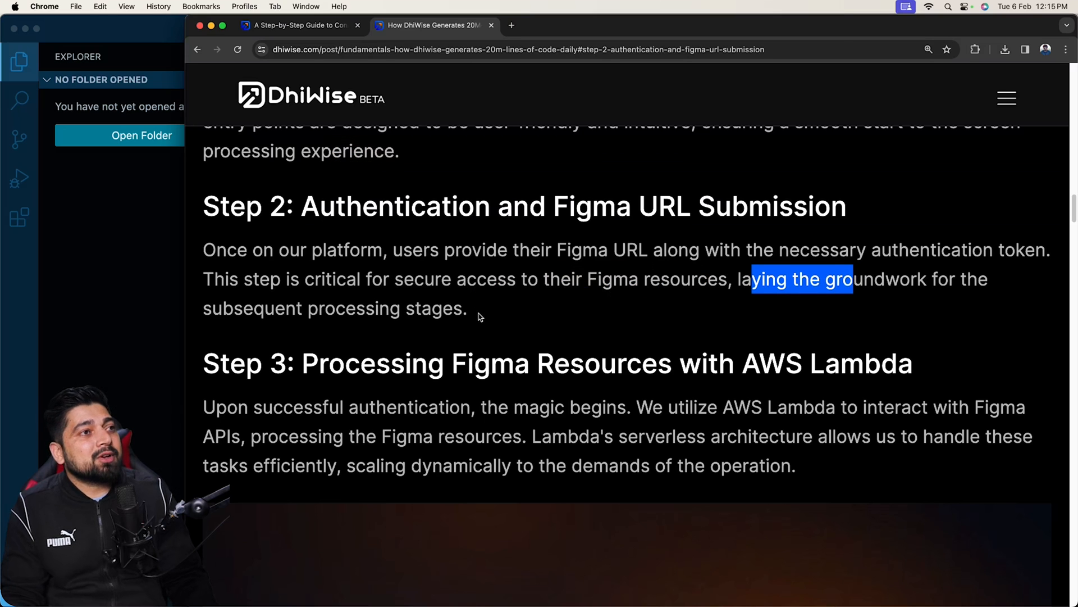
scroll("down", 3)
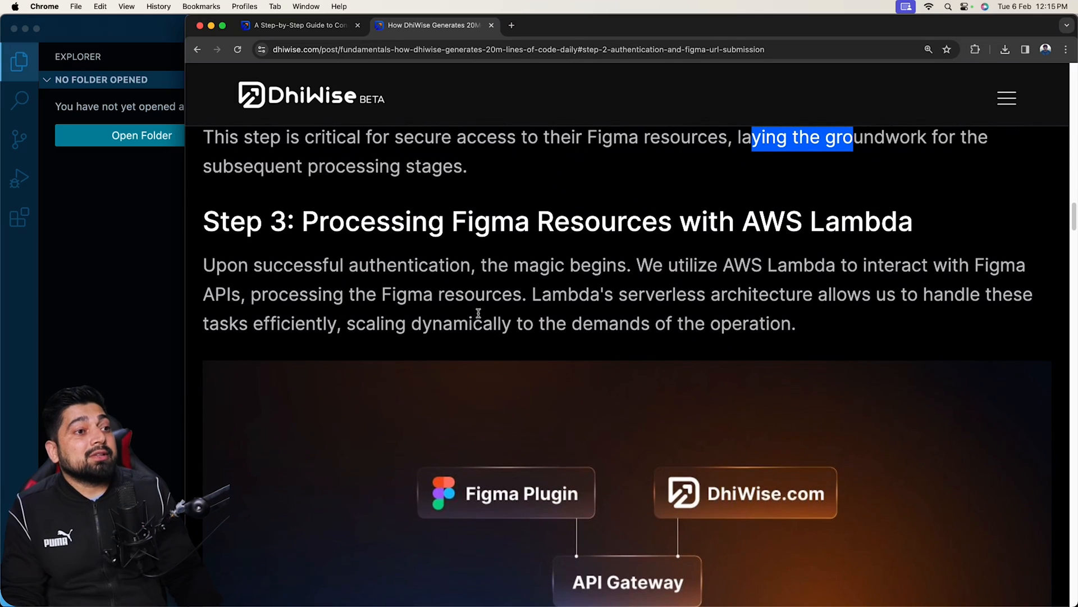
Step: Read Step 3, marking AWS Lambda, successful authentication and serverless architecture phrases, then deselect
scroll("down", 3)
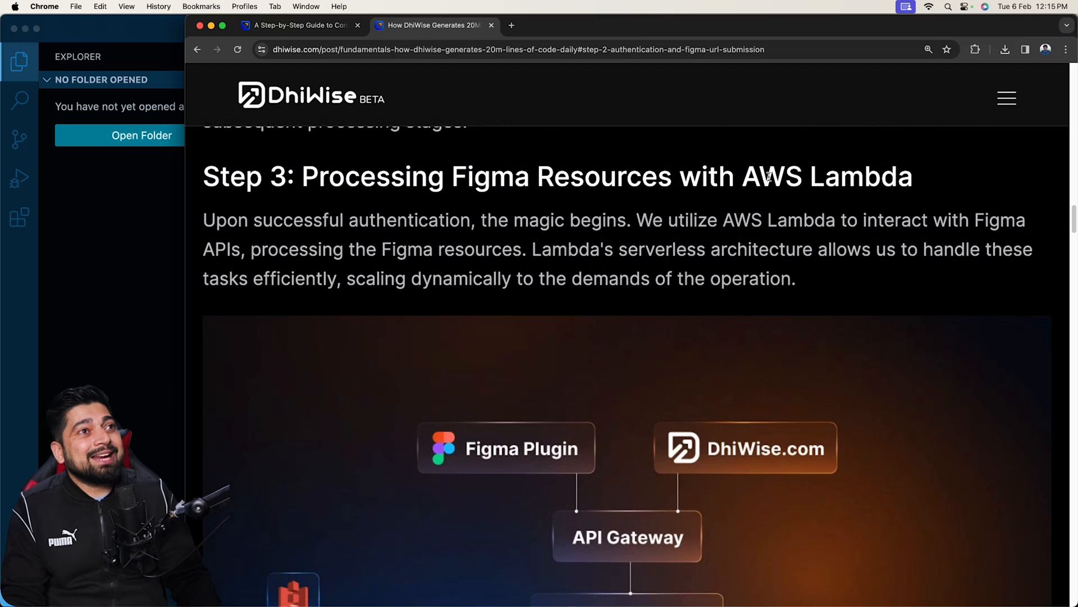
left_click_drag(737, 177, 913, 177)
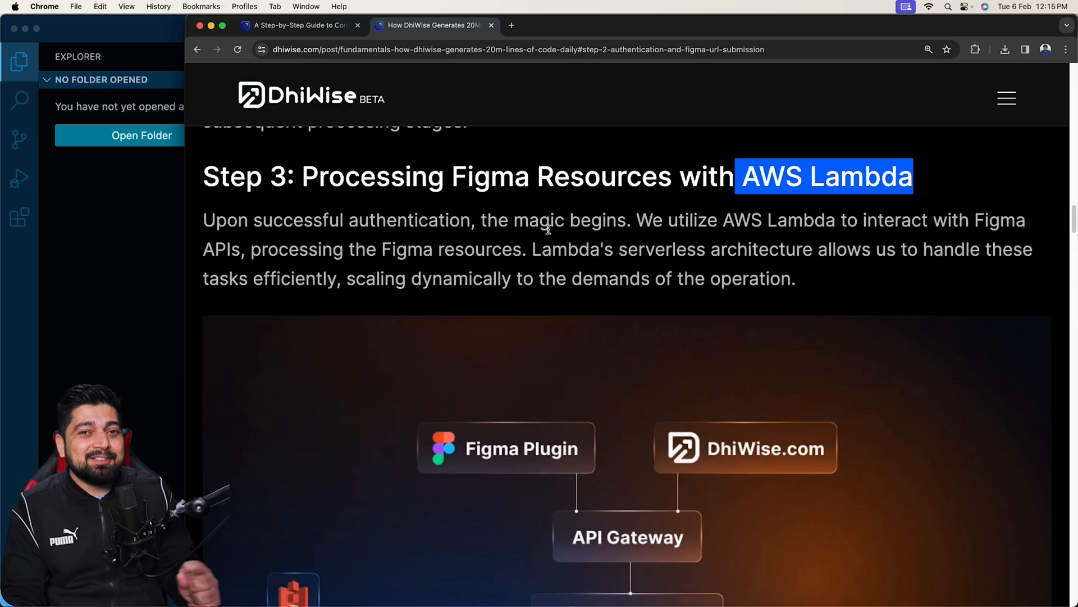
scroll("down", 3)
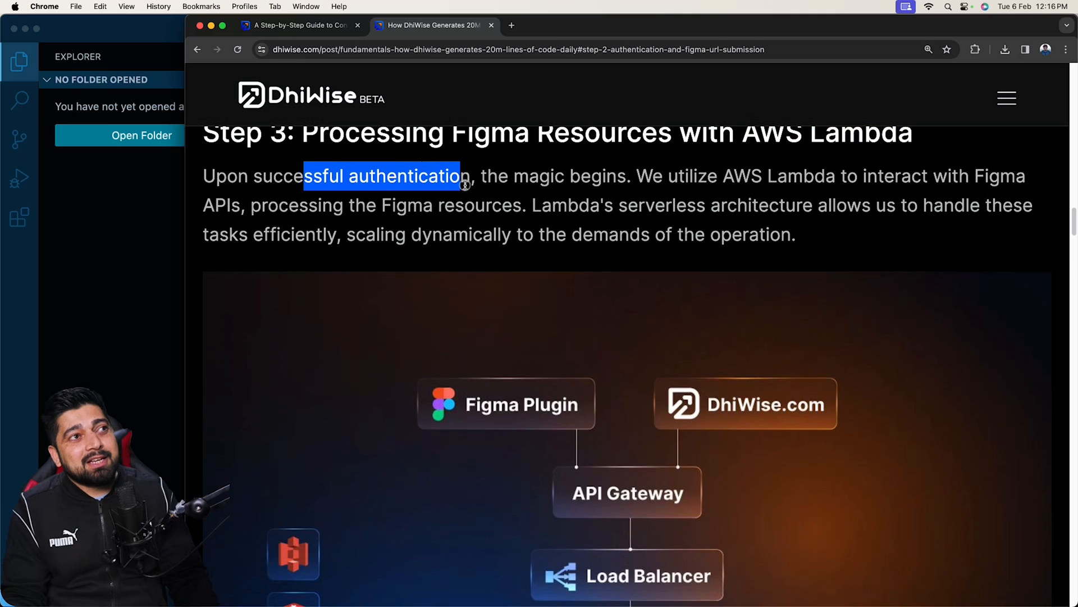
left_click_drag(464, 175, 619, 176)
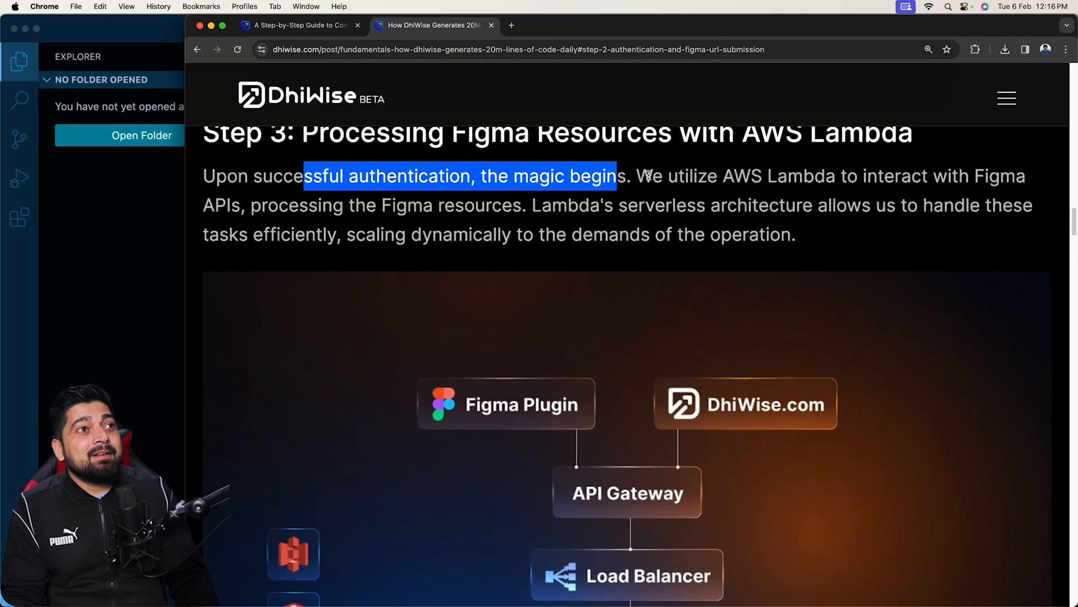
left_click_drag(641, 175, 923, 175)
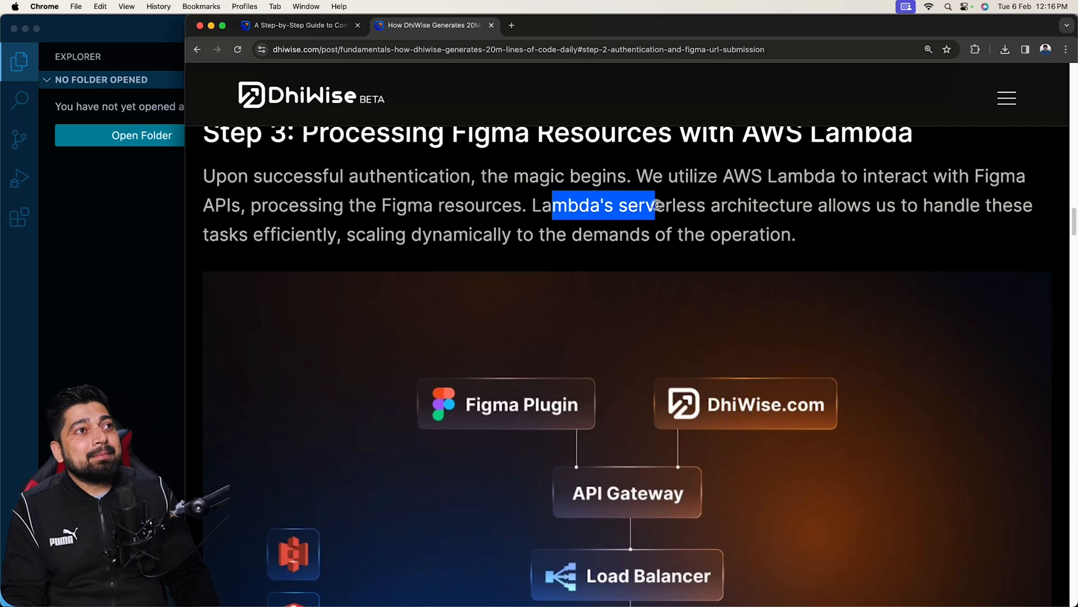
left_click_drag(654, 205, 946, 205)
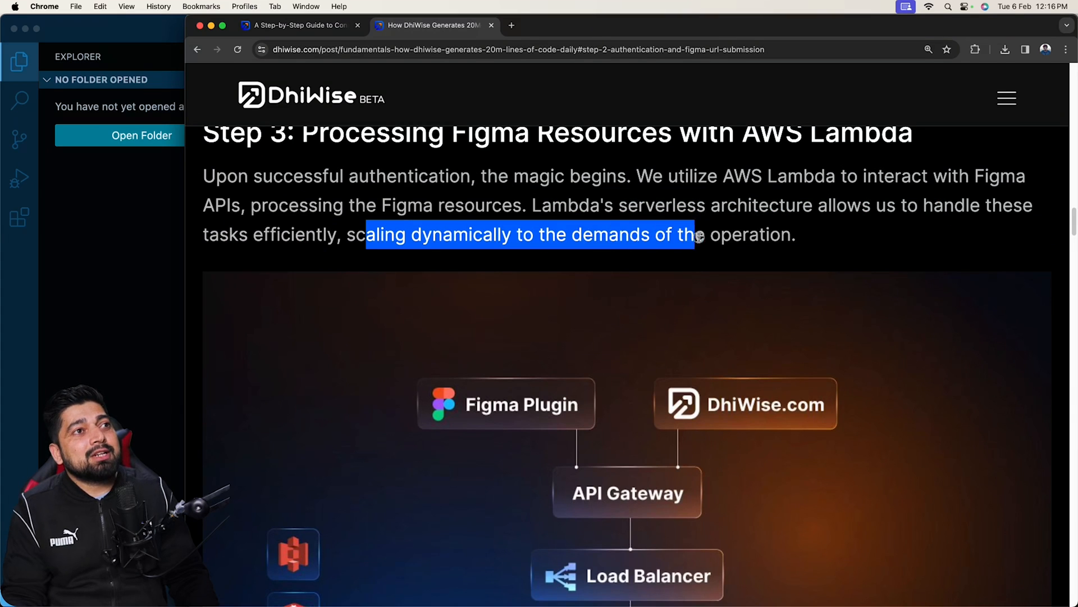
left_click(761, 234)
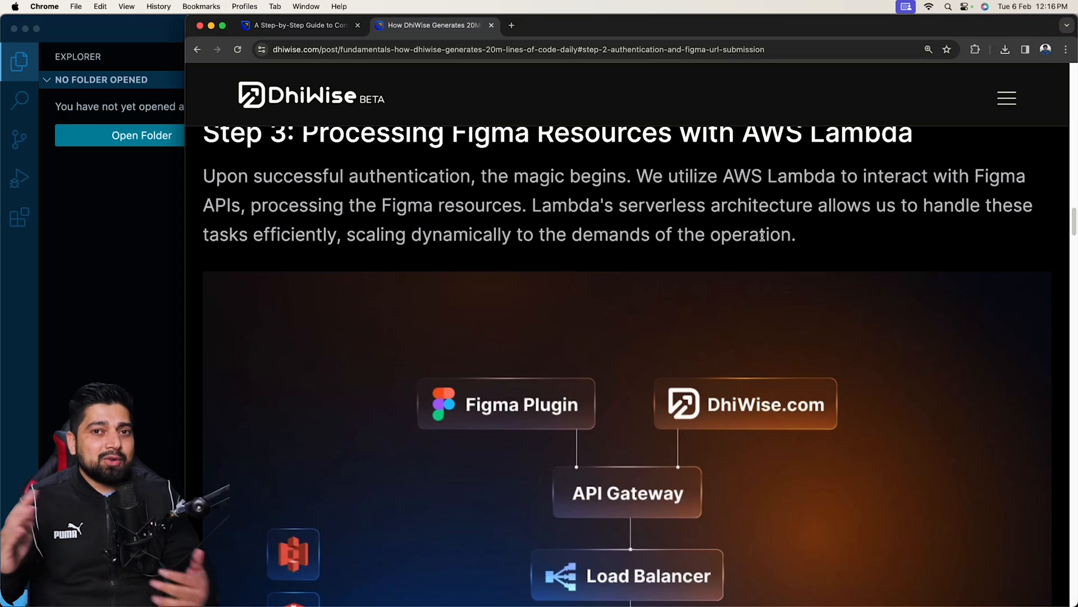
scroll("down", 3)
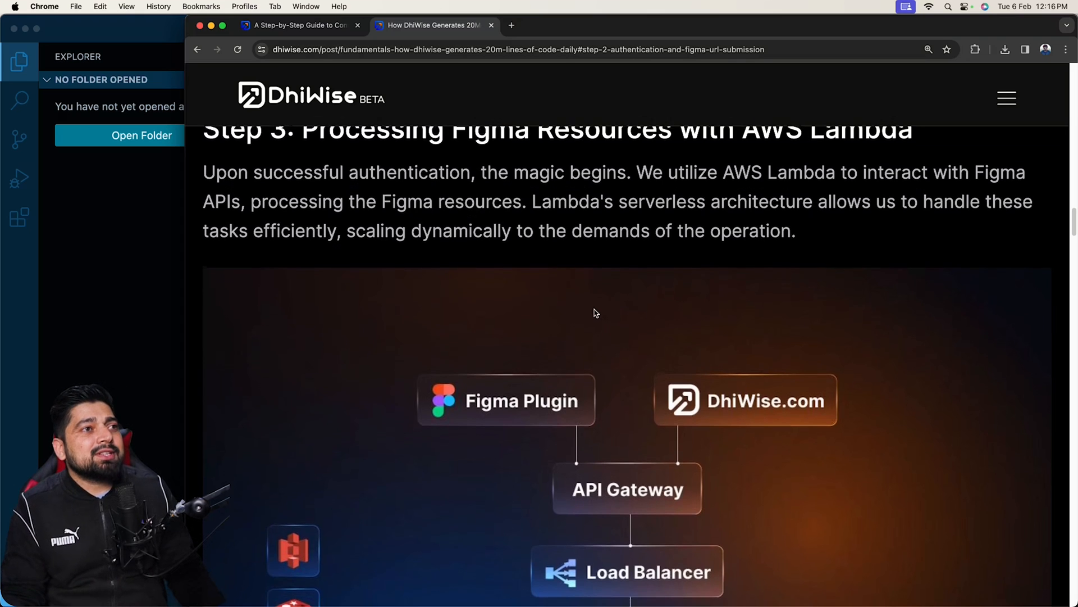
Step: Scroll until the diagram shows gateway, load balancer, microservices, Lambda, databases and S3
scroll("down", 3)
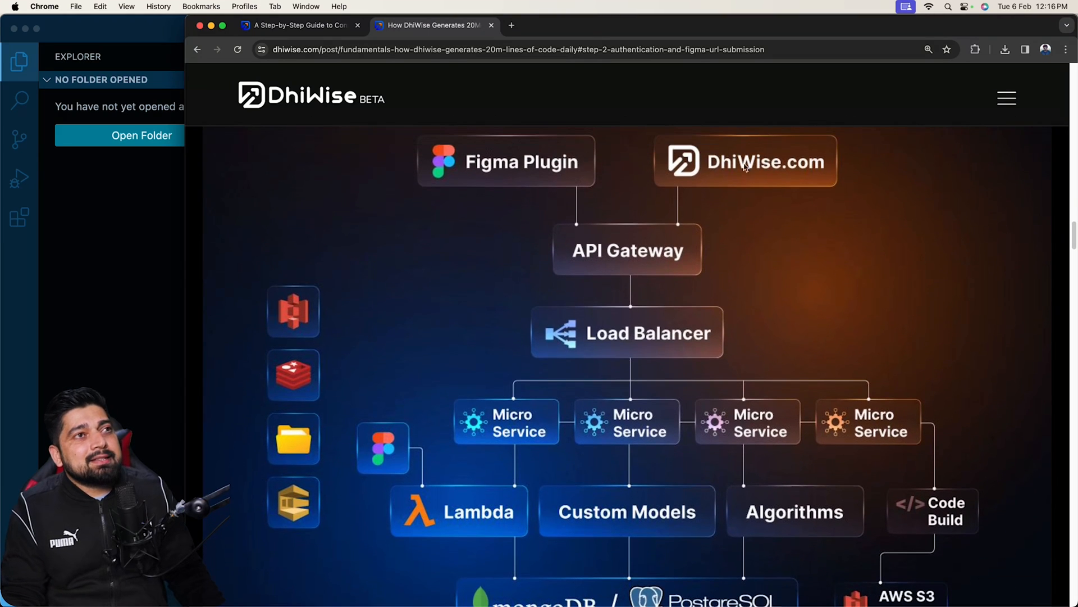
mouse_move(692, 242)
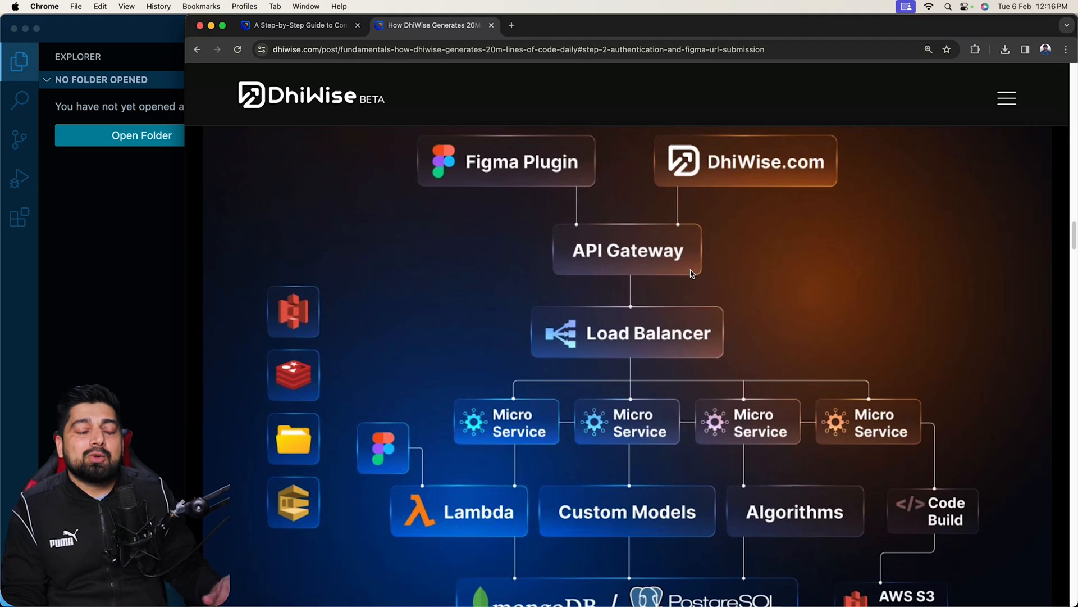
scroll("down", 3)
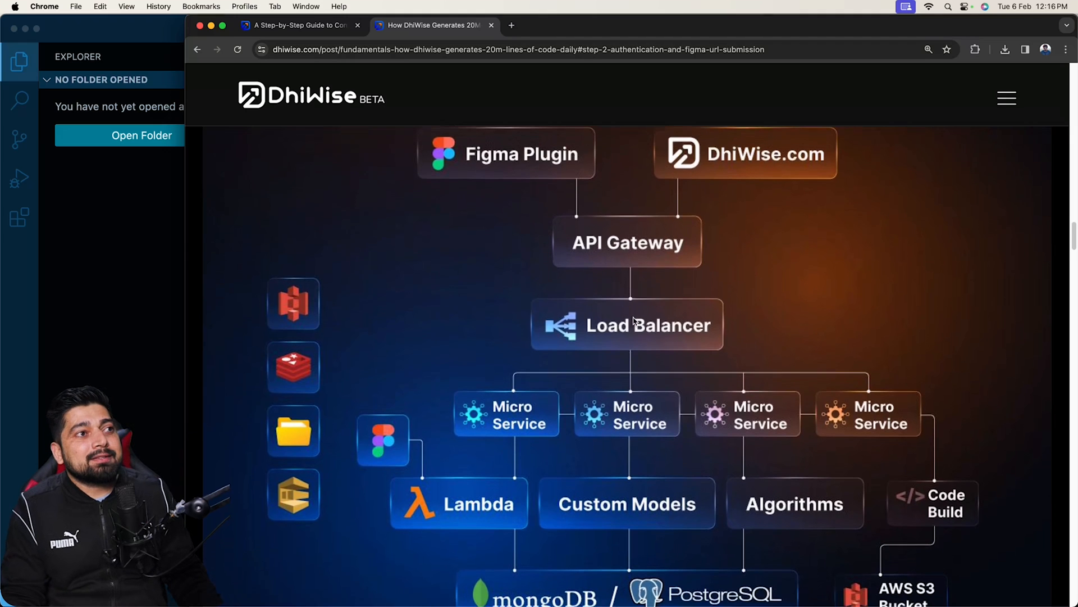
scroll("down", 3)
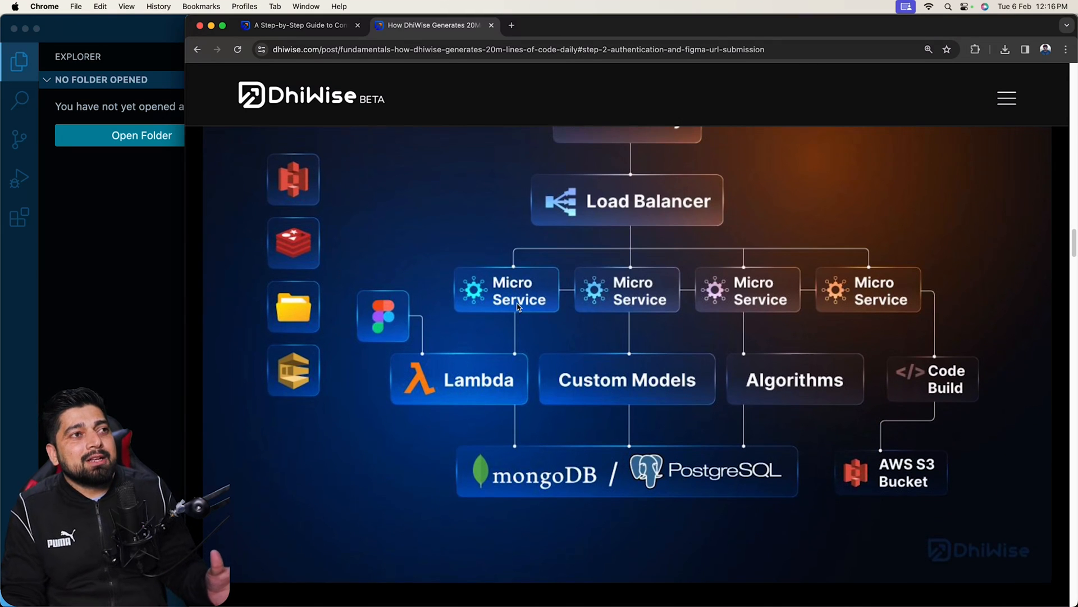
mouse_move(615, 297)
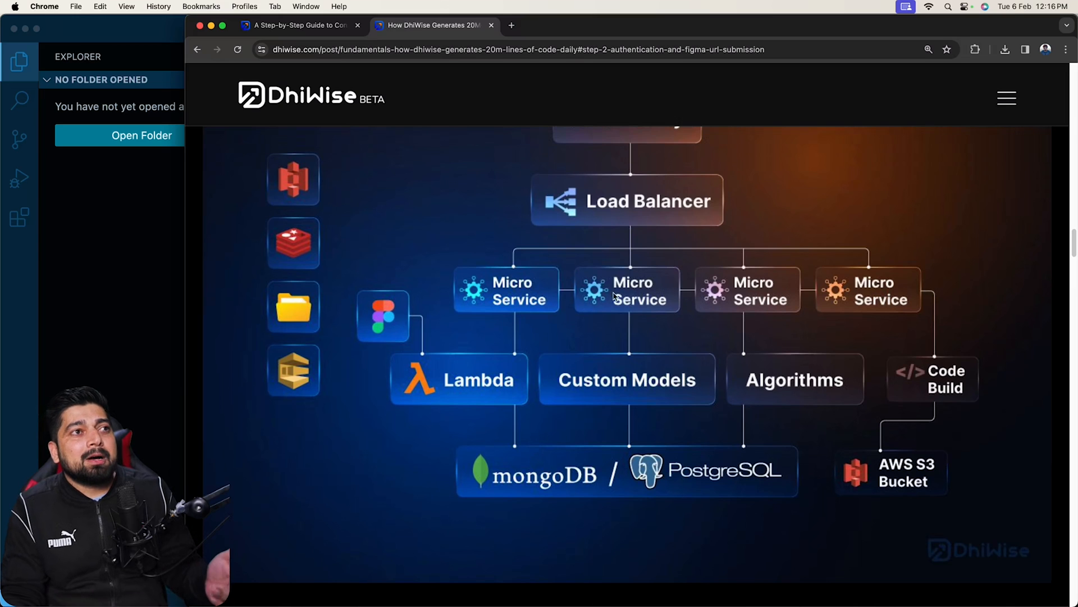
mouse_move(505, 297)
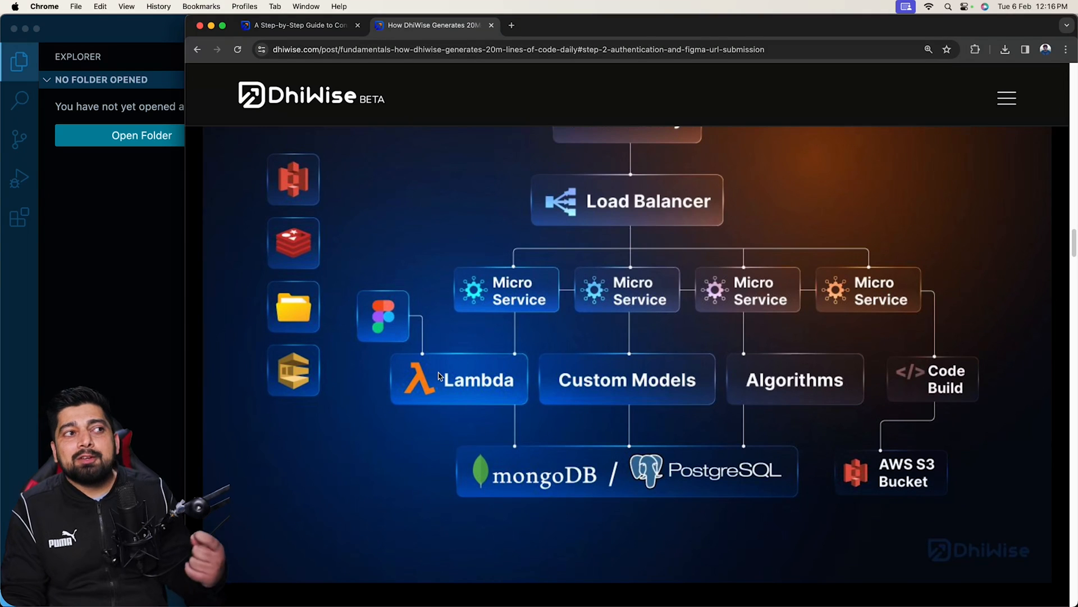
mouse_move(557, 490)
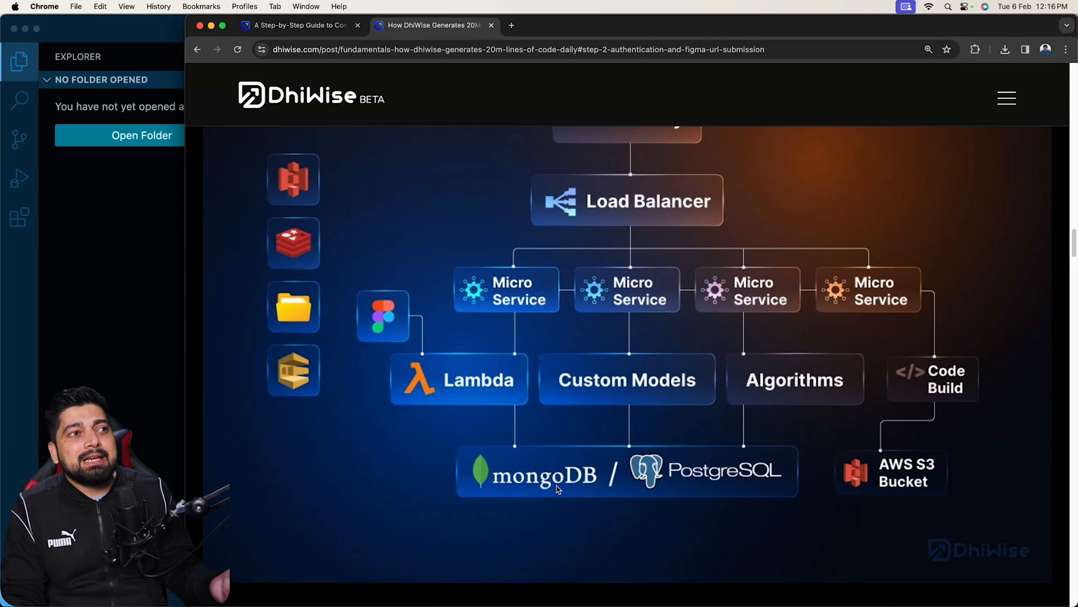
mouse_move(662, 494)
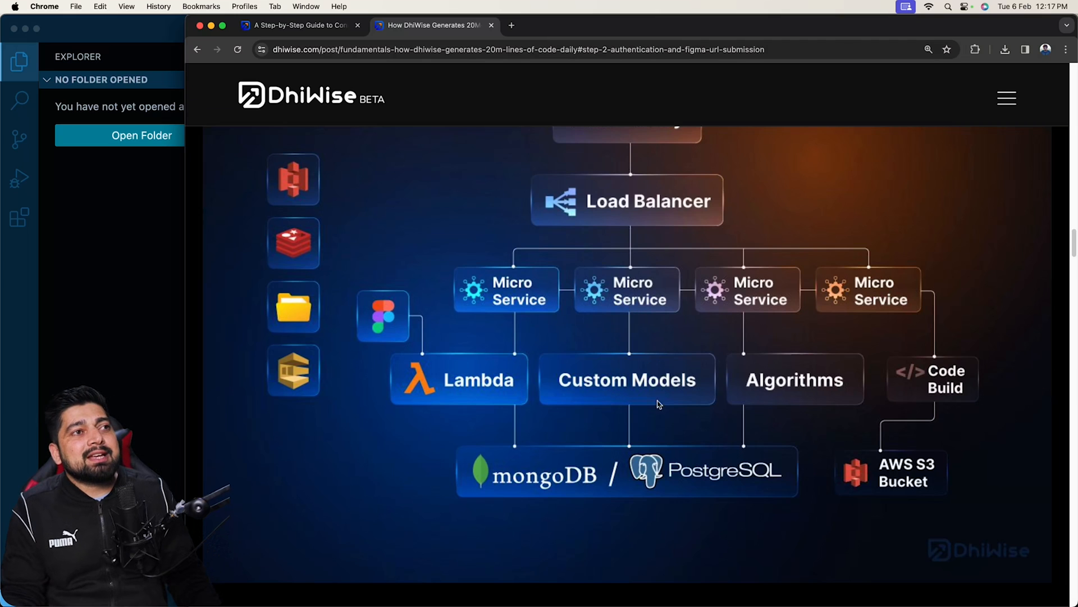
mouse_move(752, 290)
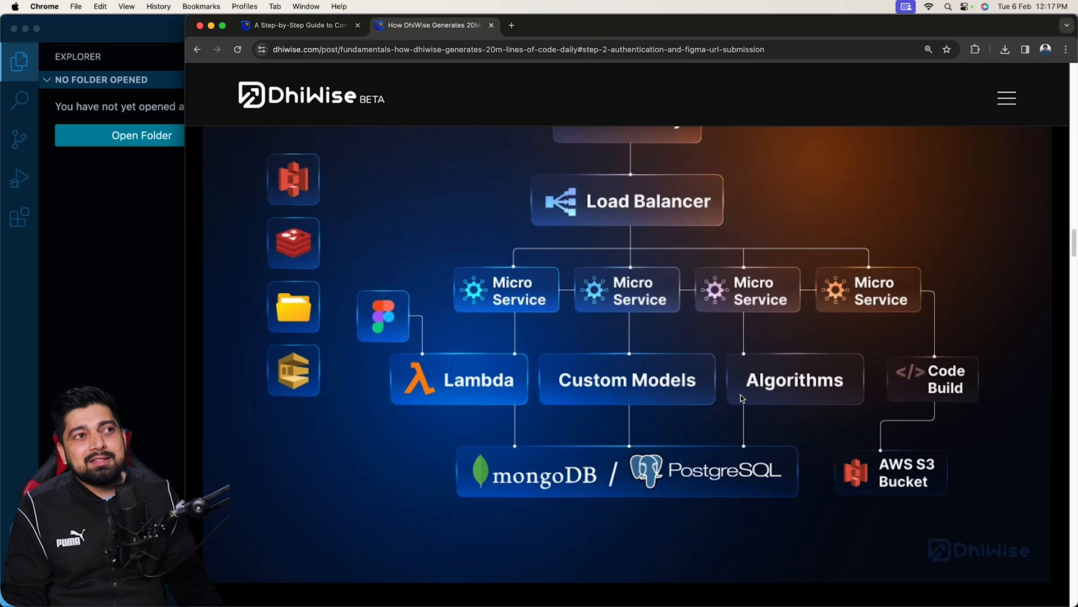
mouse_move(755, 399)
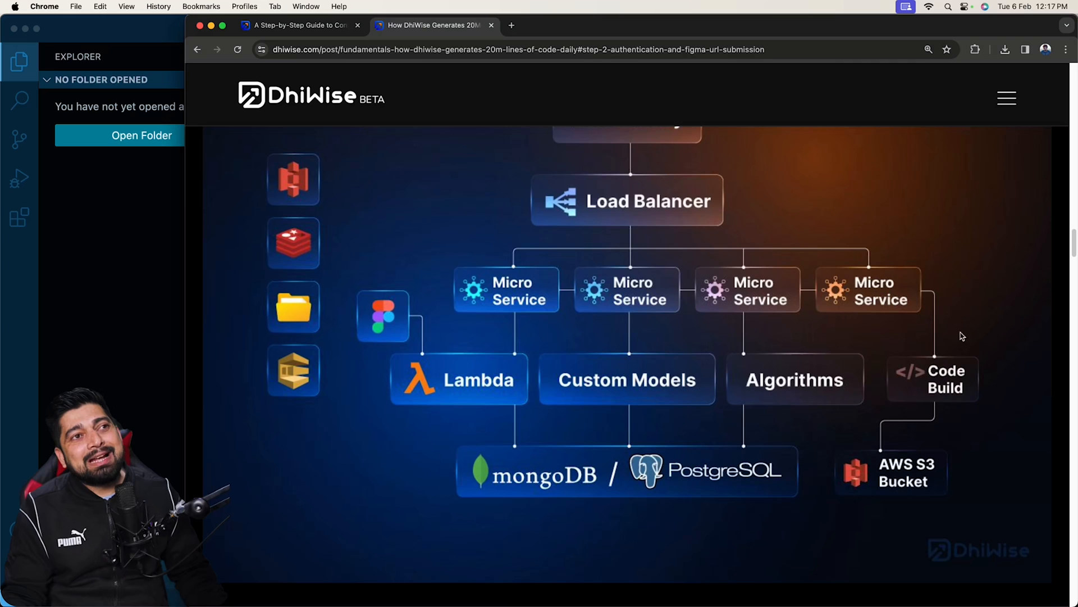
mouse_move(890, 460)
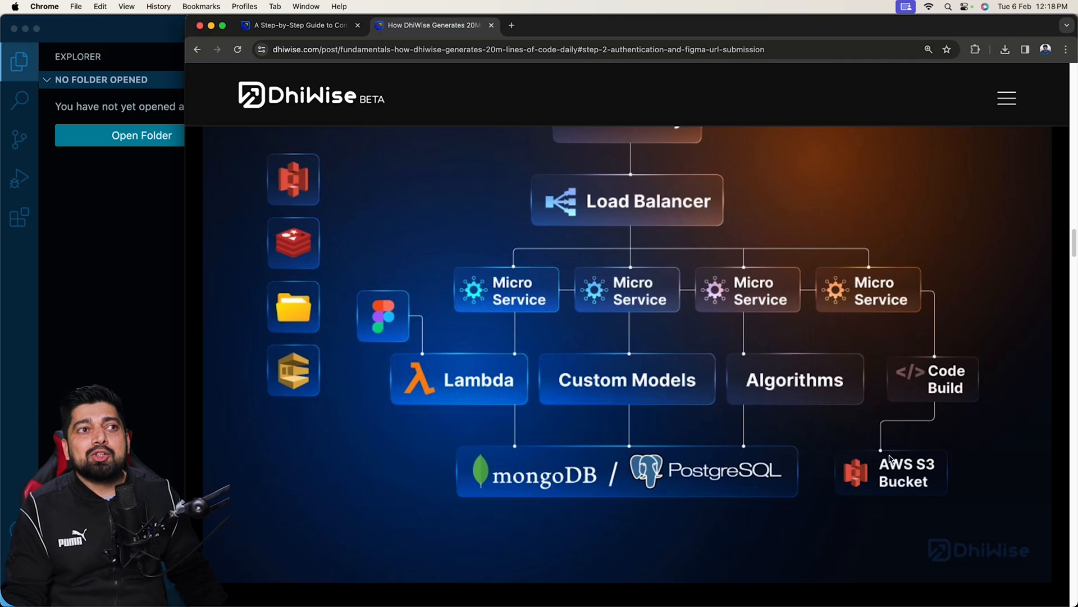
mouse_move(803, 433)
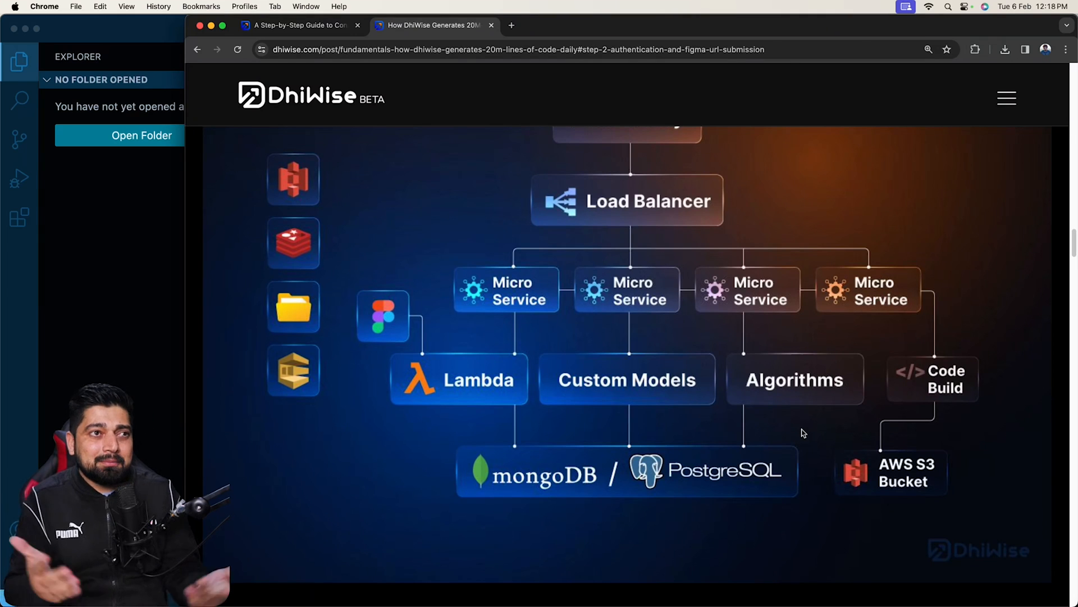
Step: Scroll to Step 4, marking the AI-based identification and accurate recognition phrases and 'accurately'
scroll("down", 3)
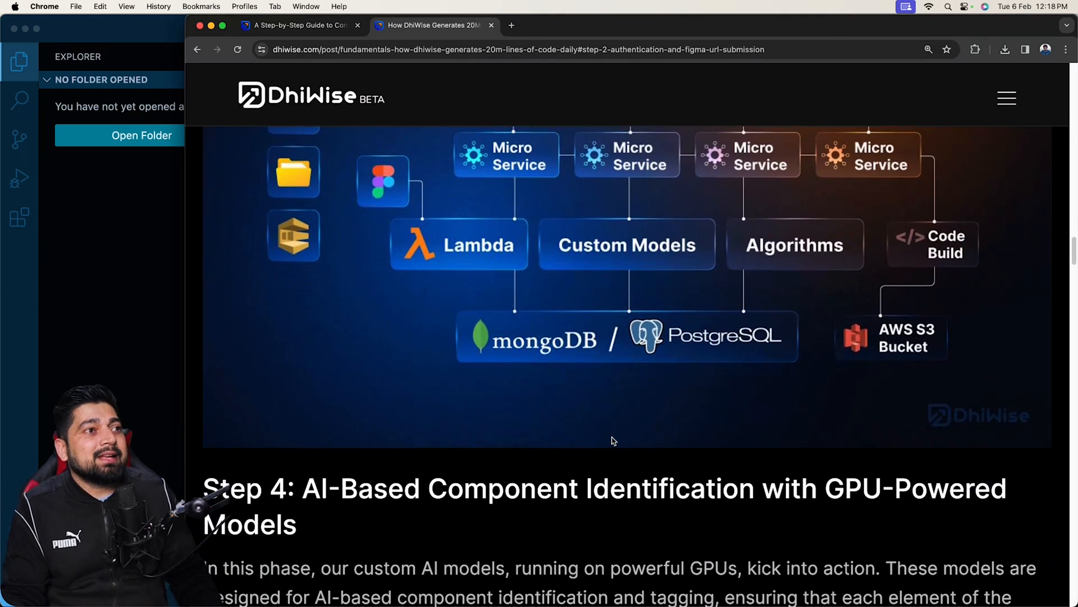
scroll("down", 3)
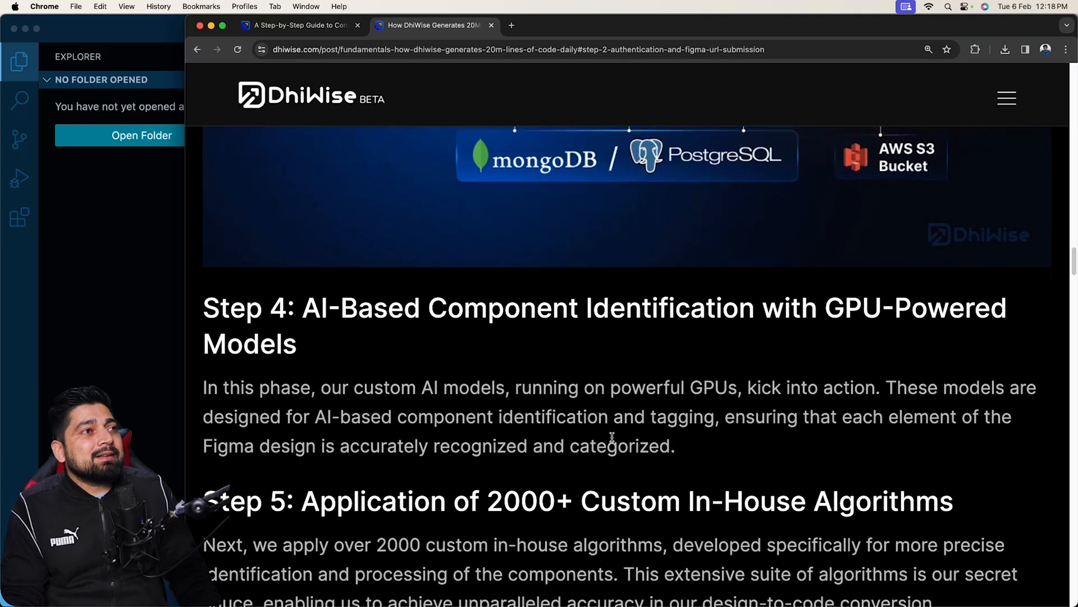
scroll("down", 3)
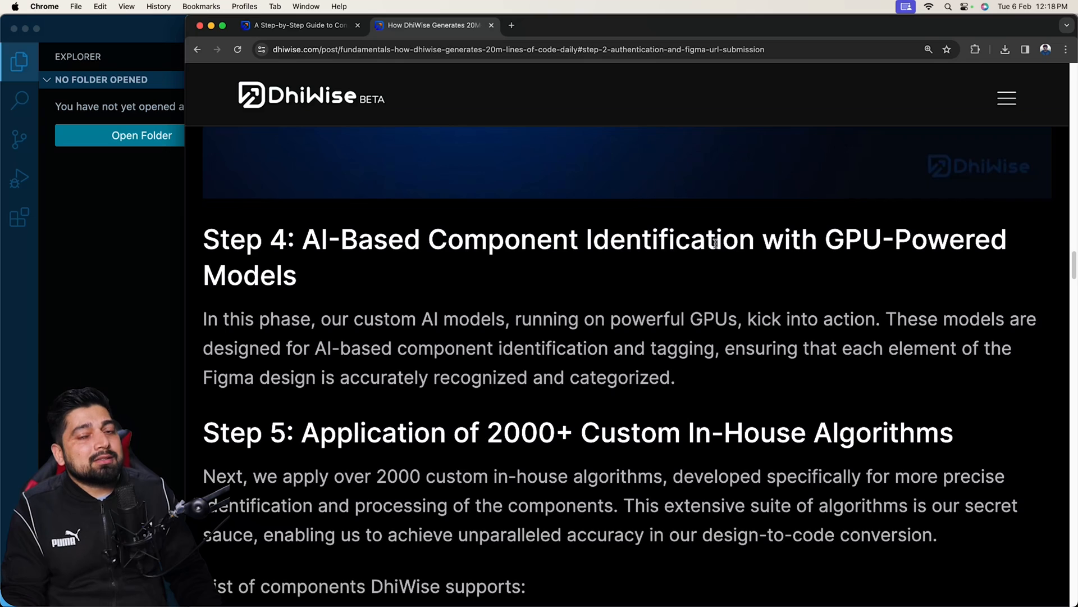
mouse_move(388, 321)
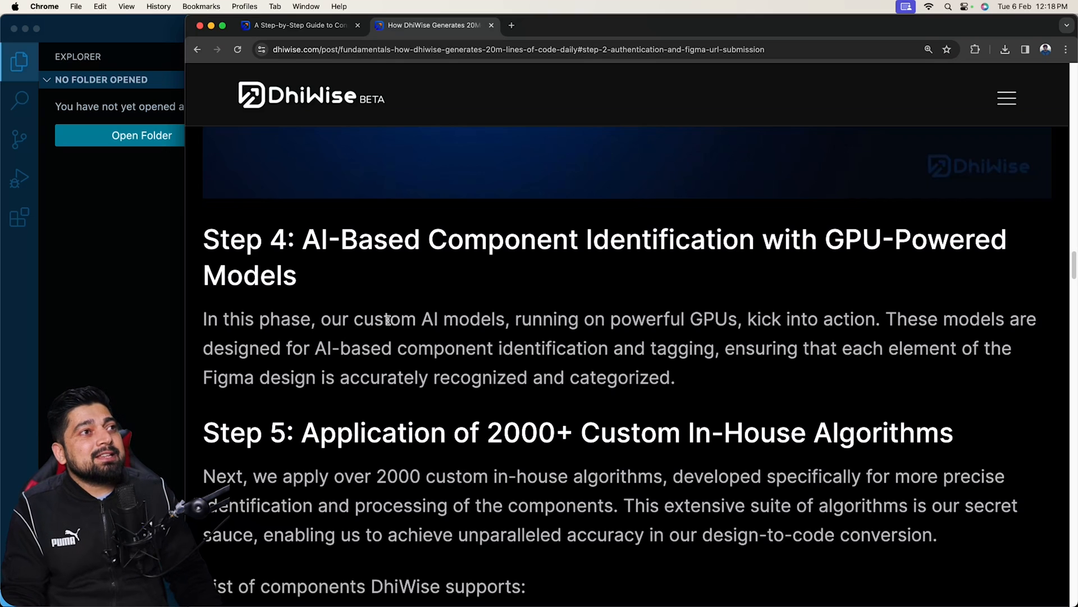
left_click_drag(390, 318, 496, 318)
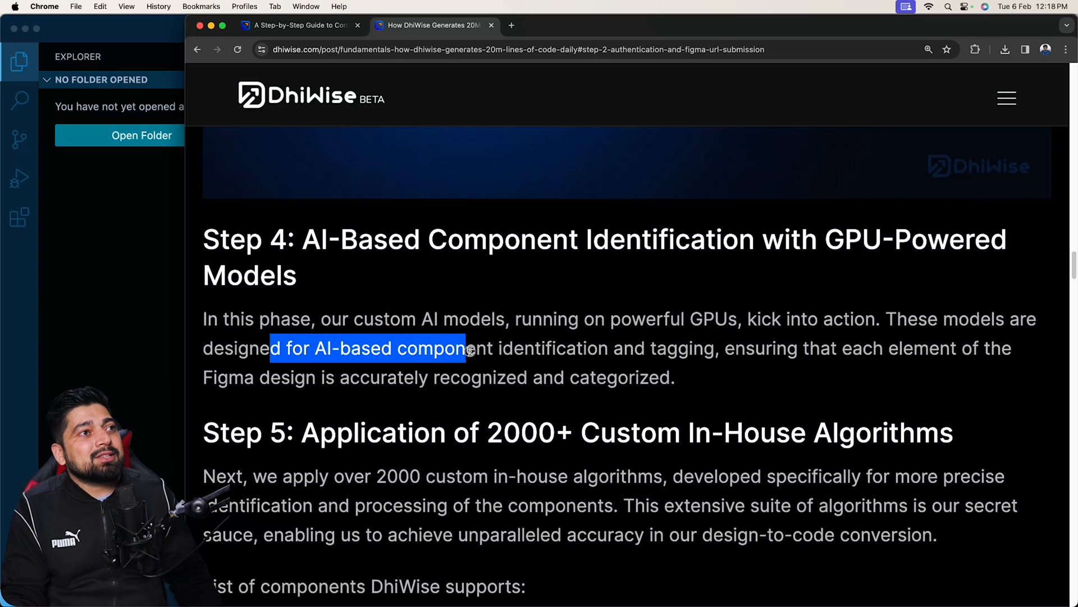
left_click_drag(467, 347, 715, 347)
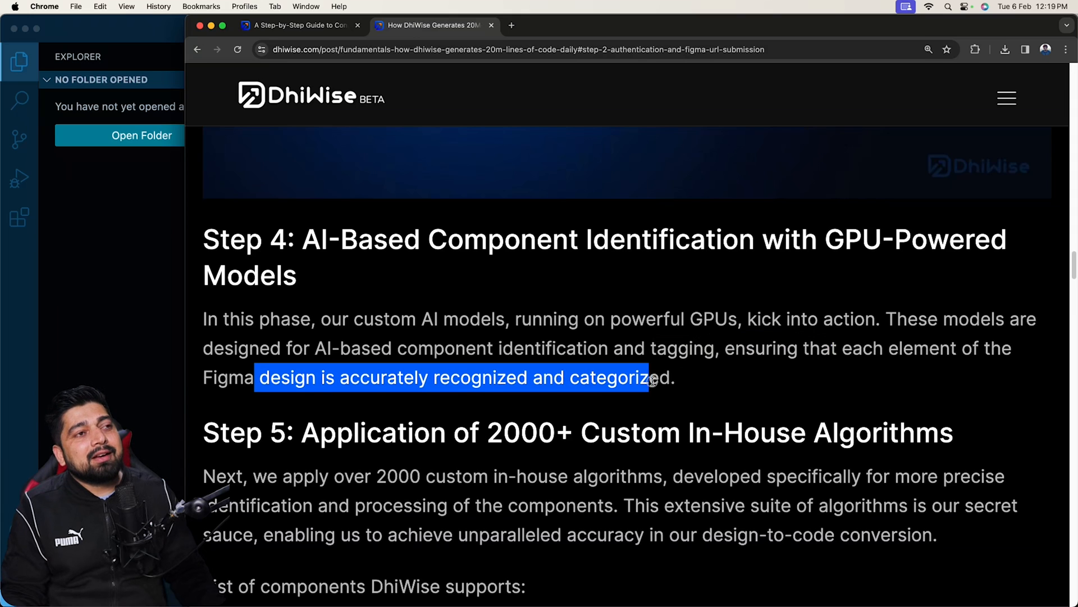
left_click(334, 378)
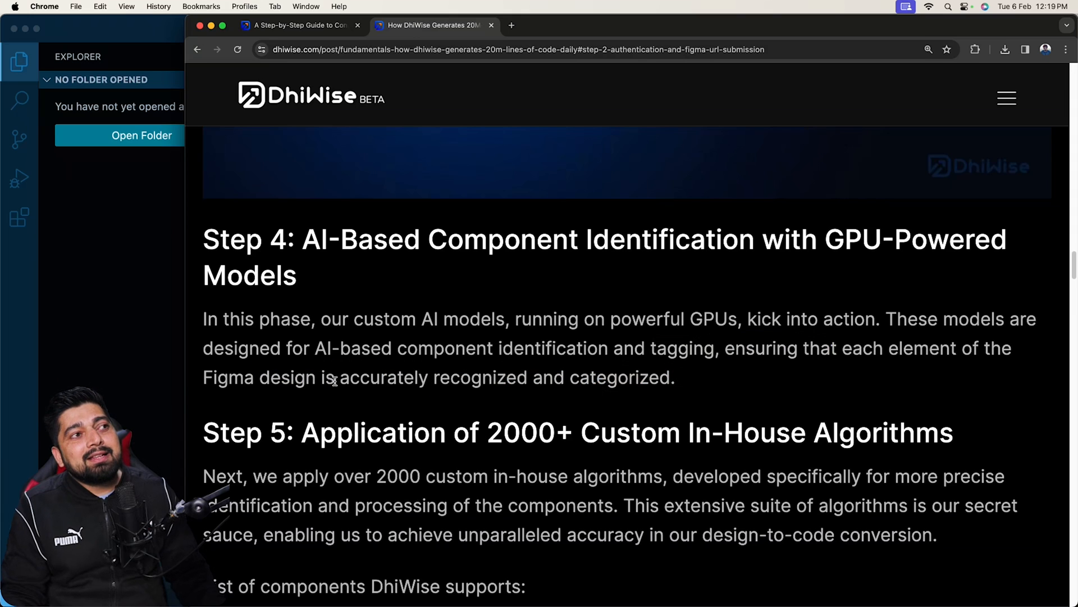
double_click(383, 378)
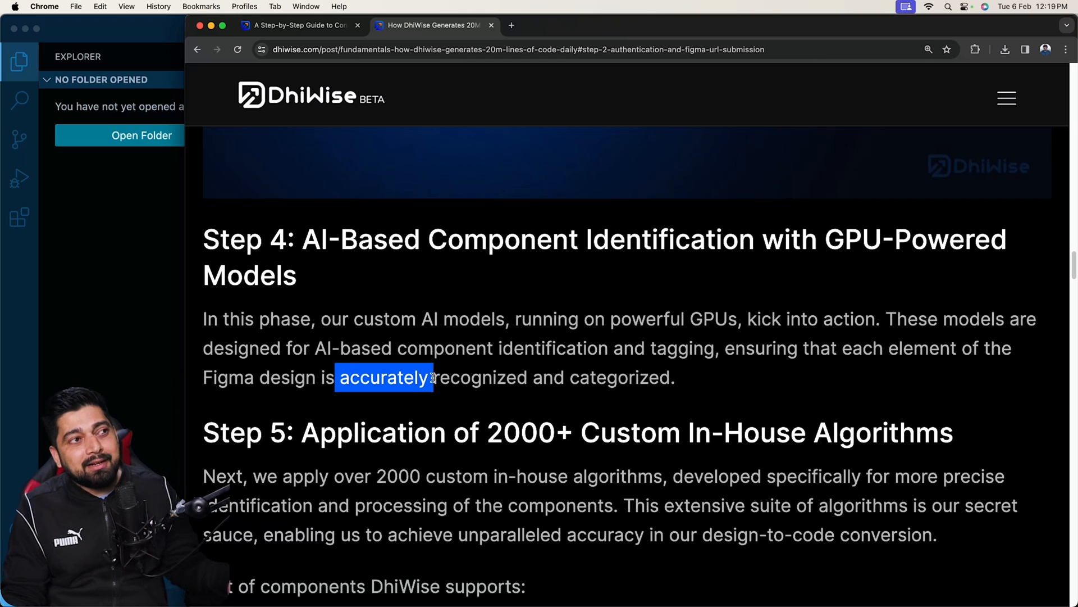
scroll("down", 3)
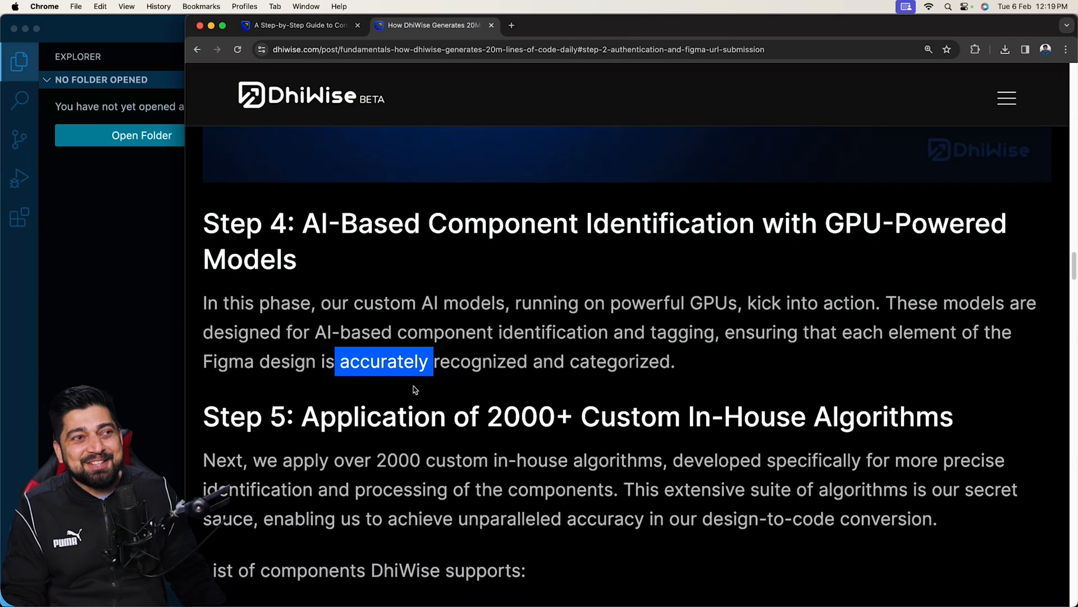
Step: Scroll to Step 5, select '2000' and the secret sauce phrase, then clear the highlights
scroll("down", 3)
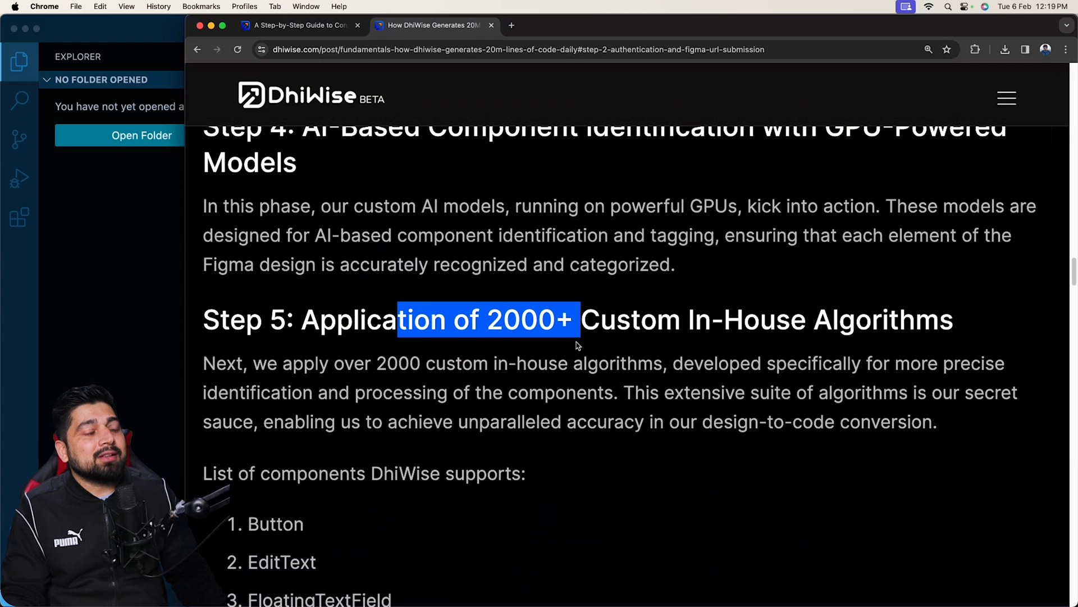
scroll("down", 3)
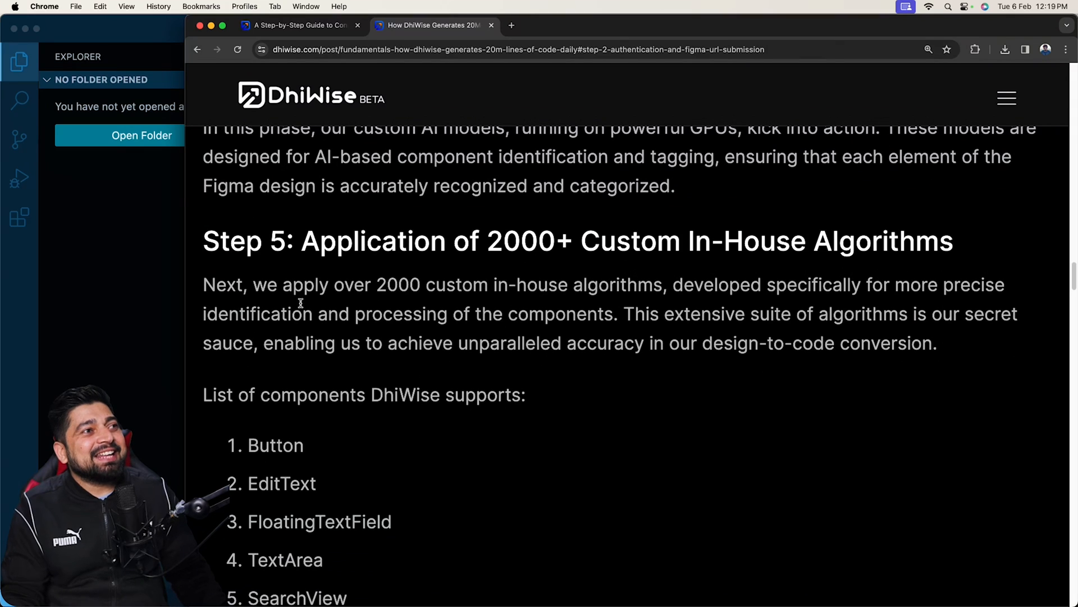
mouse_move(397, 298)
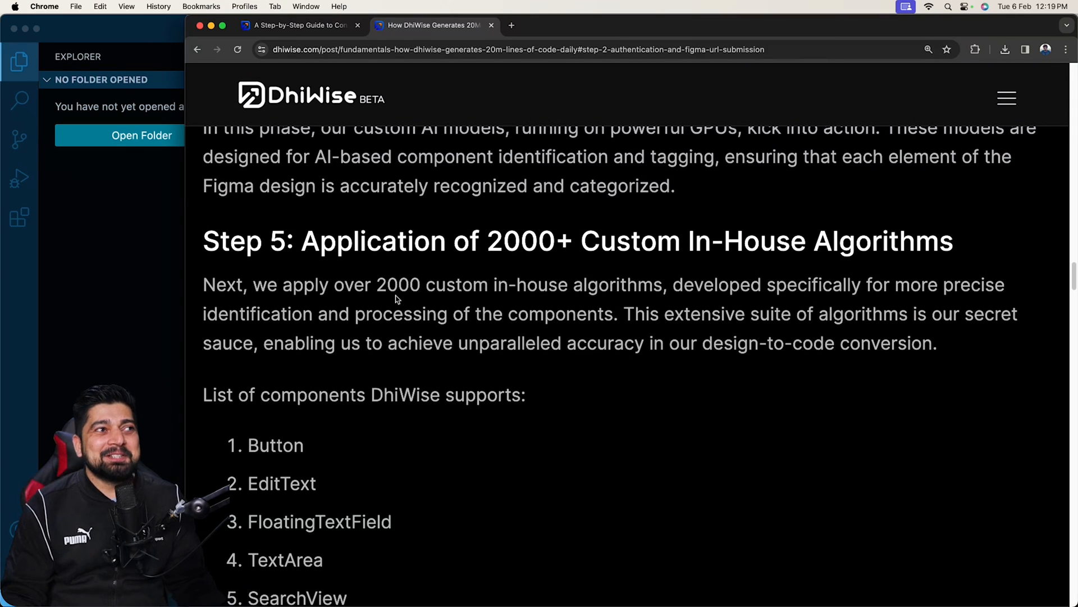
double_click(389, 285)
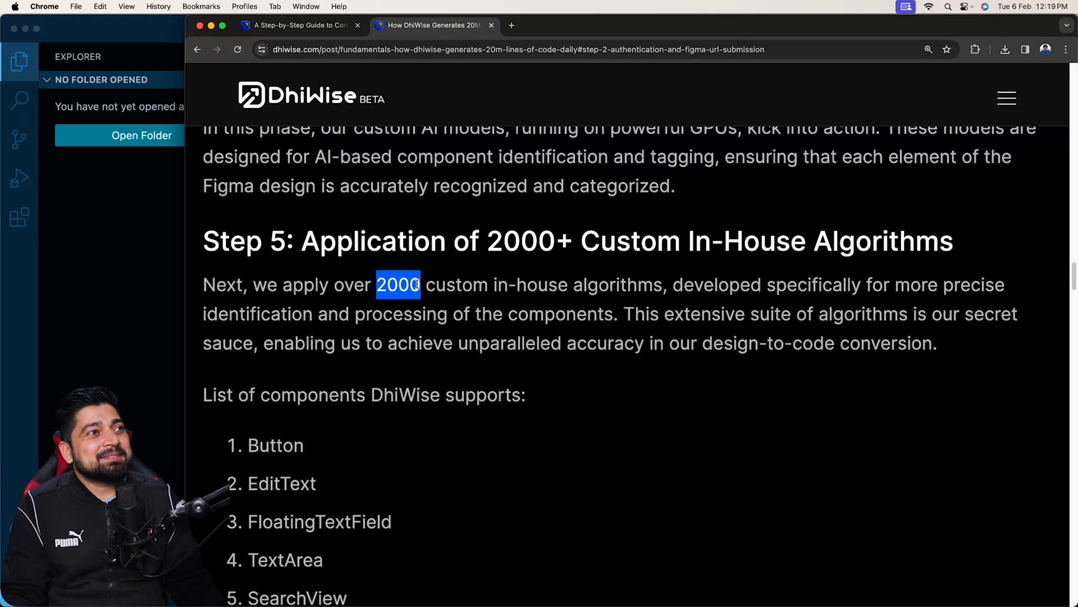
left_click(428, 303)
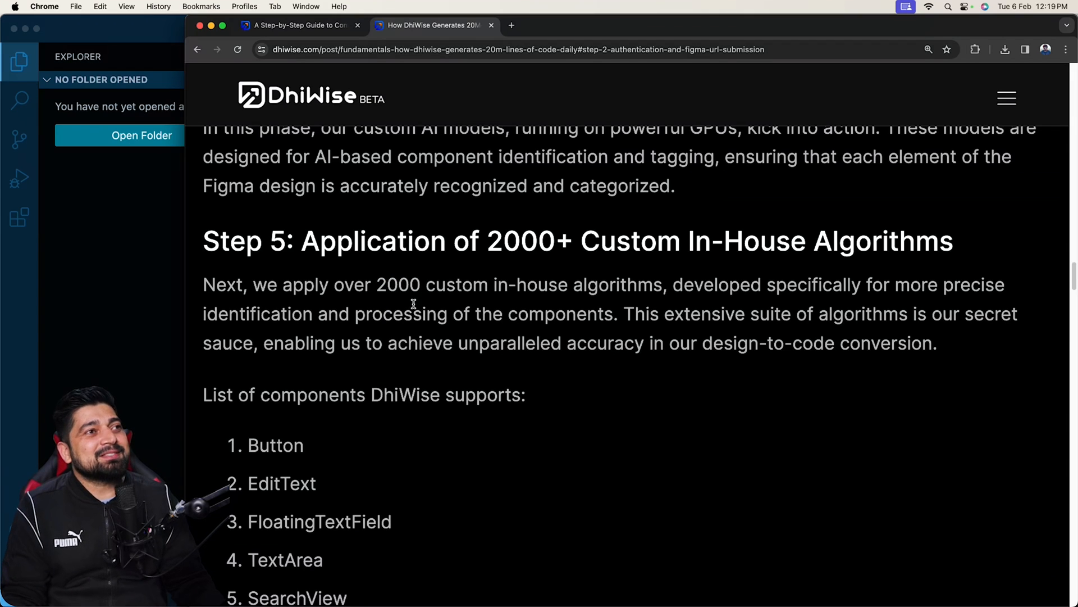
mouse_move(423, 285)
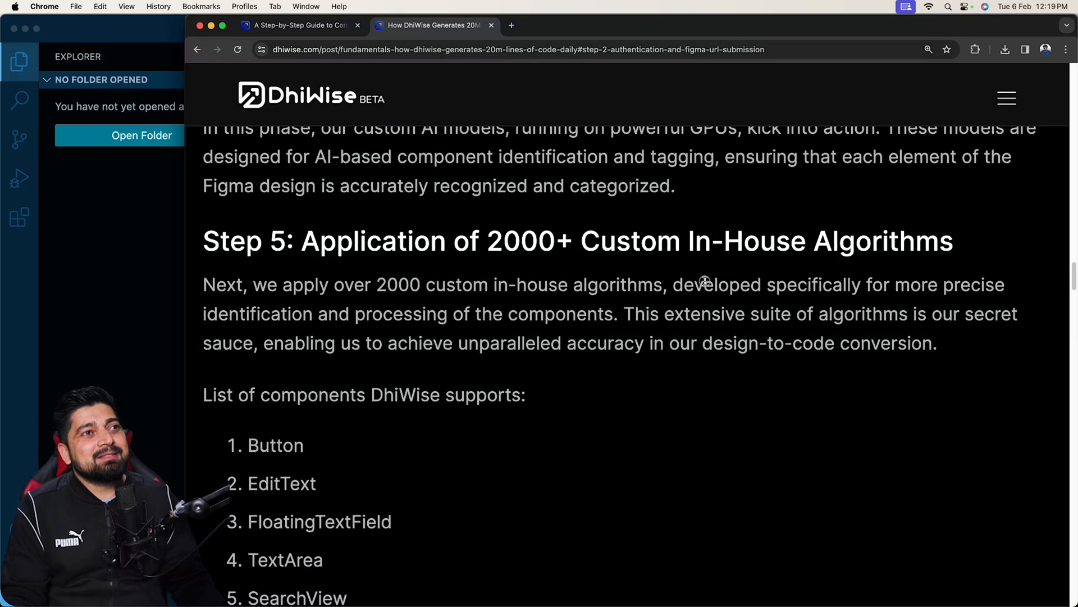
left_click_drag(703, 284, 937, 284)
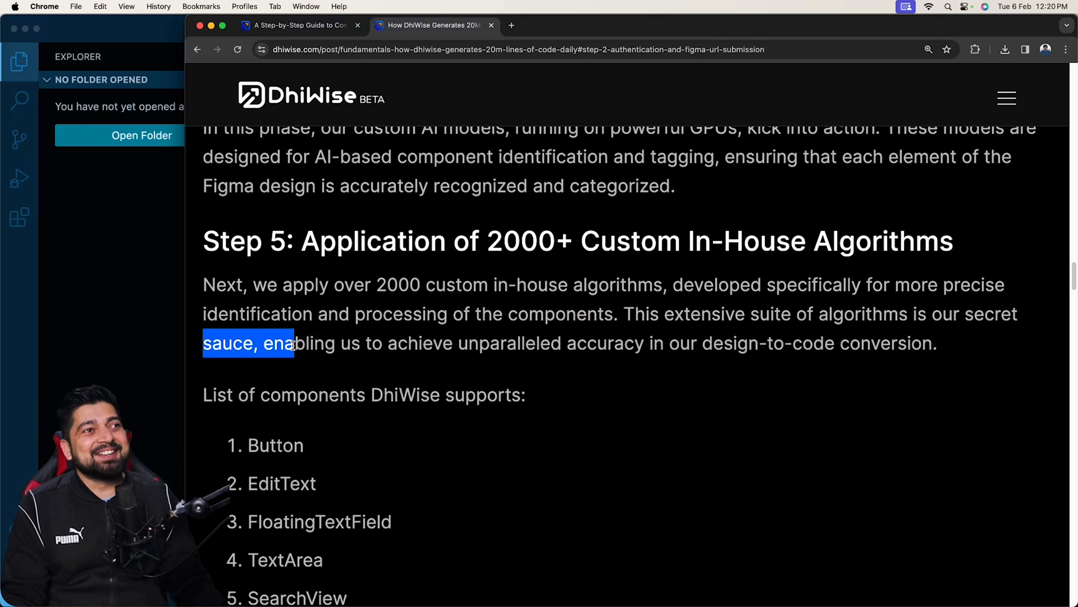
left_click(460, 344)
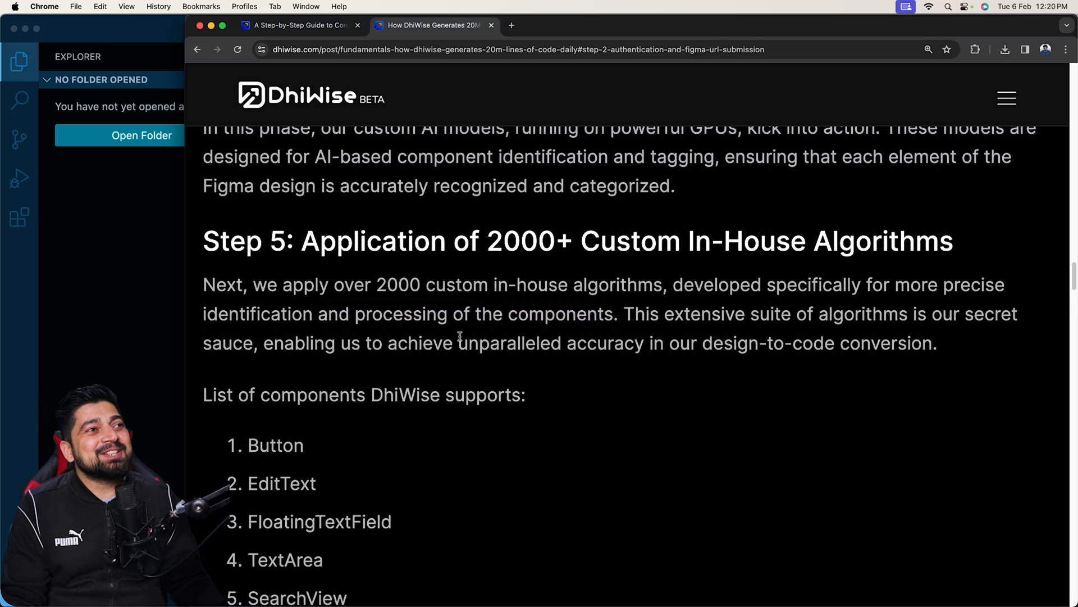
mouse_move(706, 346)
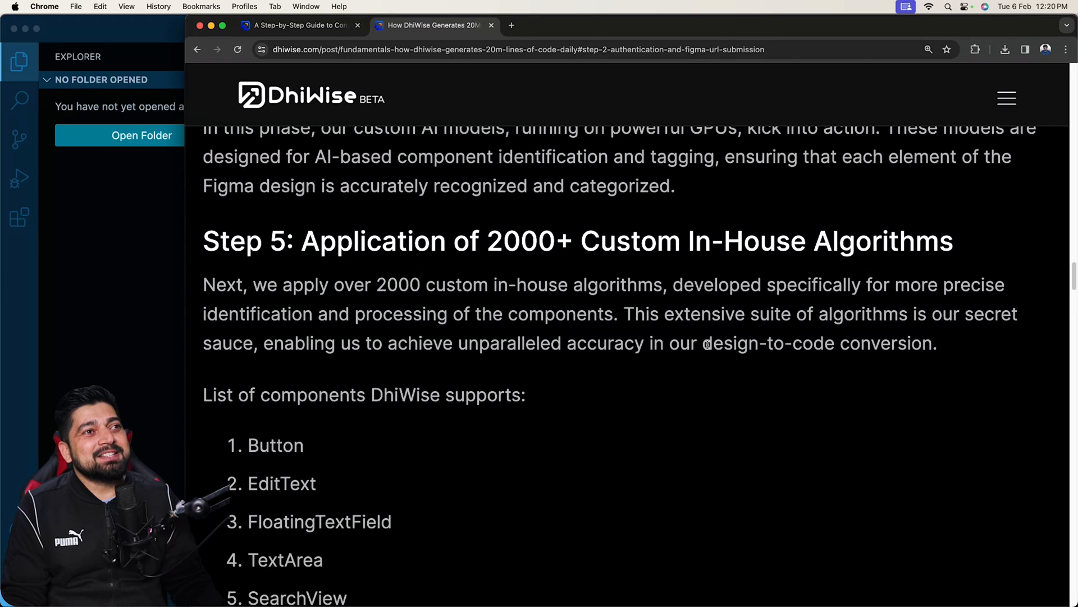
Step: Scroll through the 63-component list to Step 6, selecting part of the 'sprint' line
scroll("down", 3)
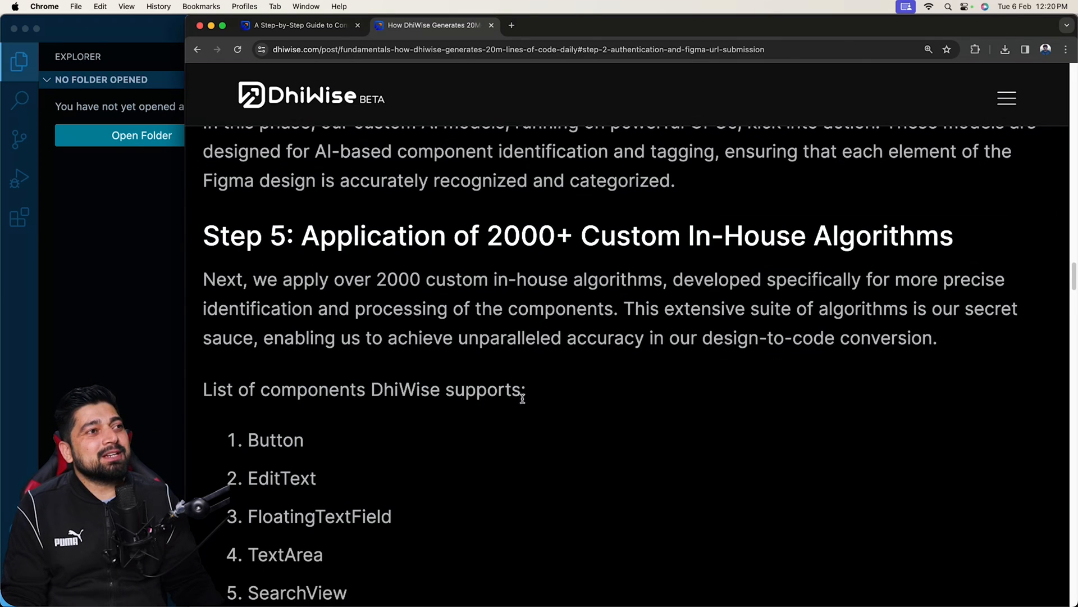
scroll("down", 3)
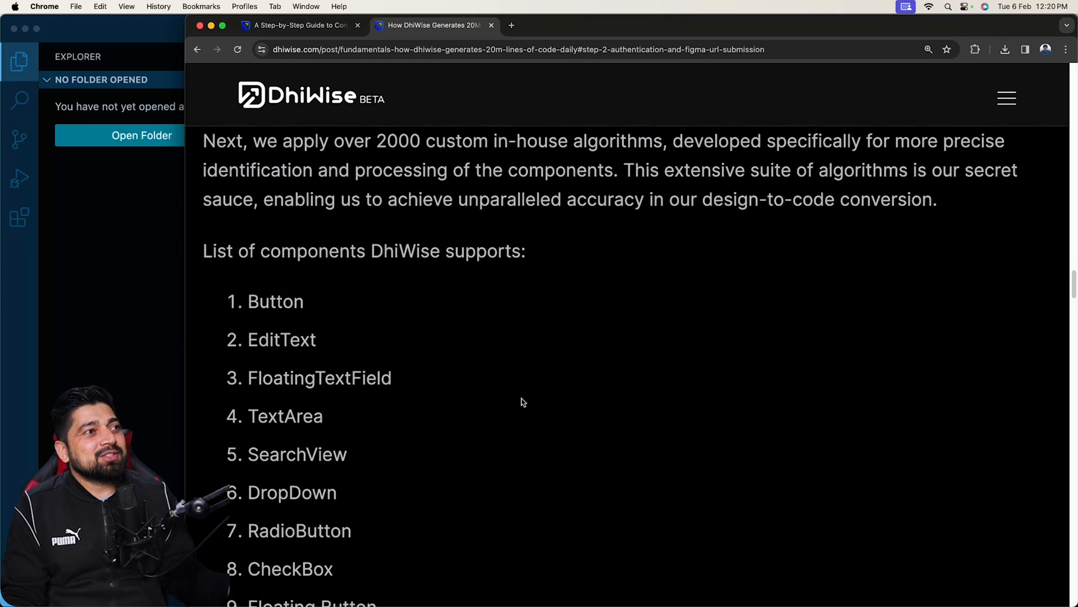
scroll("down", 3)
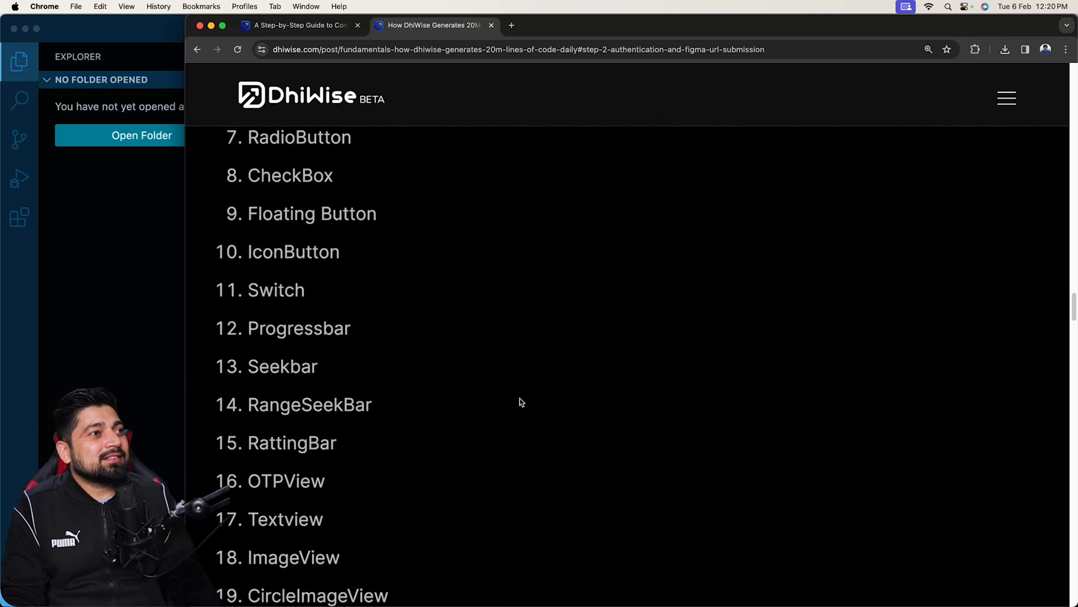
scroll("down", 3)
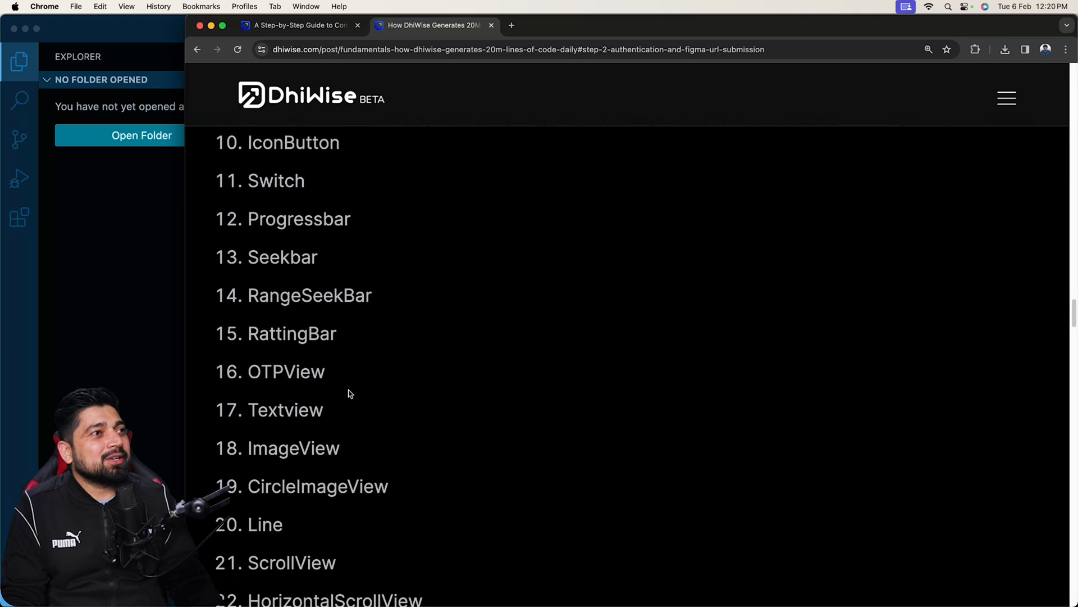
scroll("down", 3)
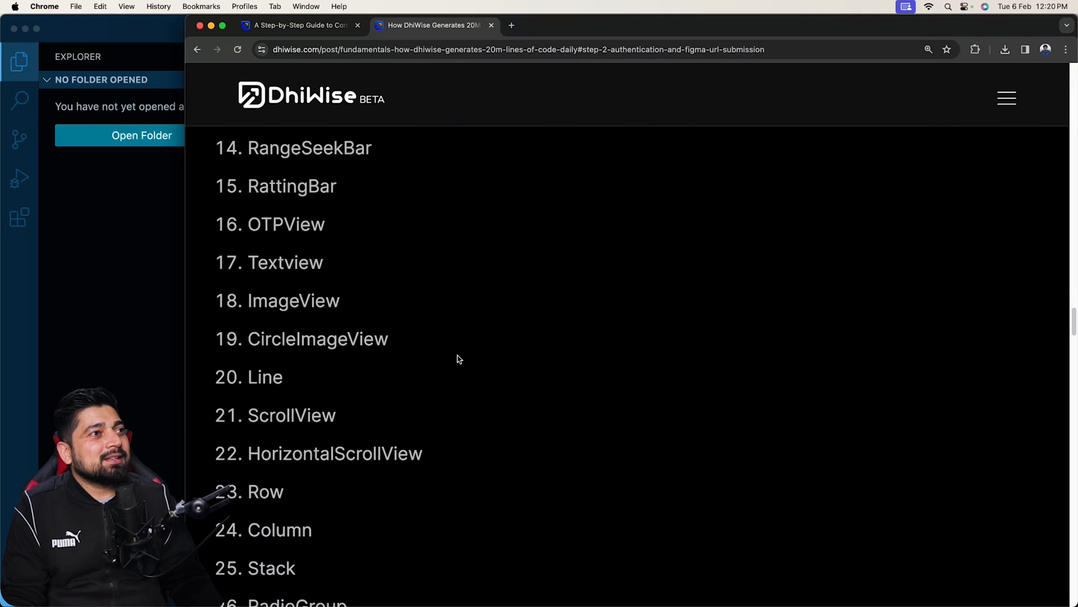
scroll("down", 3)
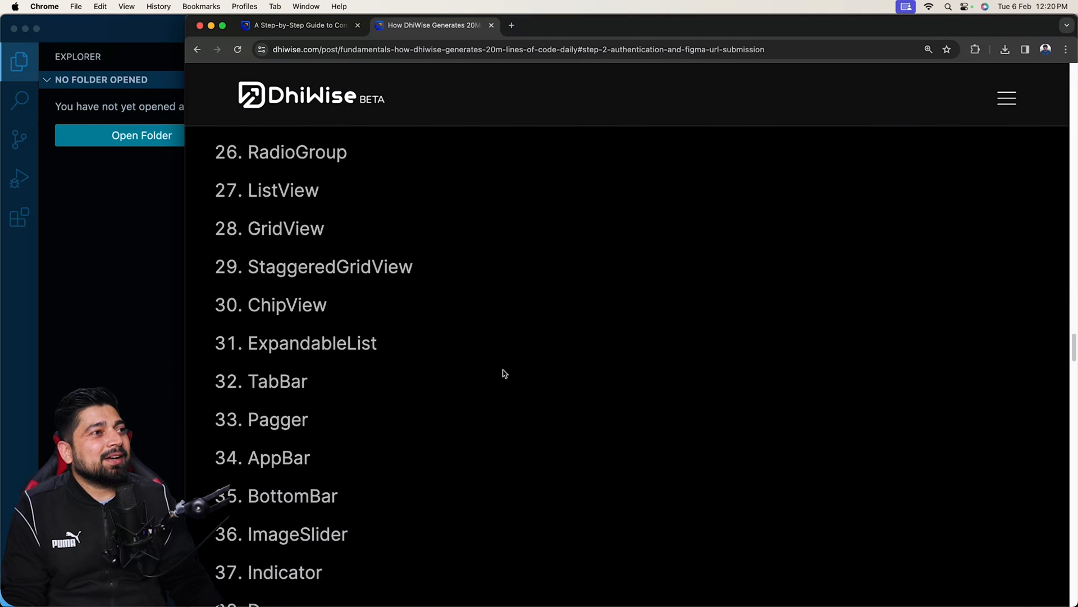
scroll("down", 3)
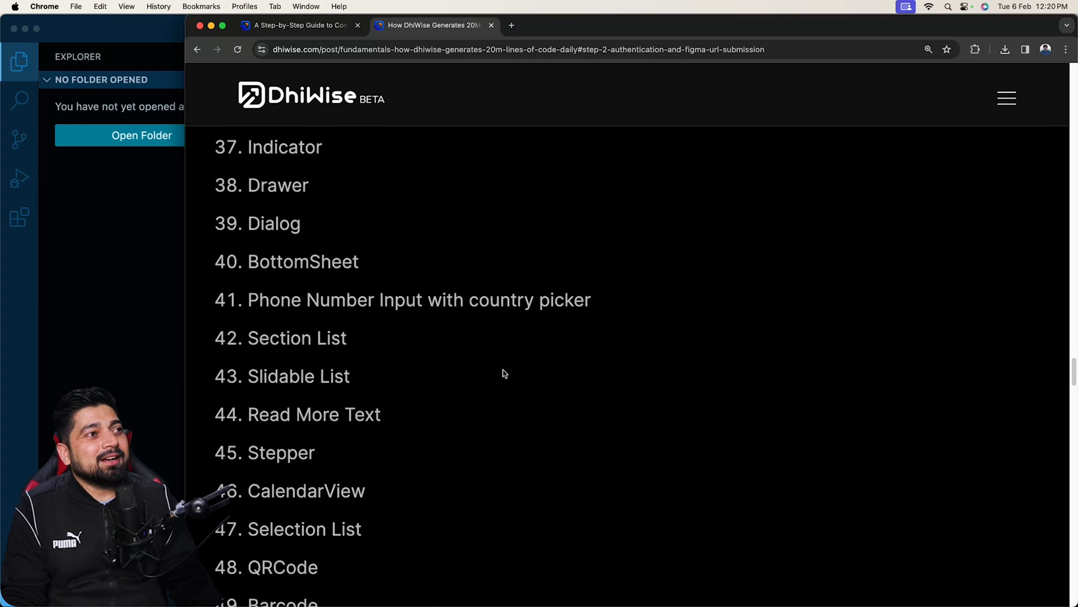
scroll("down", 3)
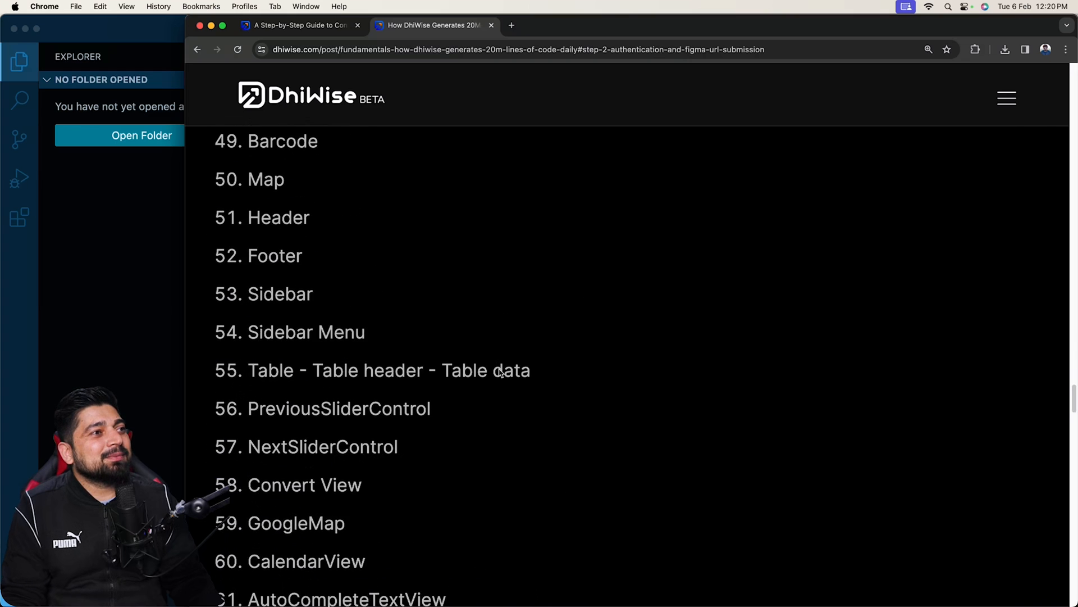
scroll("down", 3)
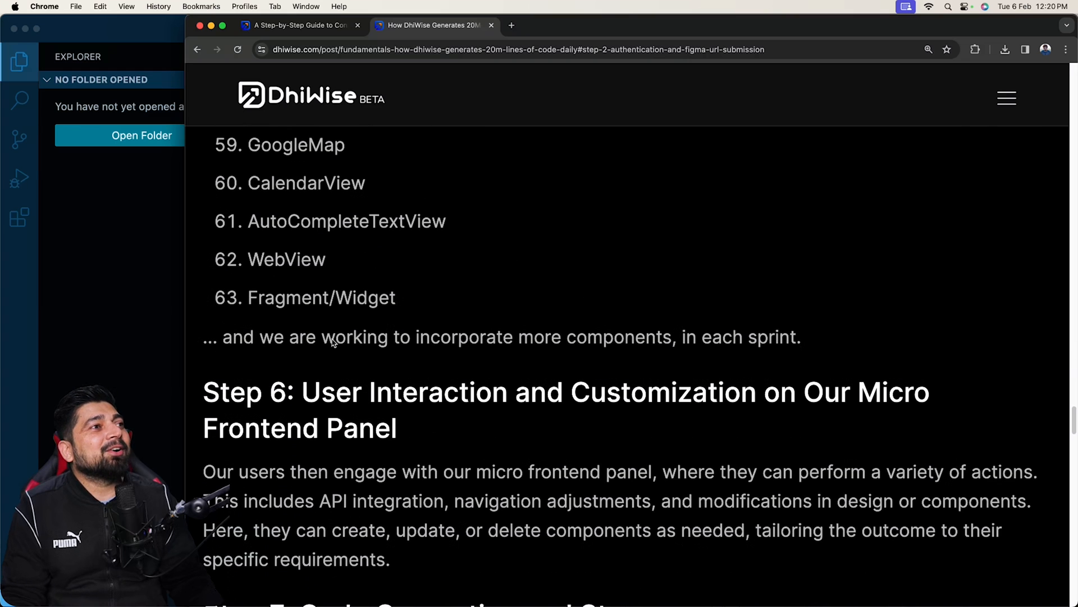
left_click_drag(223, 337, 695, 336)
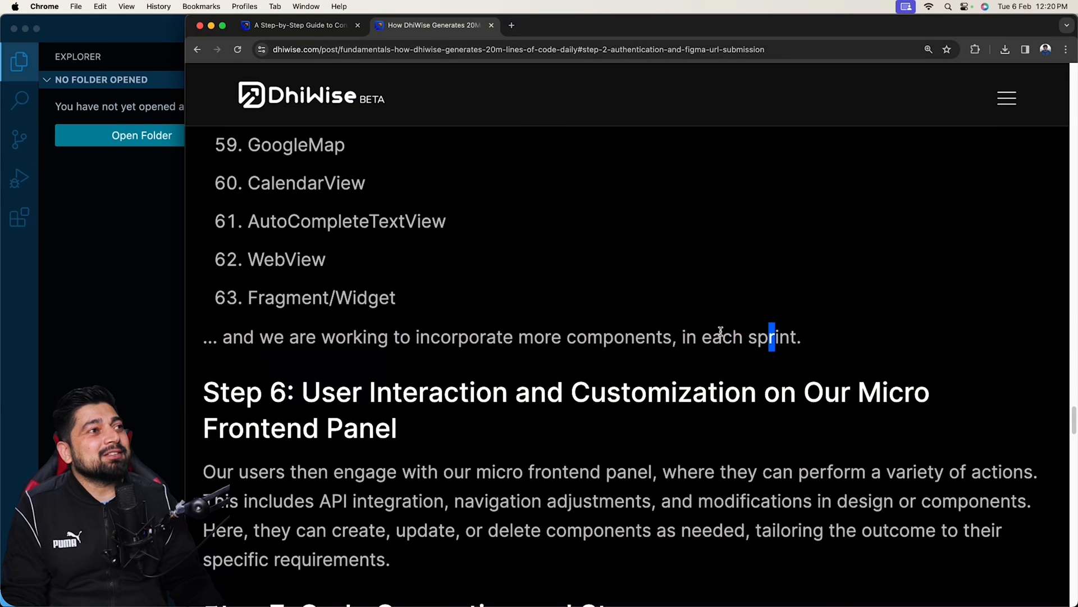
Step: Scroll past Step 6 to read Step 7 and reveal Step 8 on output options
scroll("down", 3)
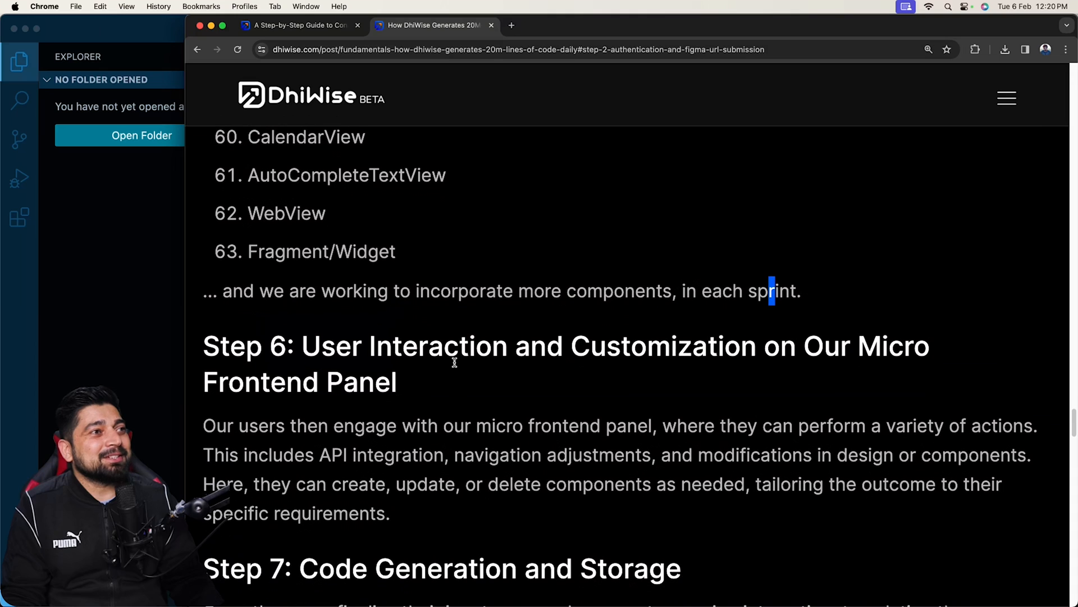
scroll("down", 3)
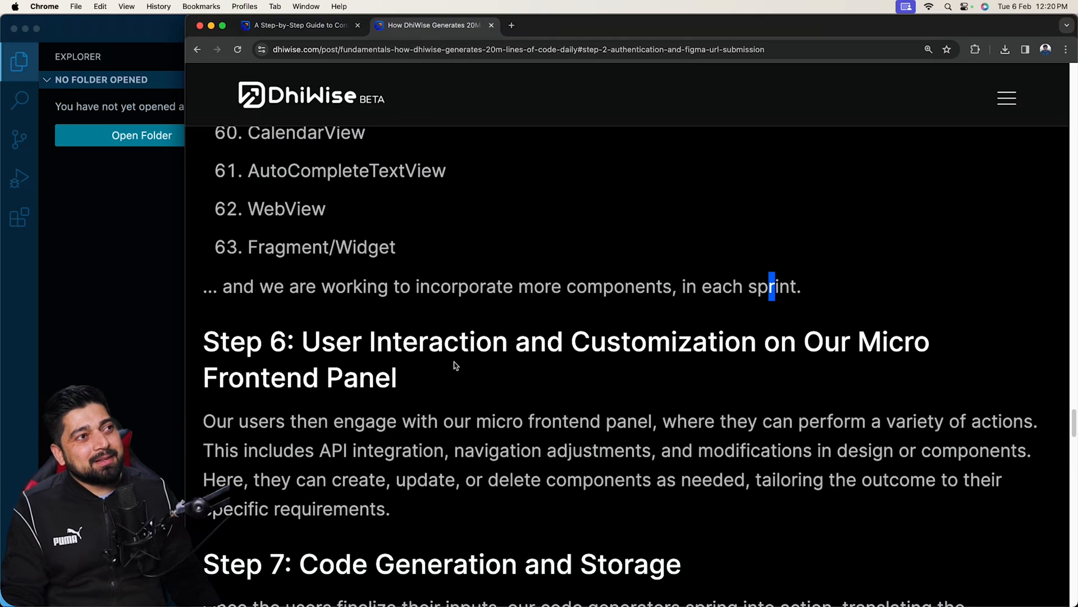
scroll("down", 3)
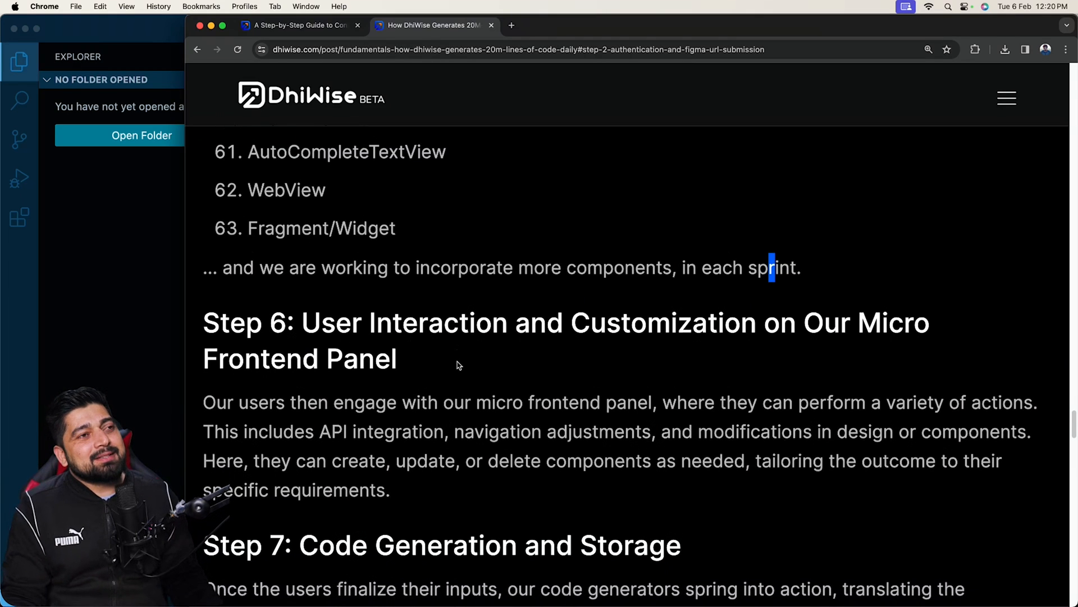
scroll("down", 3)
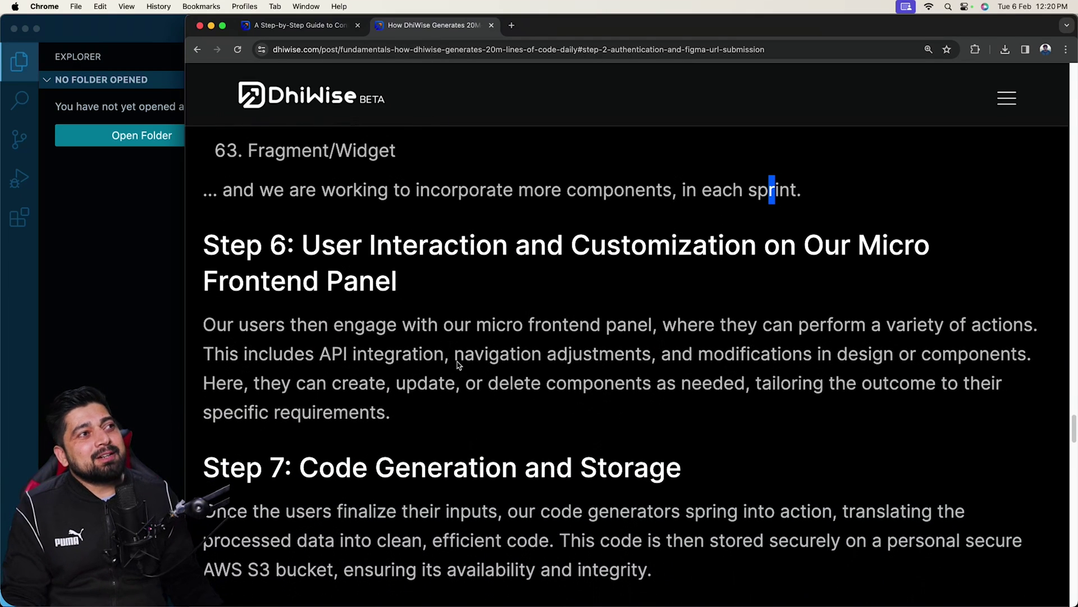
mouse_move(533, 343)
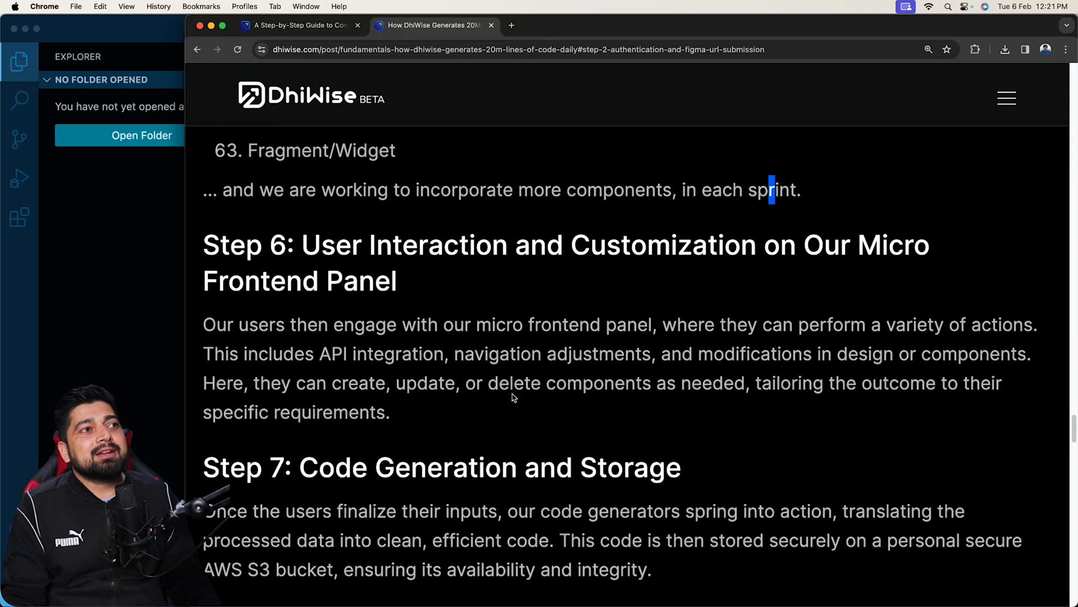
mouse_move(469, 364)
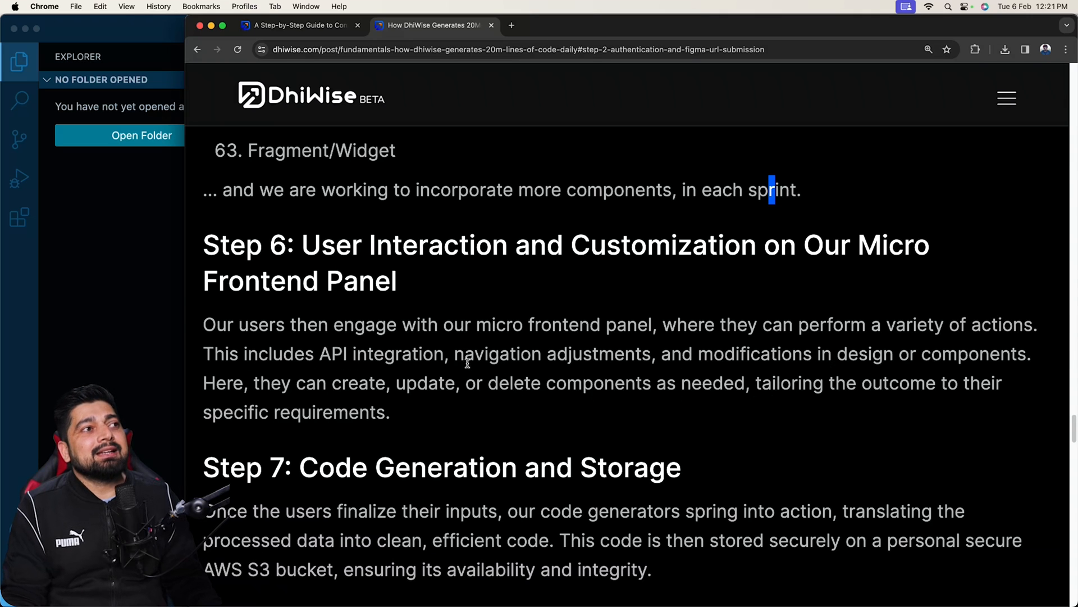
scroll("down", 3)
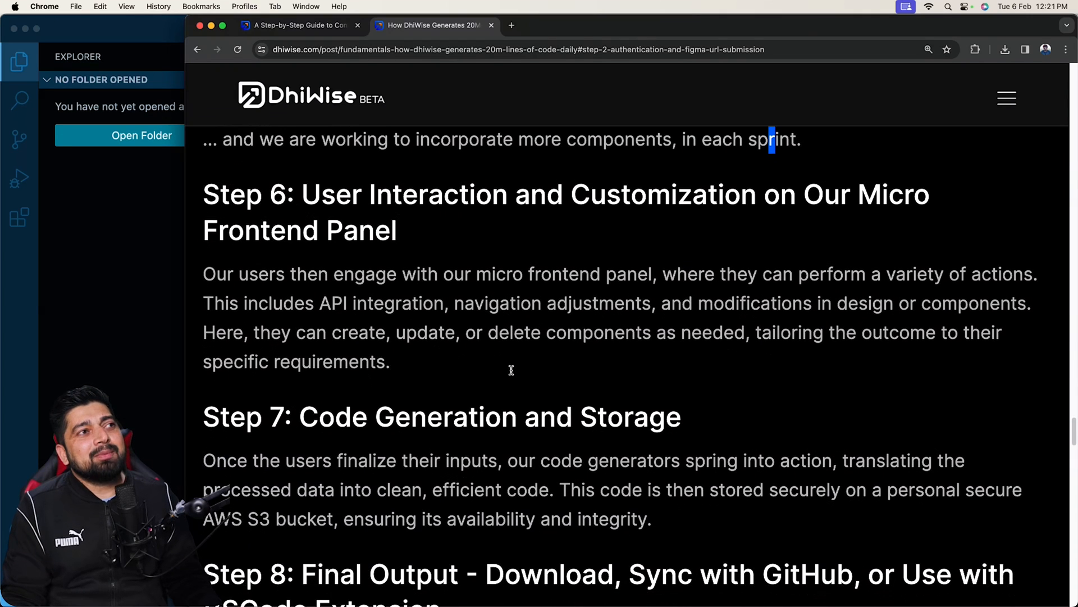
scroll("down", 3)
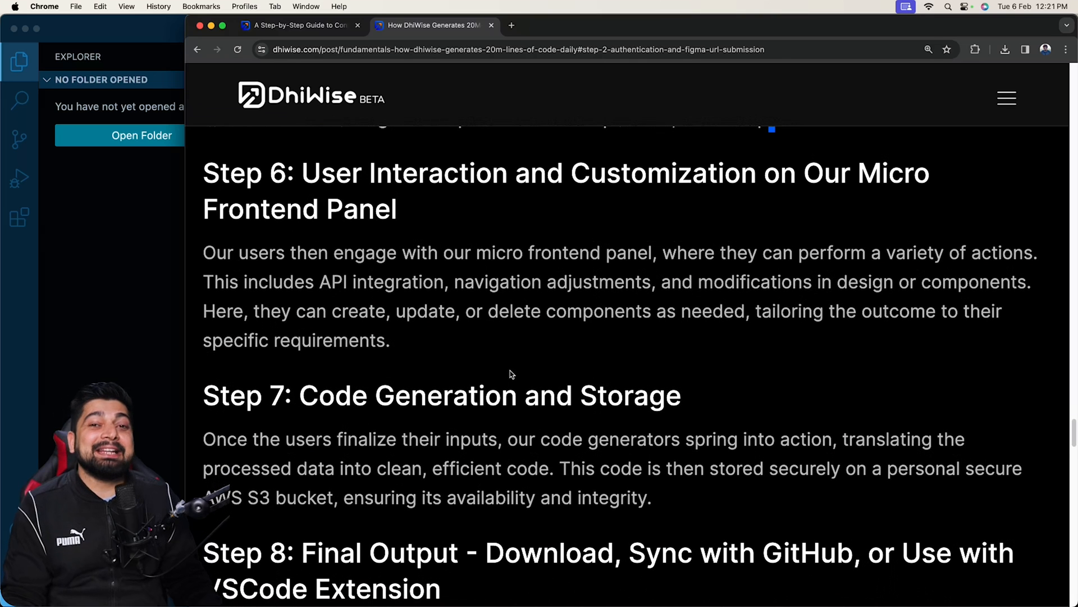
scroll("down", 3)
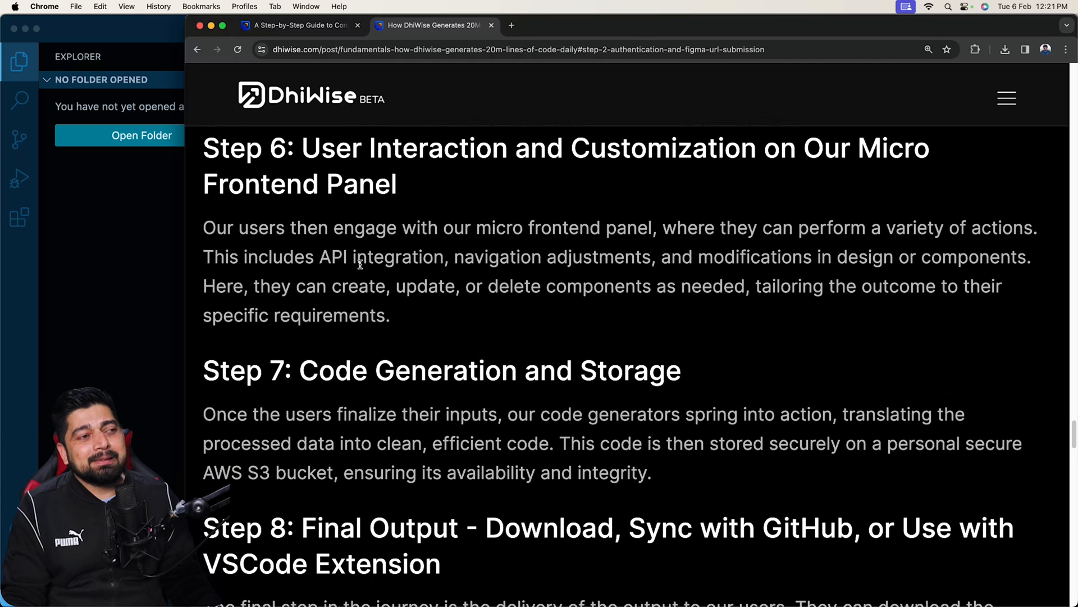
scroll("down", 3)
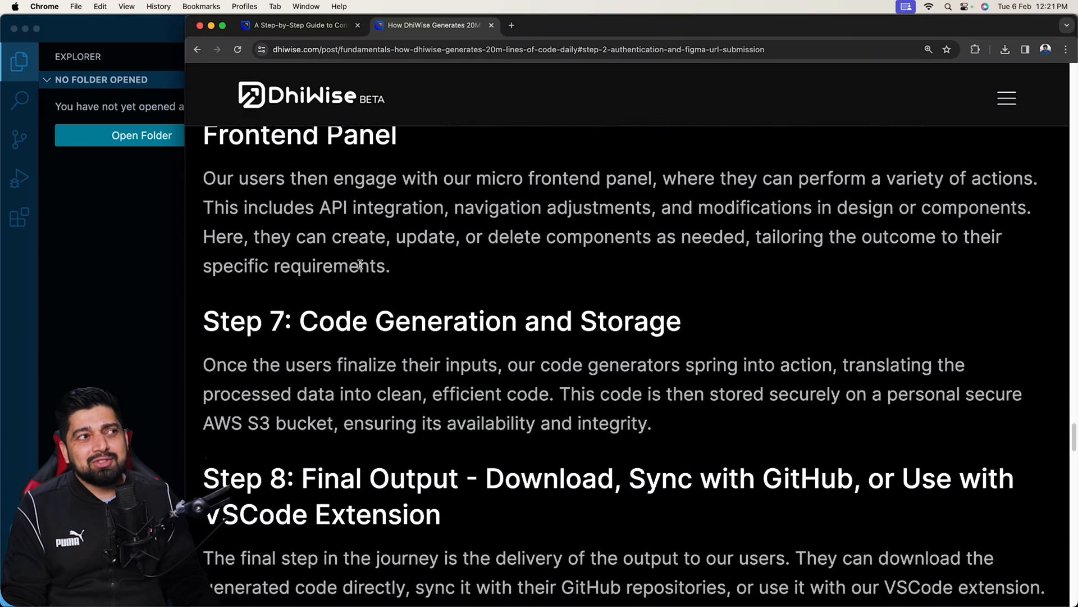
scroll("down", 3)
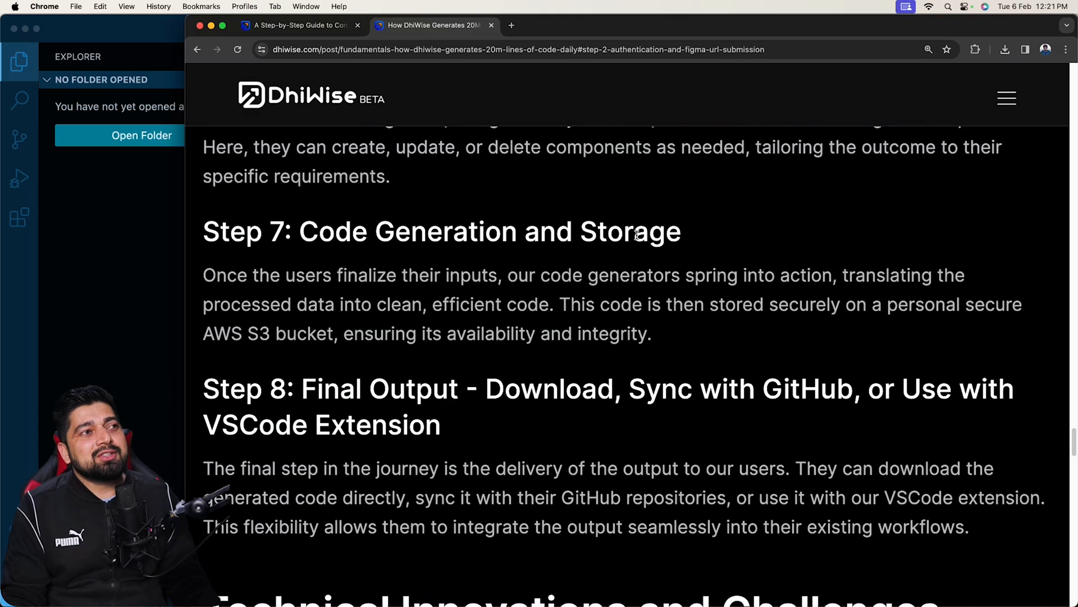
mouse_move(290, 286)
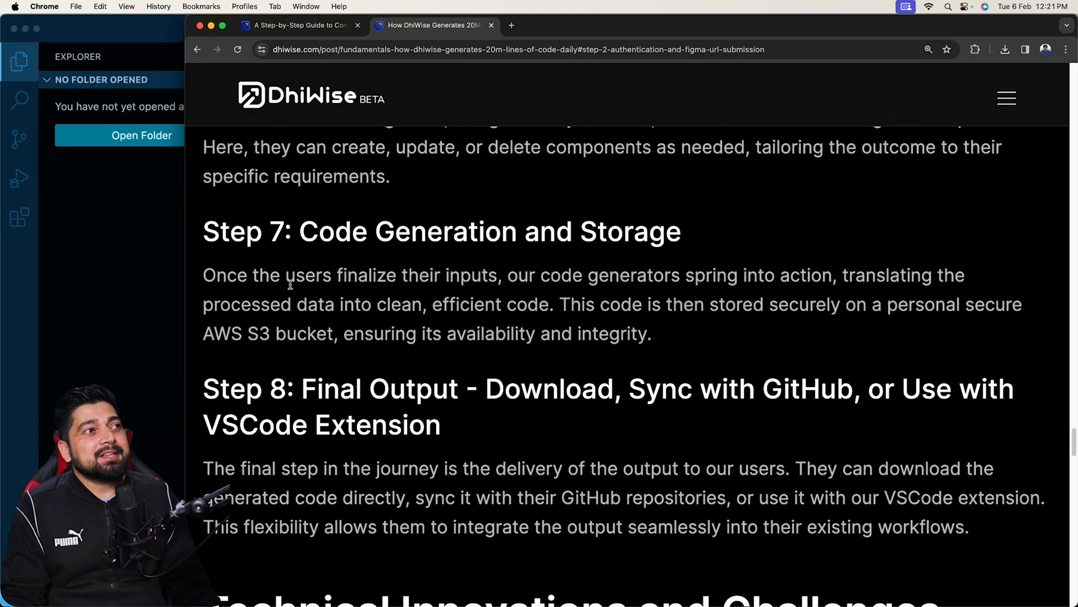
left_click_drag(237, 275, 457, 275)
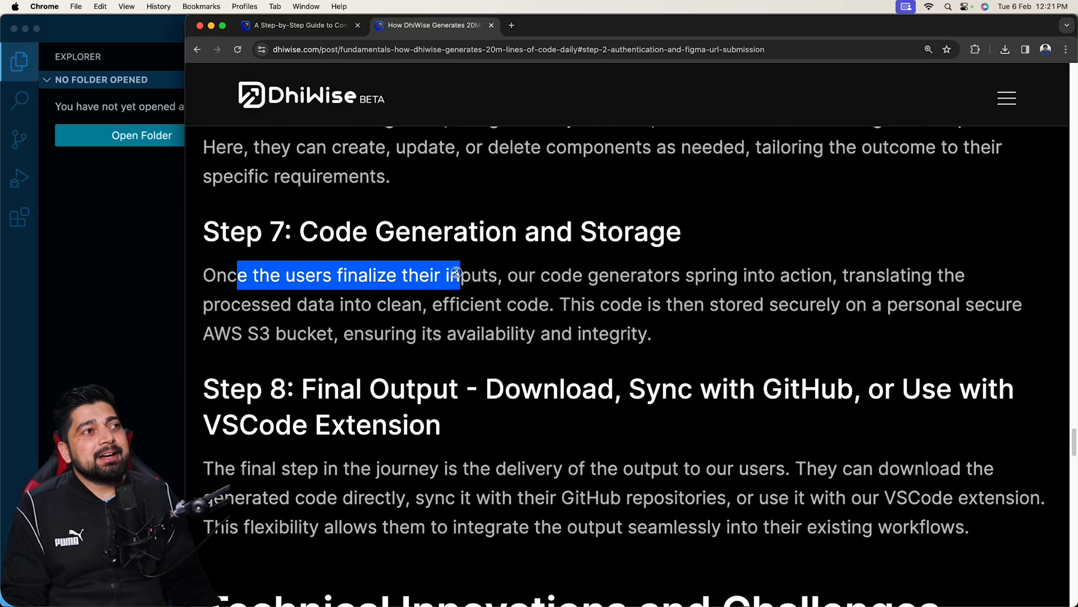
mouse_move(624, 277)
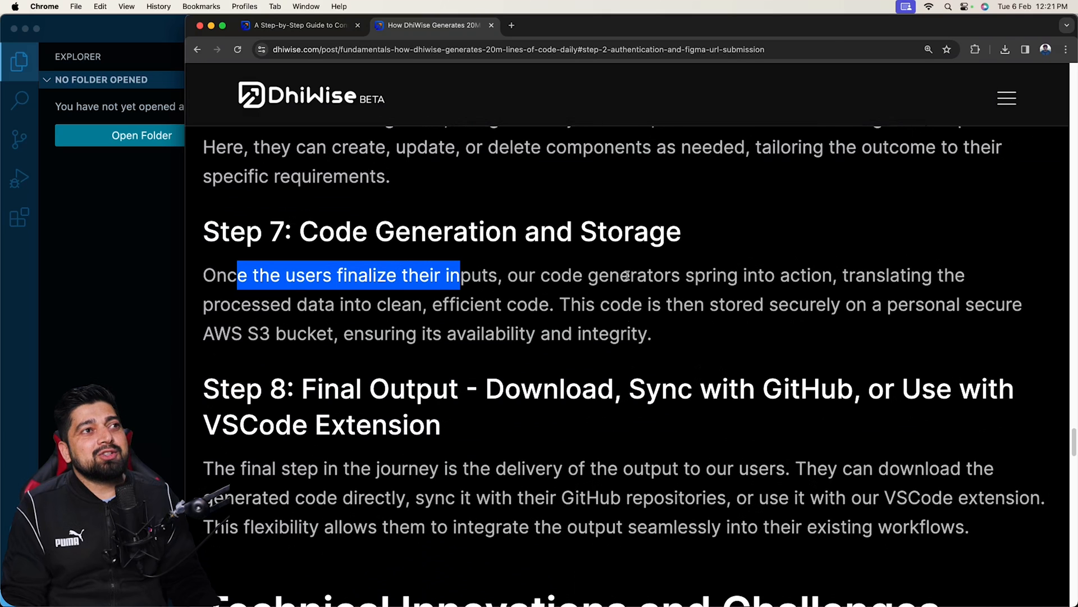
left_click_drag(628, 275, 822, 275)
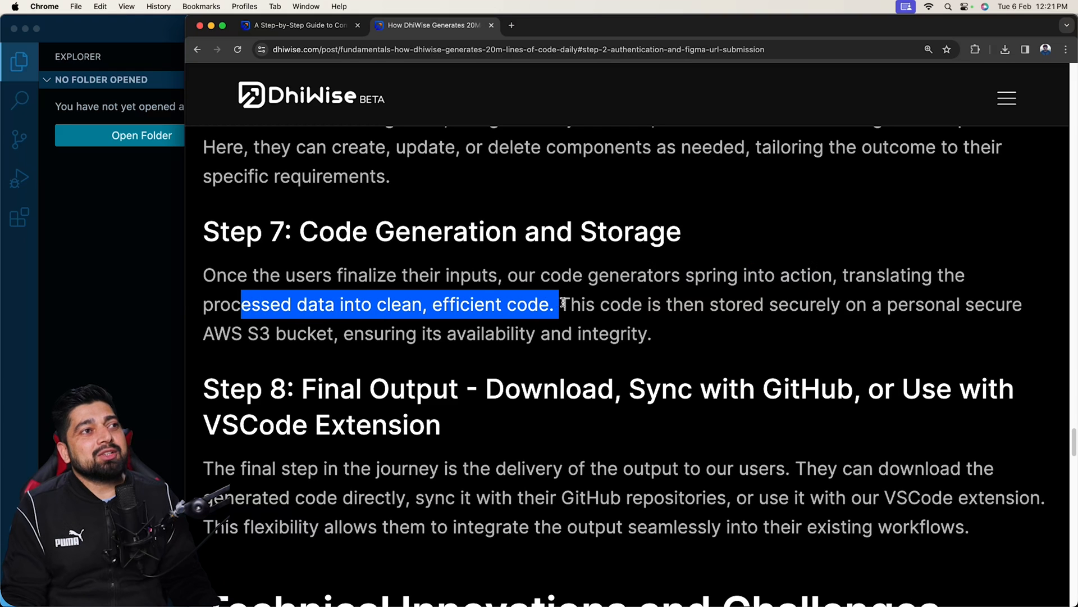
mouse_move(766, 307)
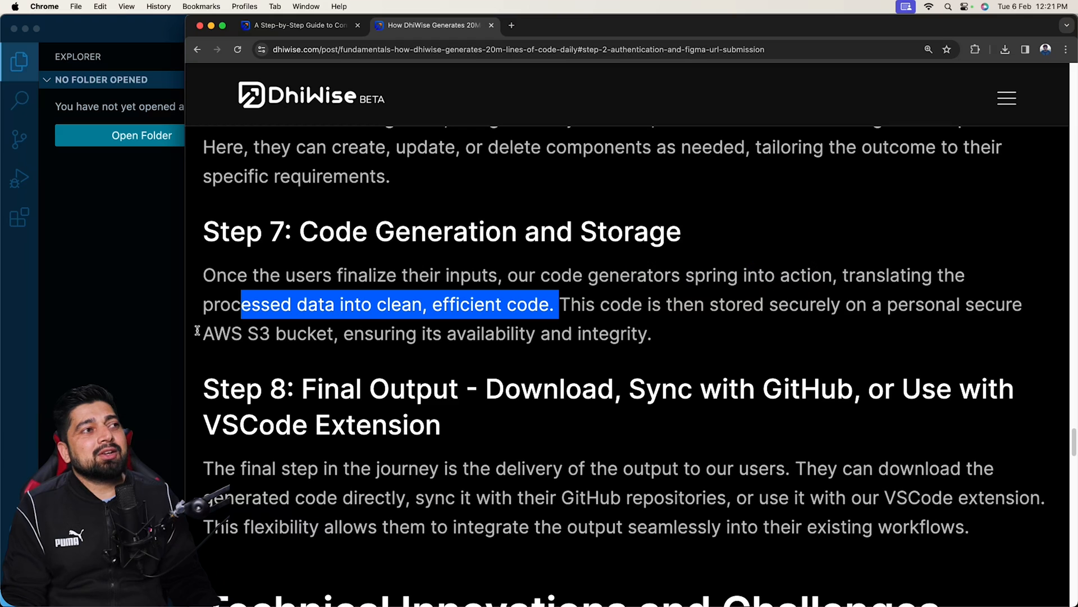
left_click(383, 333)
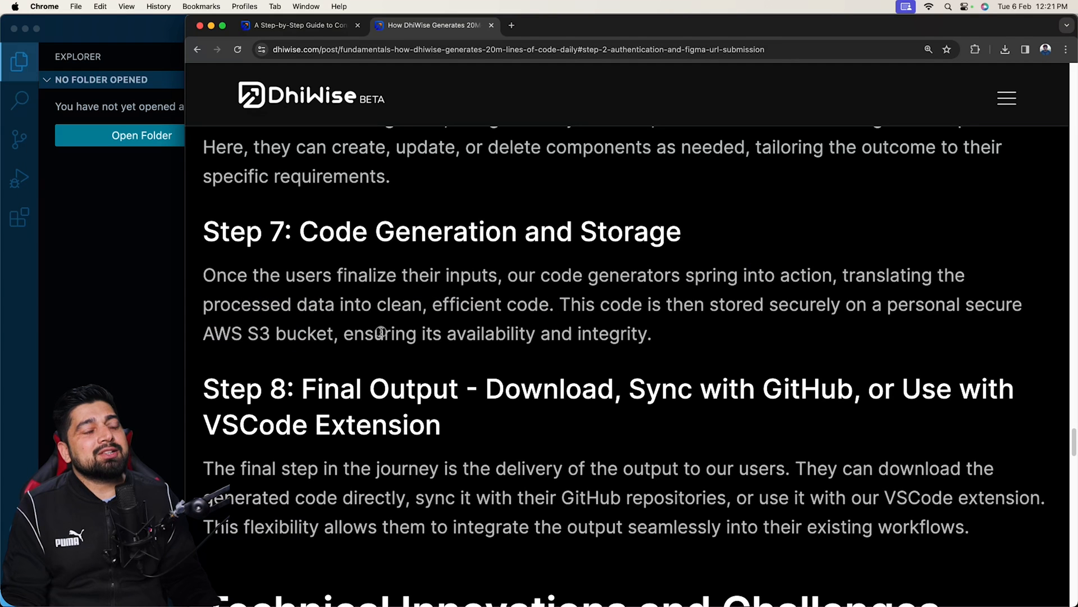
left_click_drag(374, 334, 636, 334)
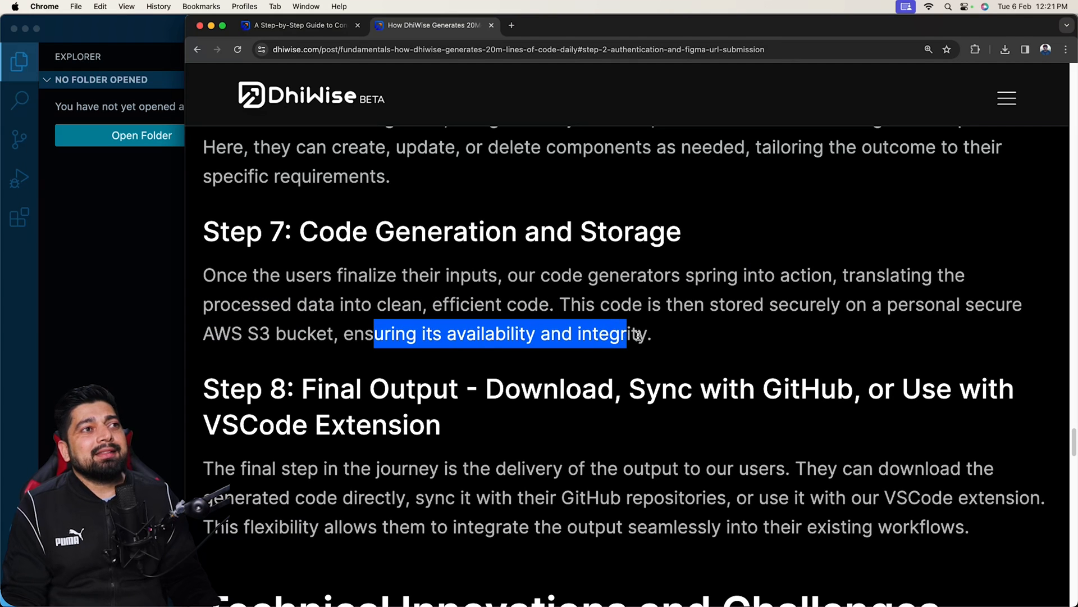
scroll("down", 3)
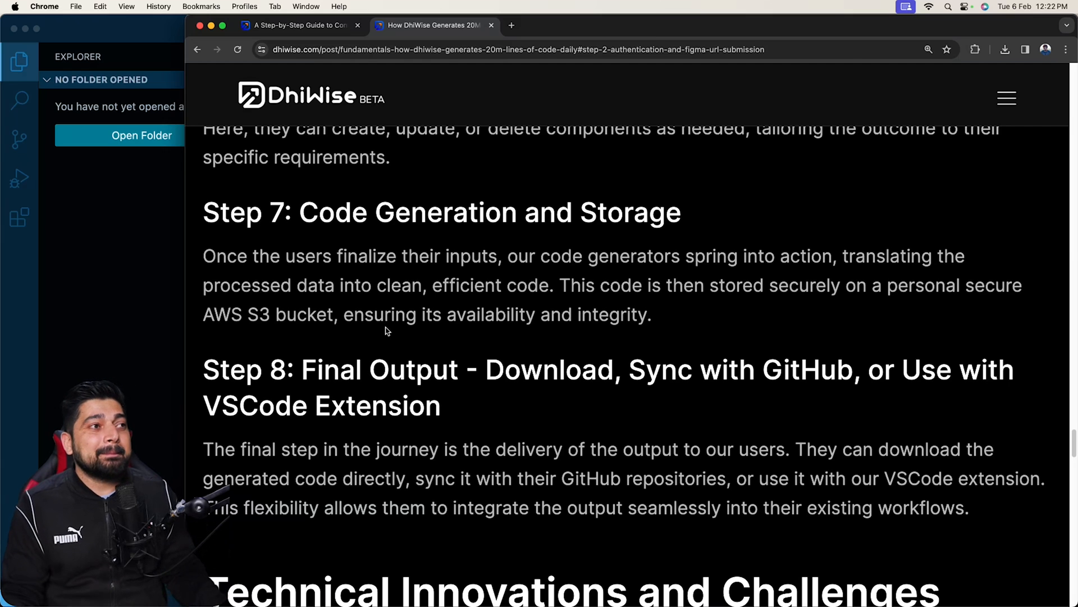
scroll("down", 3)
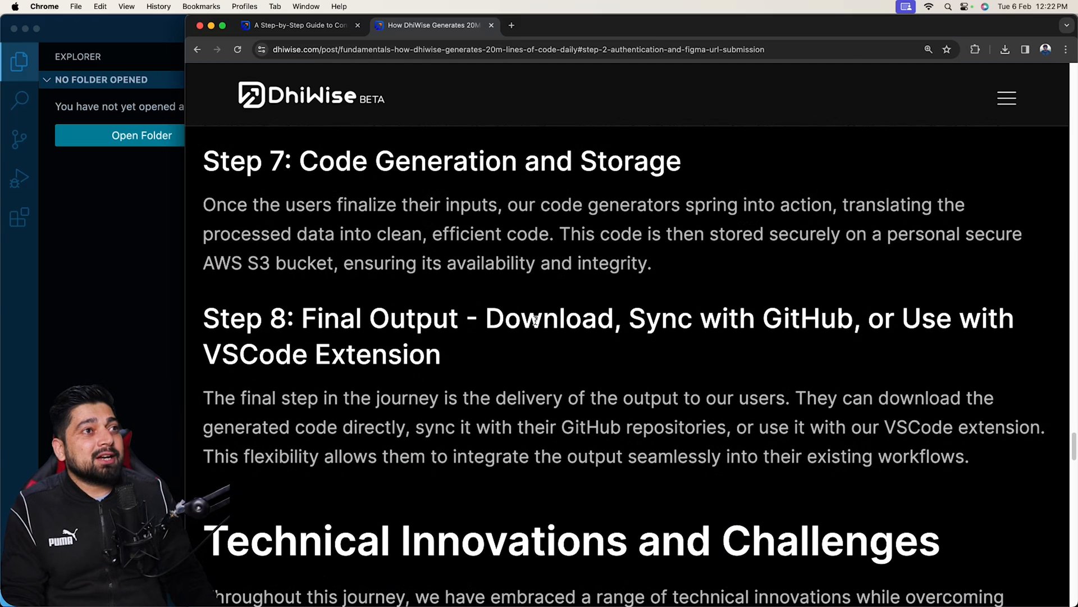
mouse_move(306, 376)
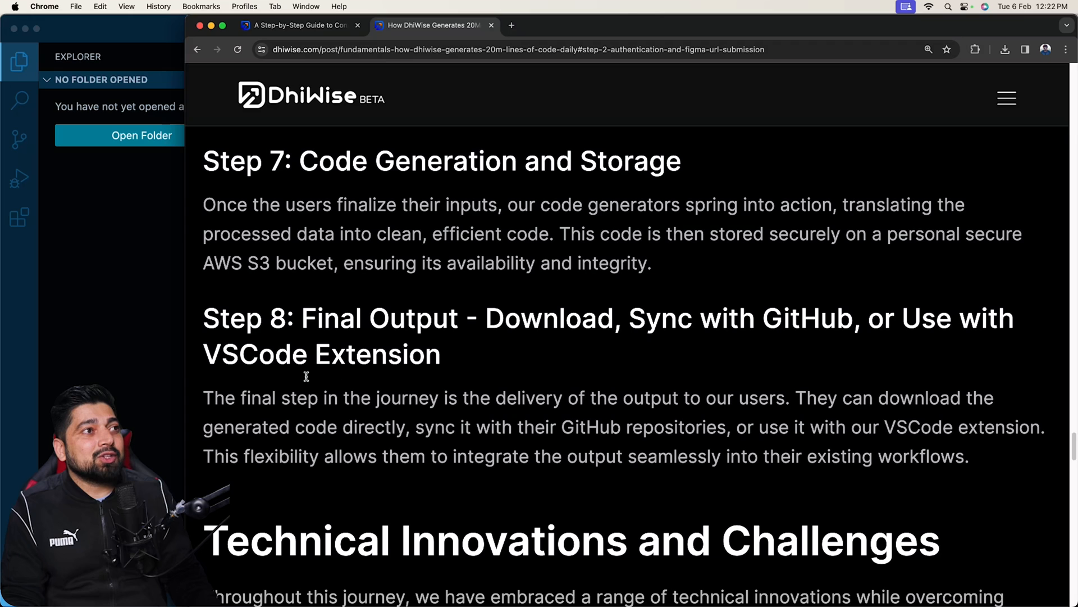
scroll("down", 3)
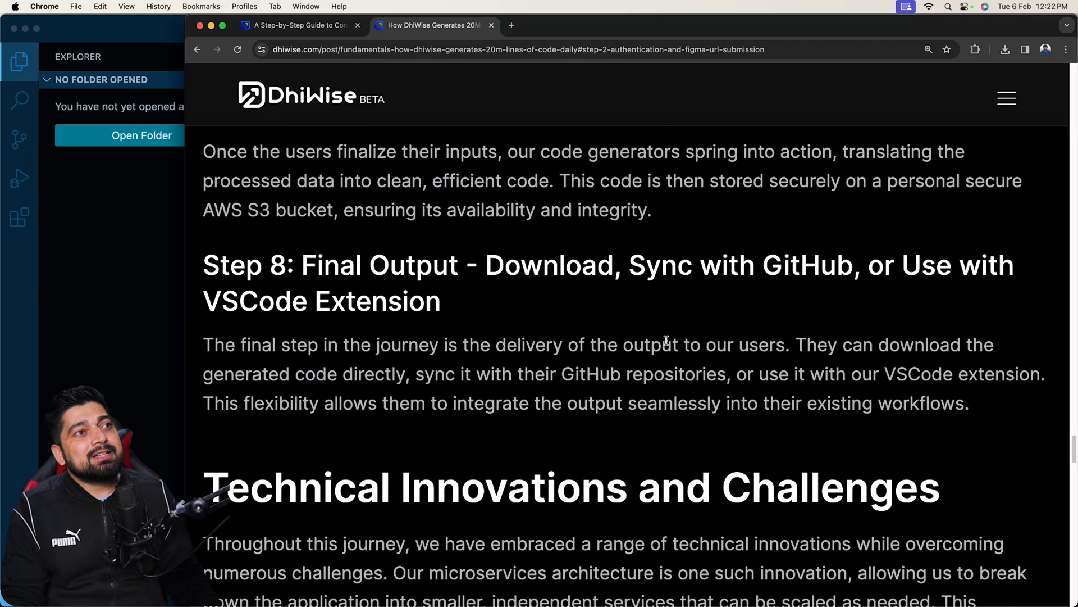
mouse_move(810, 348)
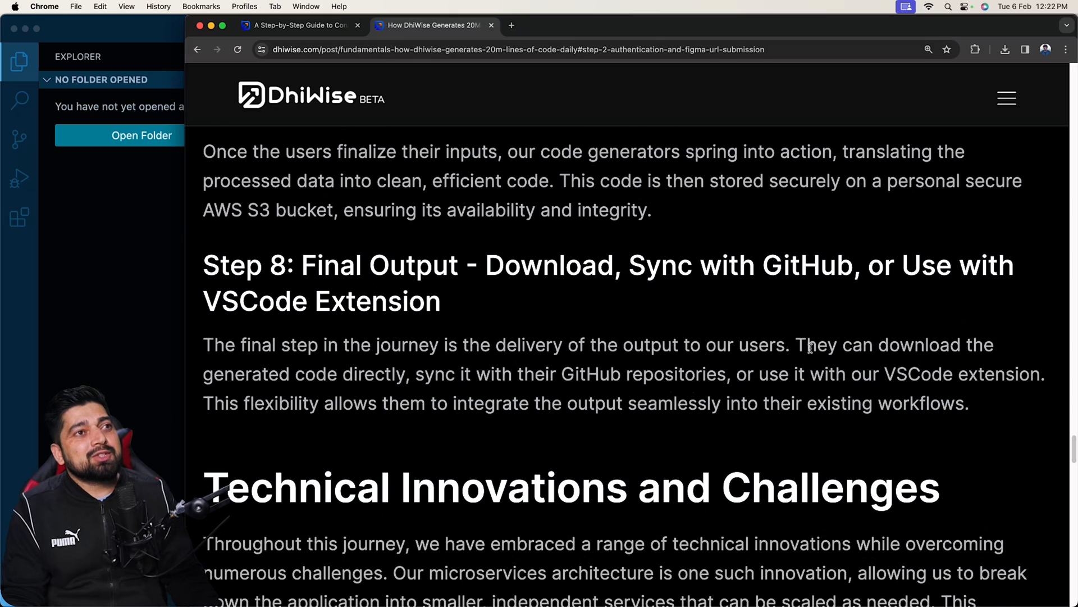
left_click_drag(295, 373, 397, 374)
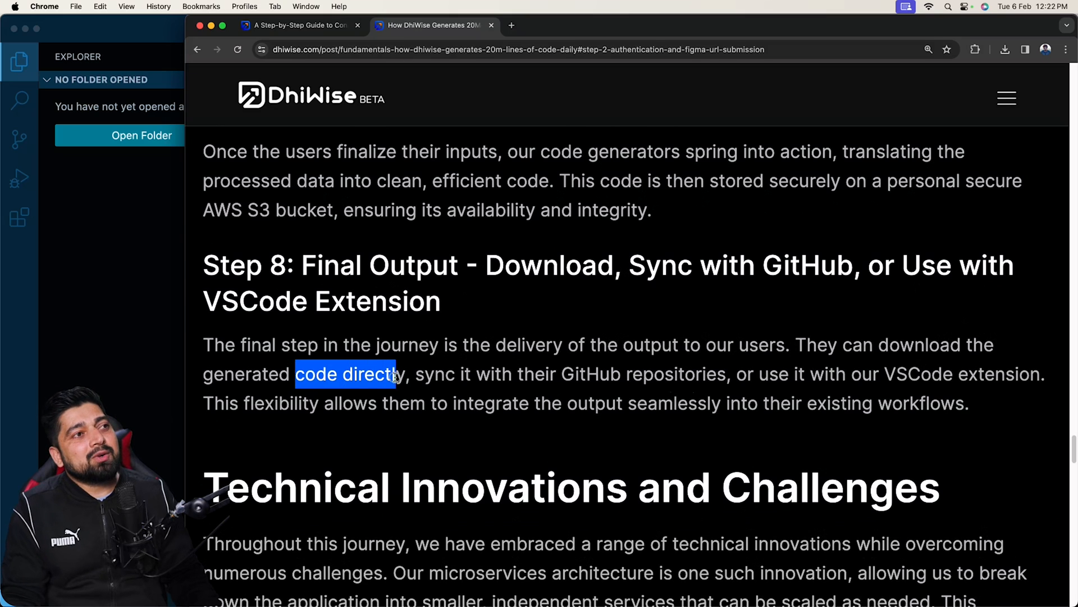
left_click_drag(425, 373, 707, 373)
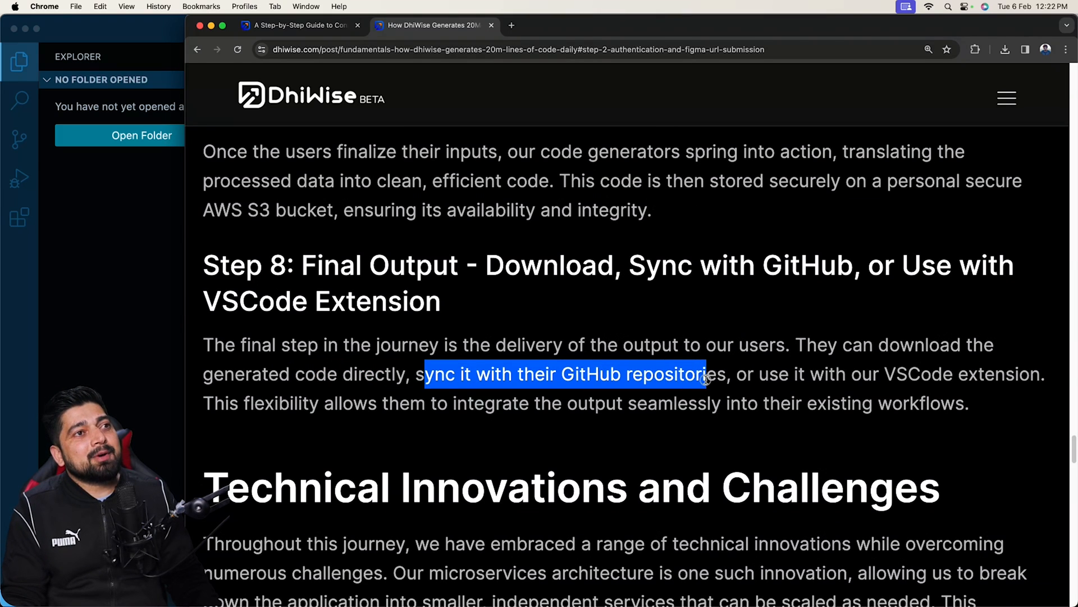
left_click(417, 376)
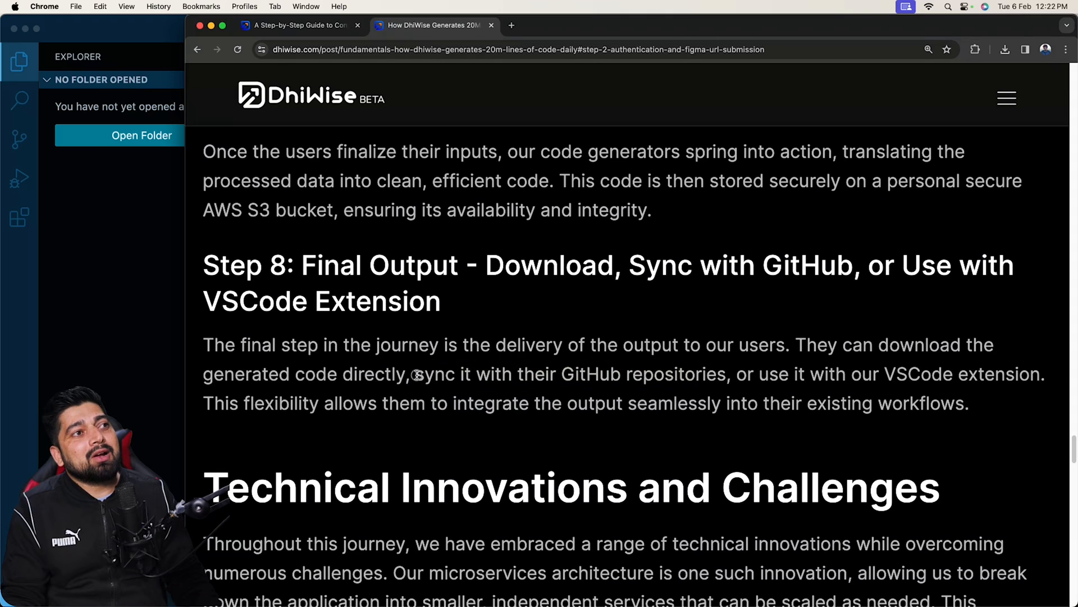
left_click_drag(415, 374, 726, 373)
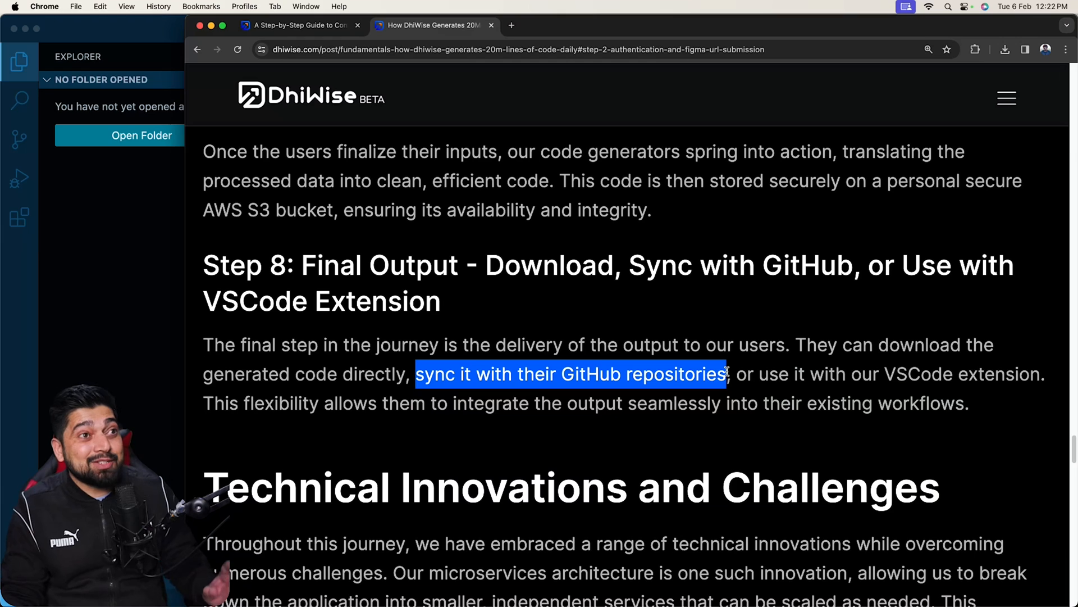
mouse_move(797, 376)
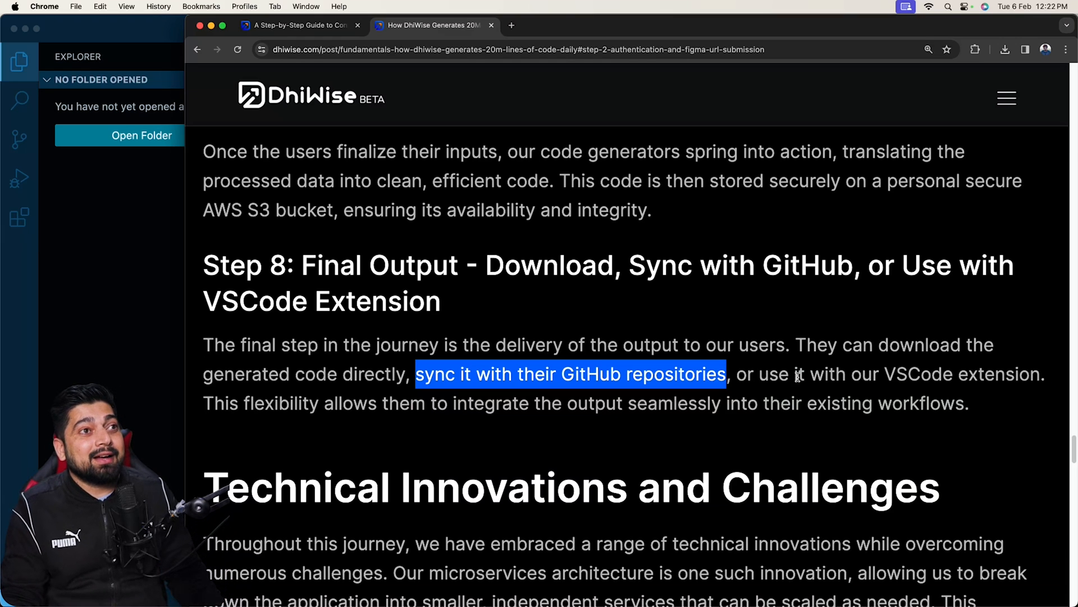
left_click_drag(754, 374, 1021, 374)
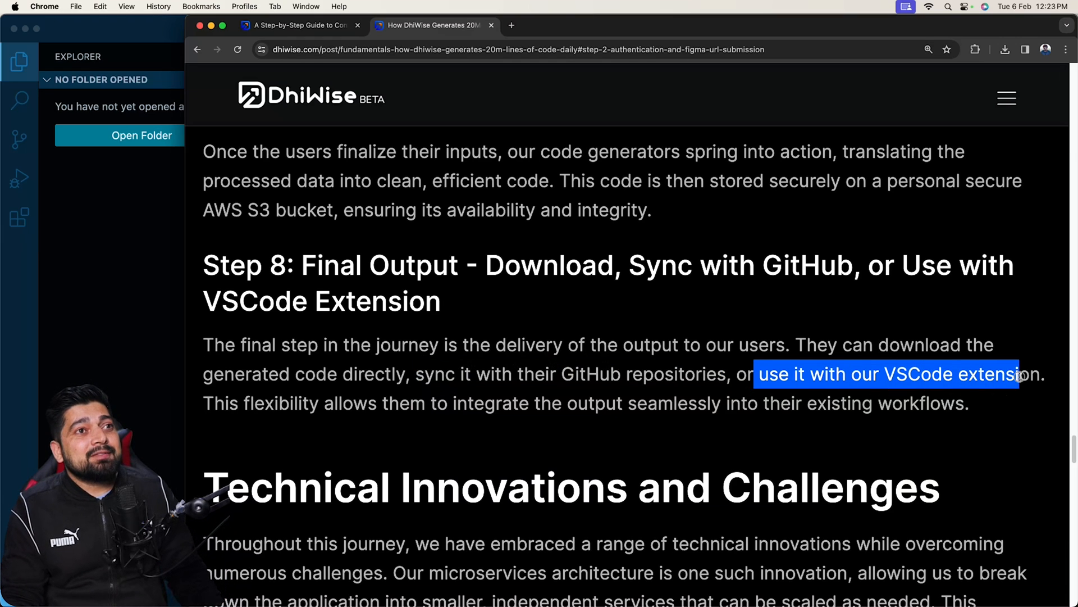
left_click_drag(265, 403, 512, 404)
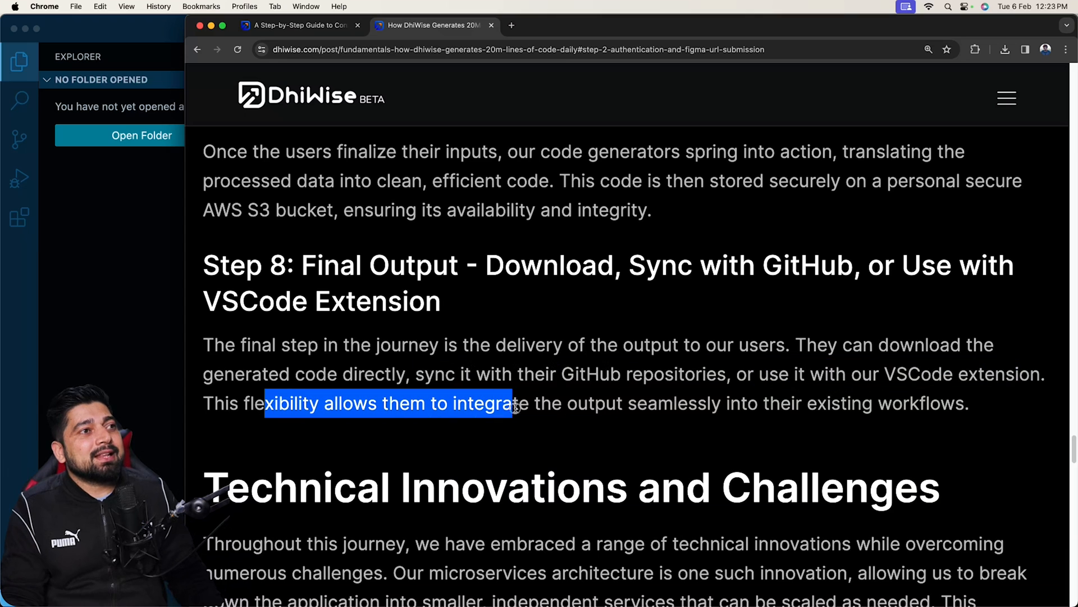
left_click_drag(512, 404, 879, 403)
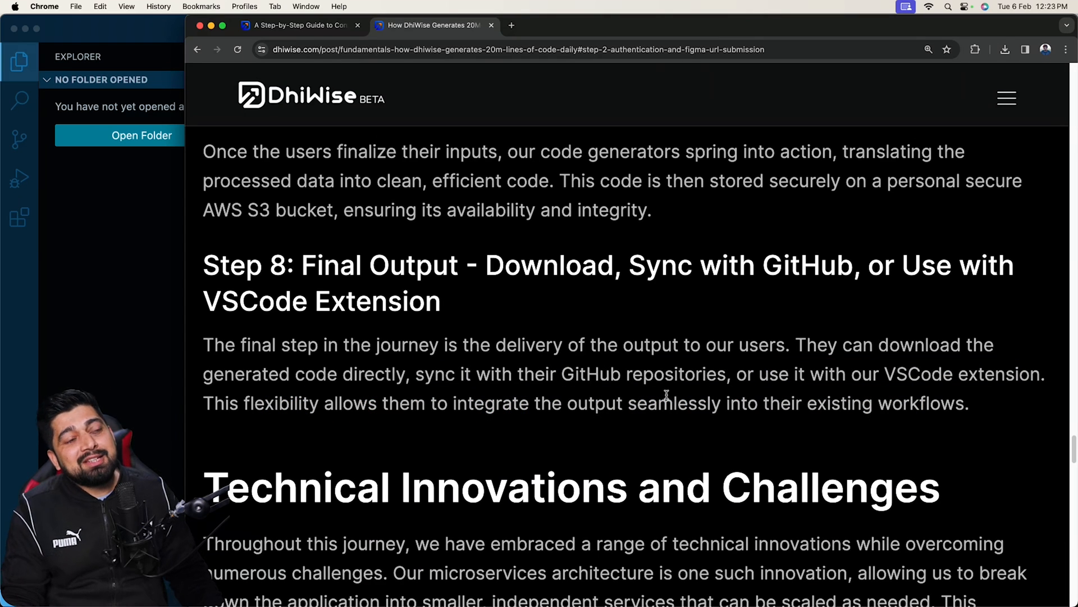
Step: Scroll through Technical Innovations, Future Directions and Simplifying Complexity to the footer
scroll("down", 3)
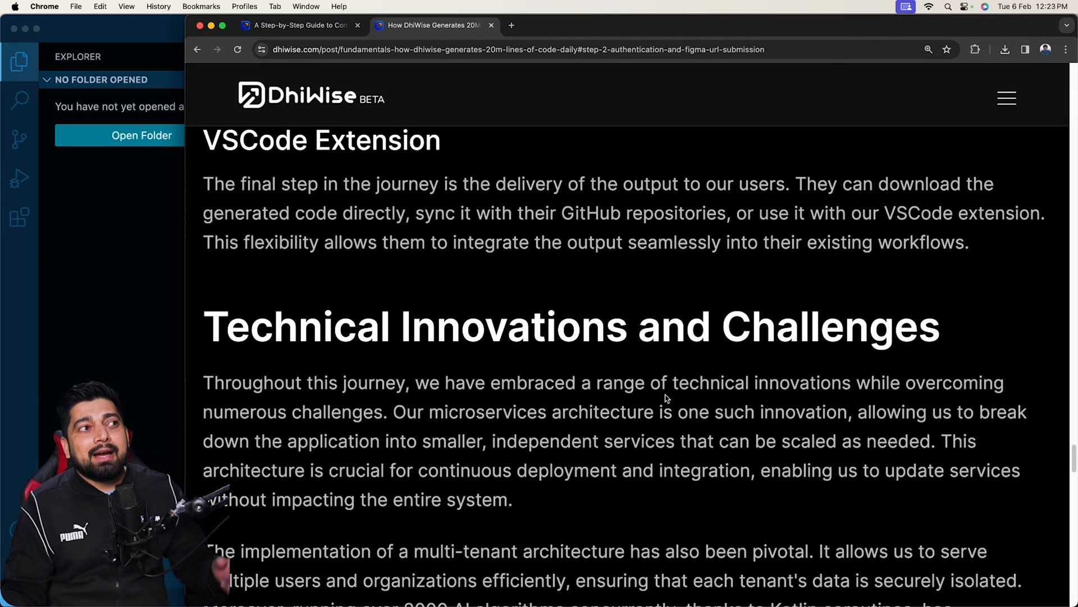
scroll("down", 3)
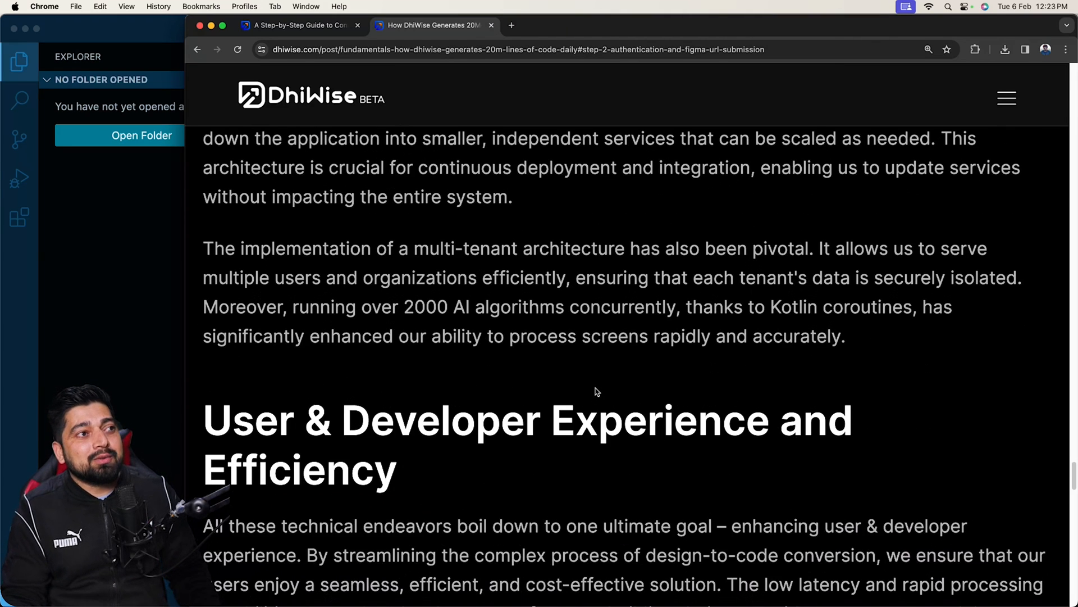
scroll("down", 3)
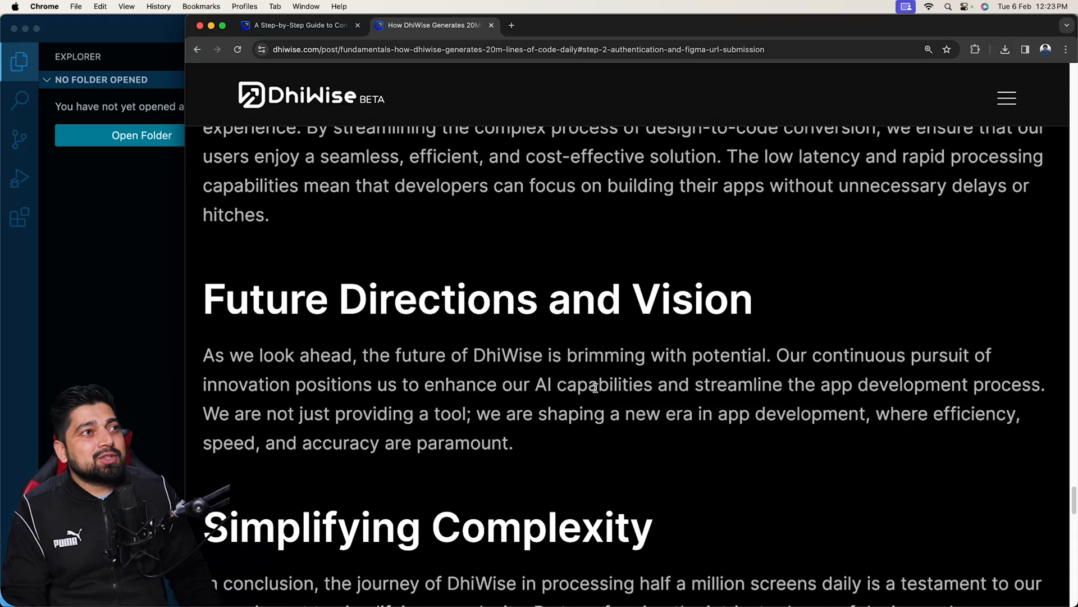
scroll("down", 3)
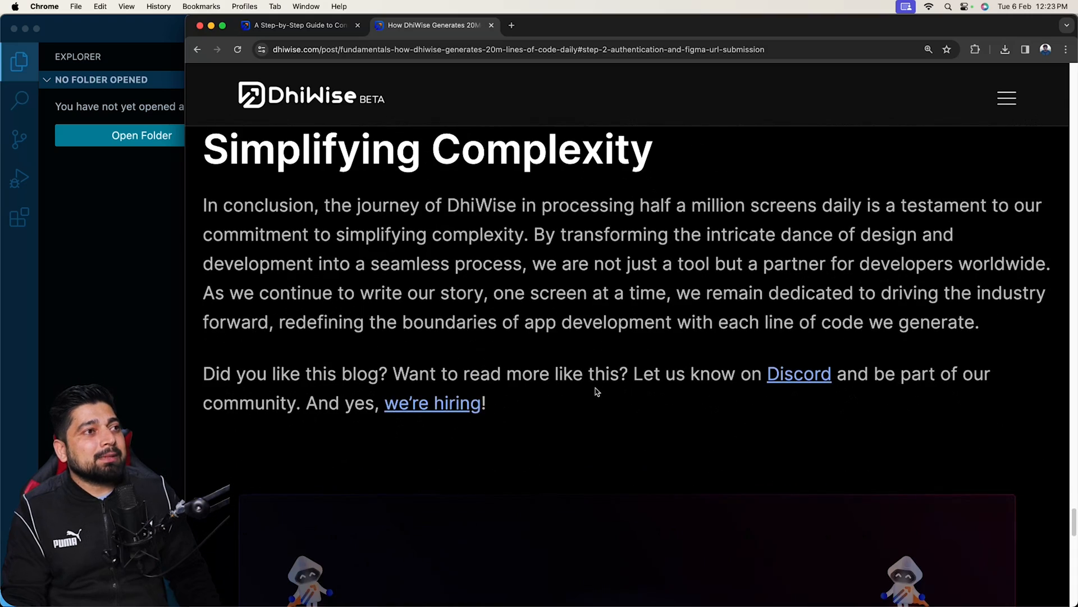
scroll("down", 3)
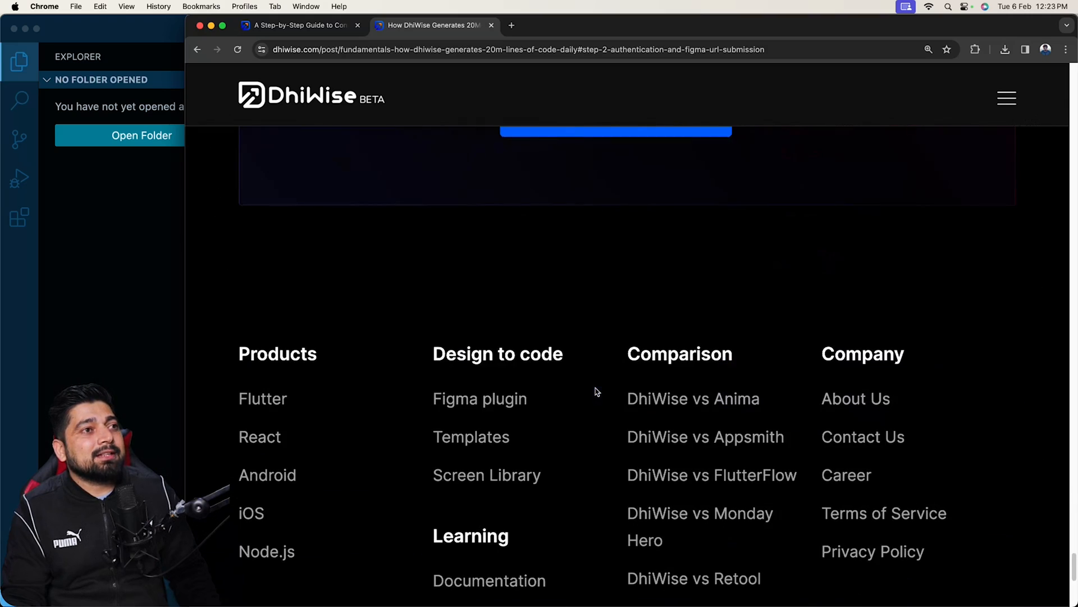
scroll("up", 3)
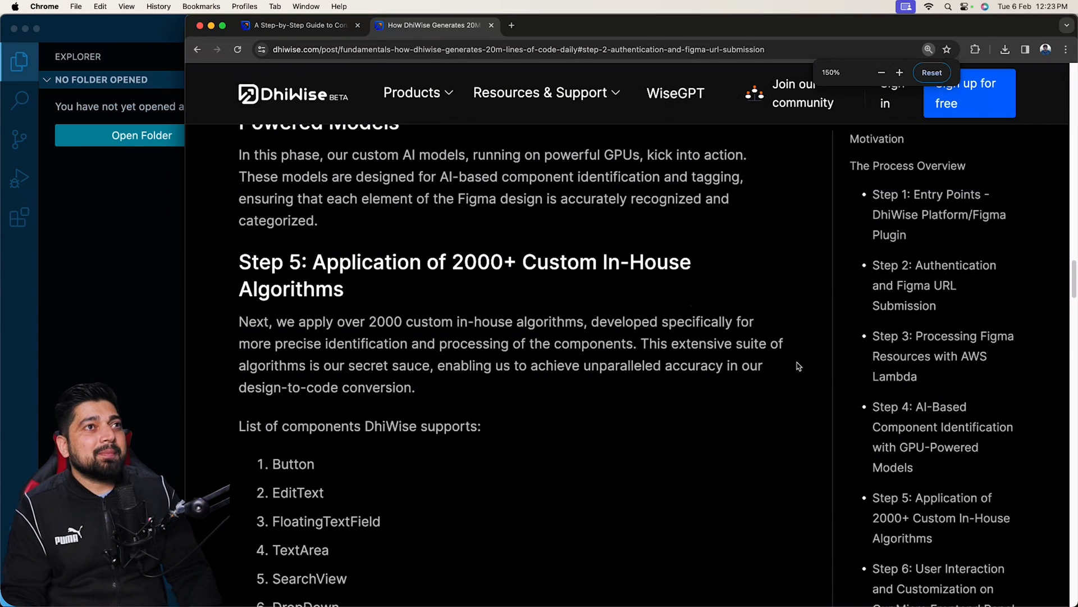
Step: Switch to the first browser tab's dhiwise.com/blog listing and locate the React AB Testing card
scroll("down", 3)
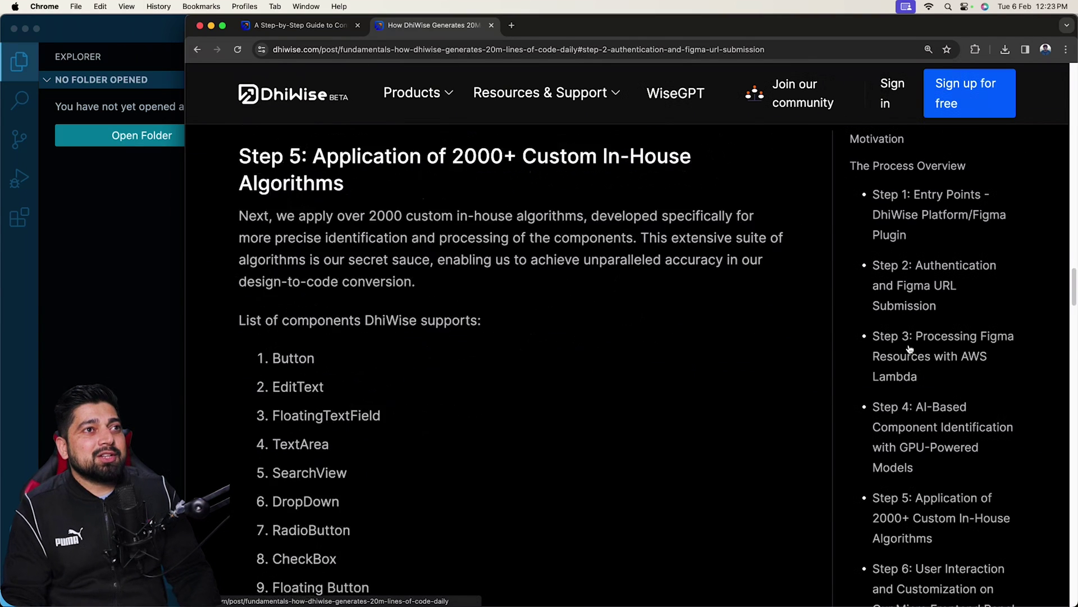
scroll("down", 3)
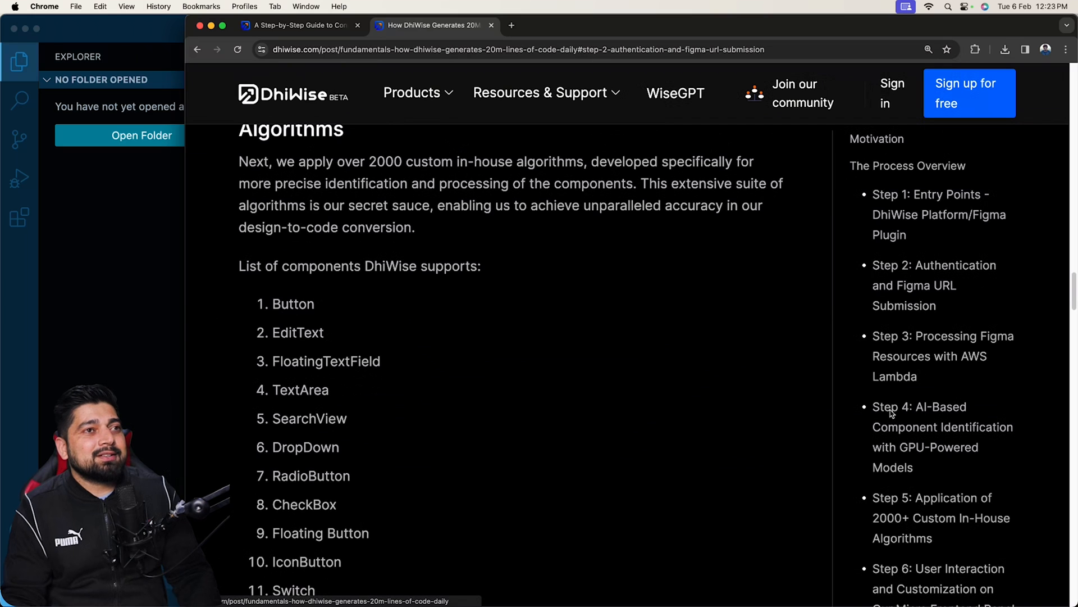
mouse_move(502, 331)
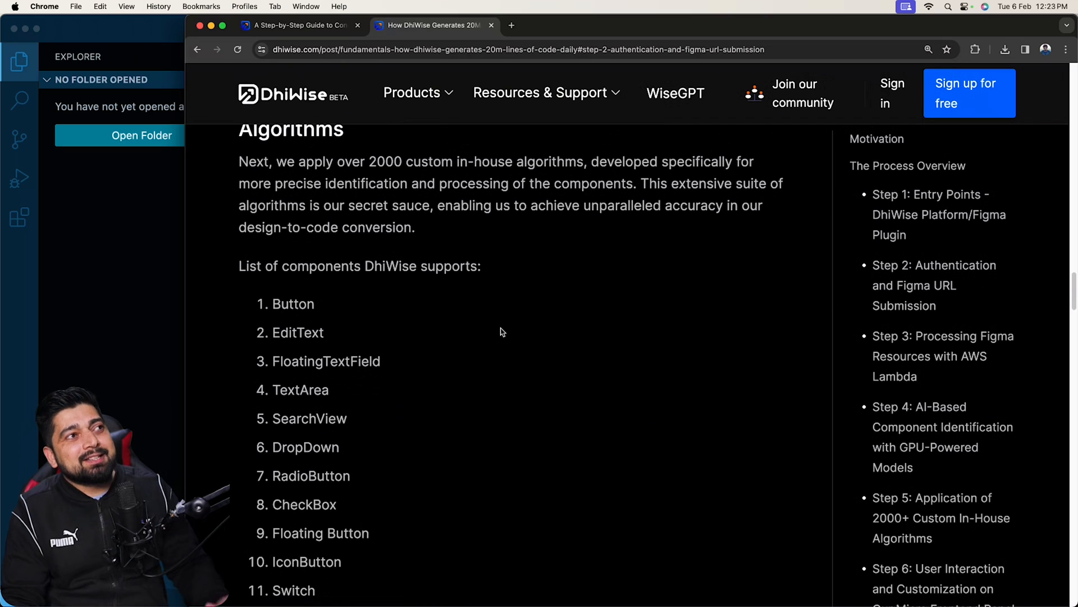
left_click(303, 25)
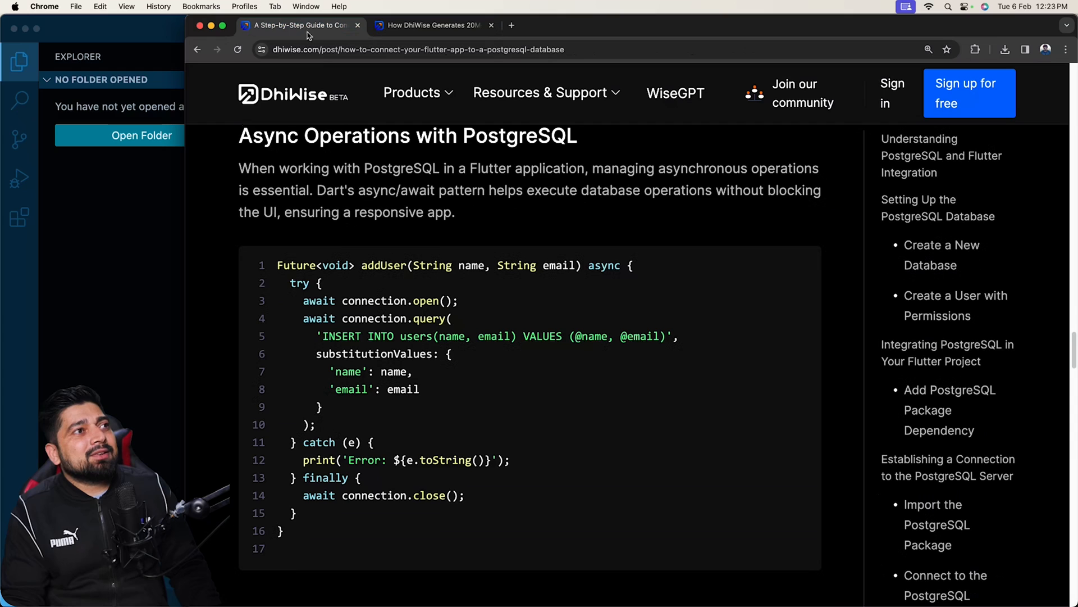
scroll("up", 3)
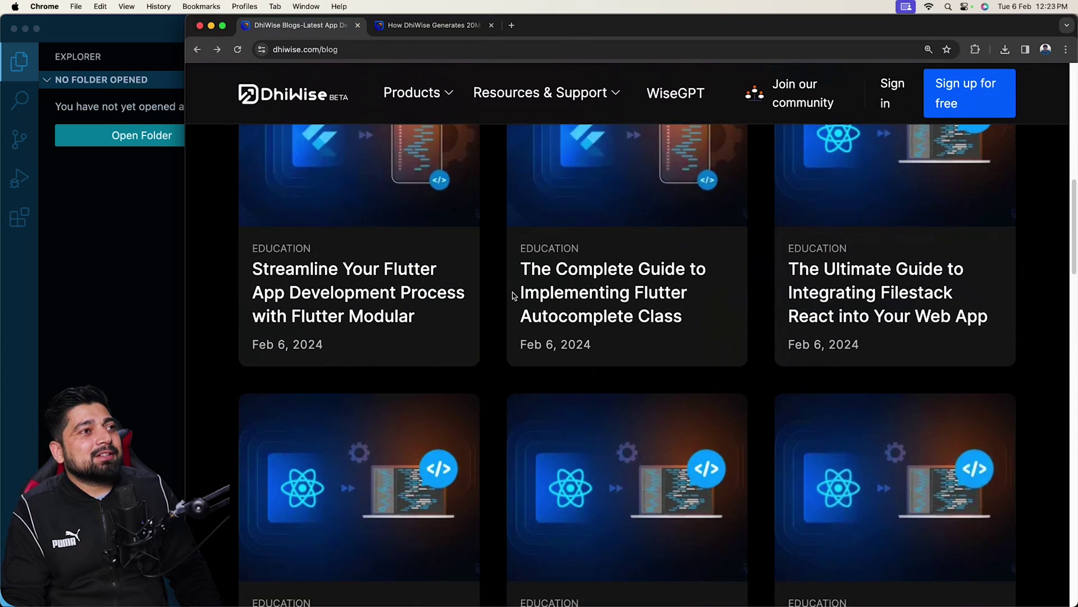
scroll("down", 3)
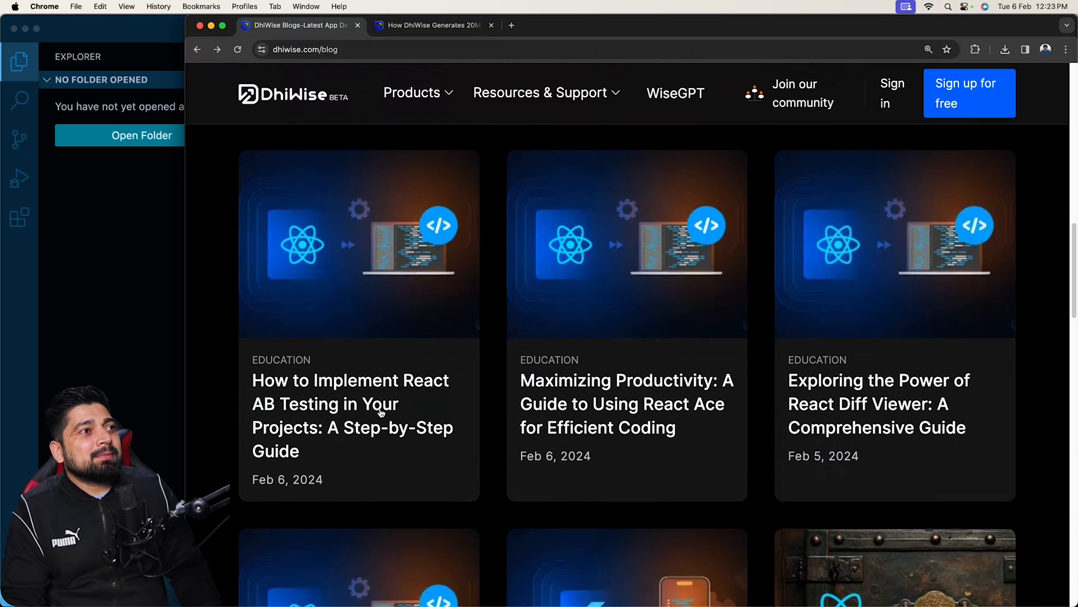
mouse_move(341, 418)
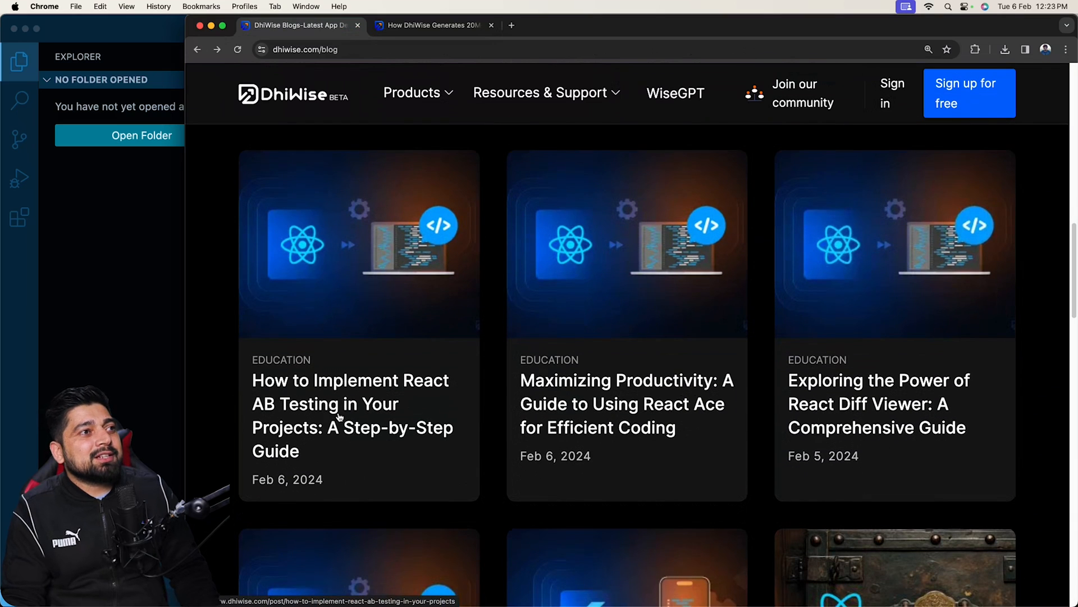
Step: Open 'How to Implement React AB Testing in Your Projects' and skim to the local storage variant section
left_click(339, 415)
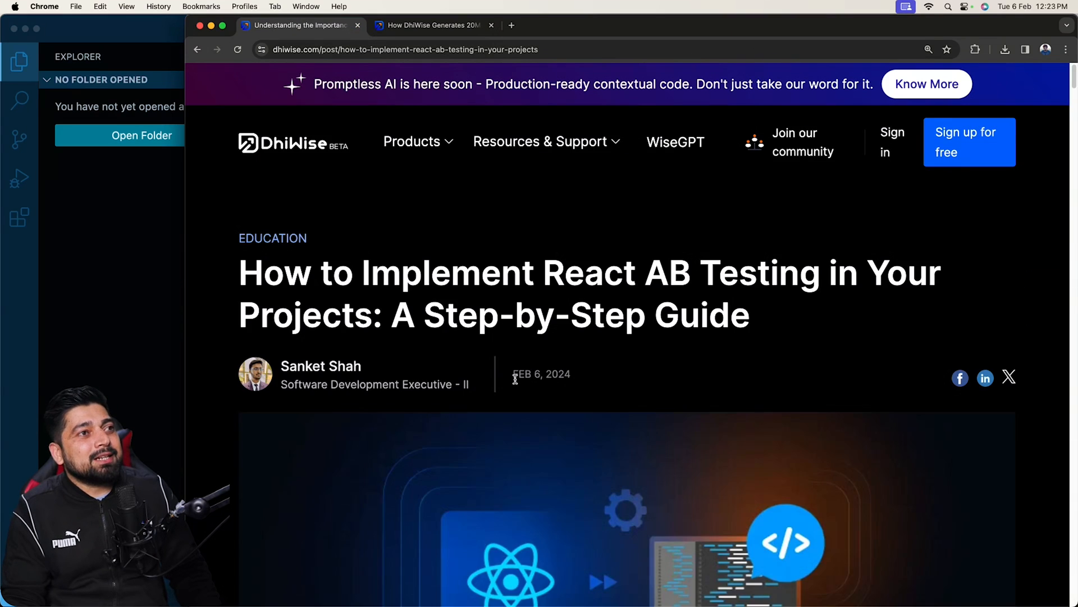
scroll("down", 3)
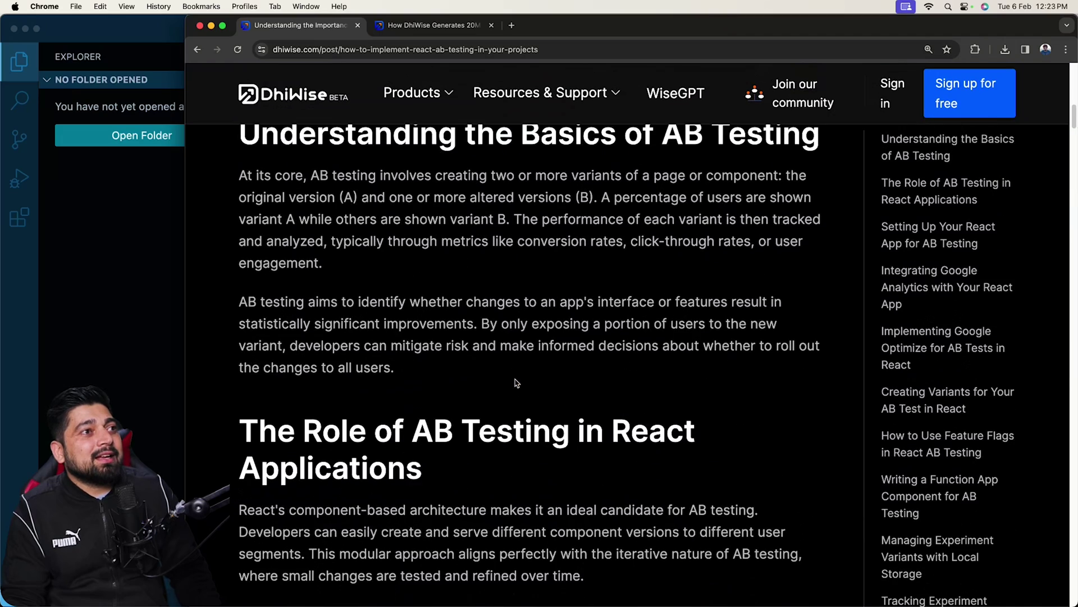
scroll("down", 3)
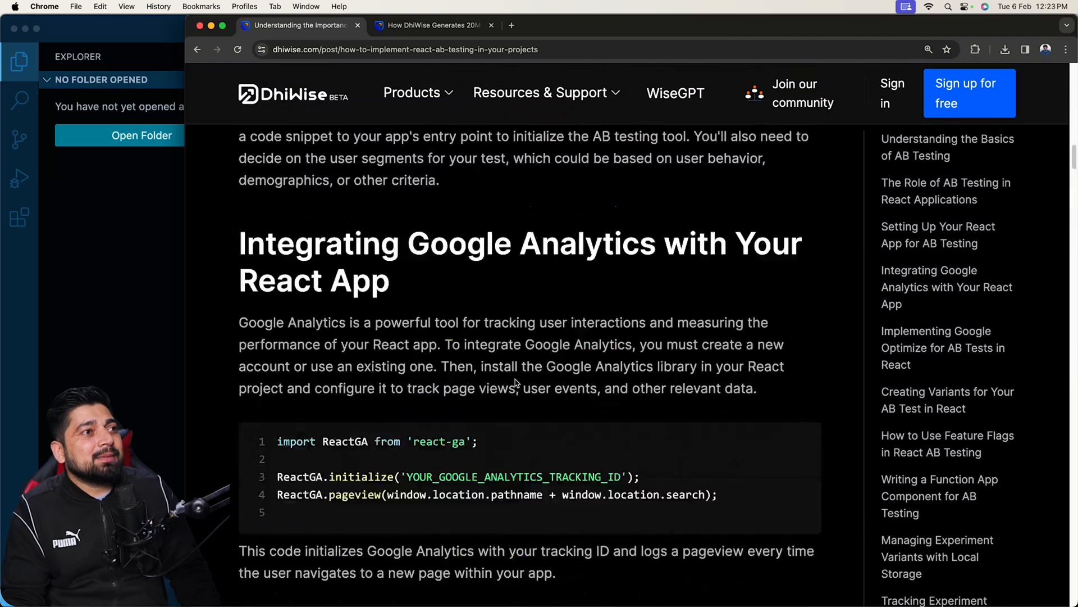
scroll("down", 3)
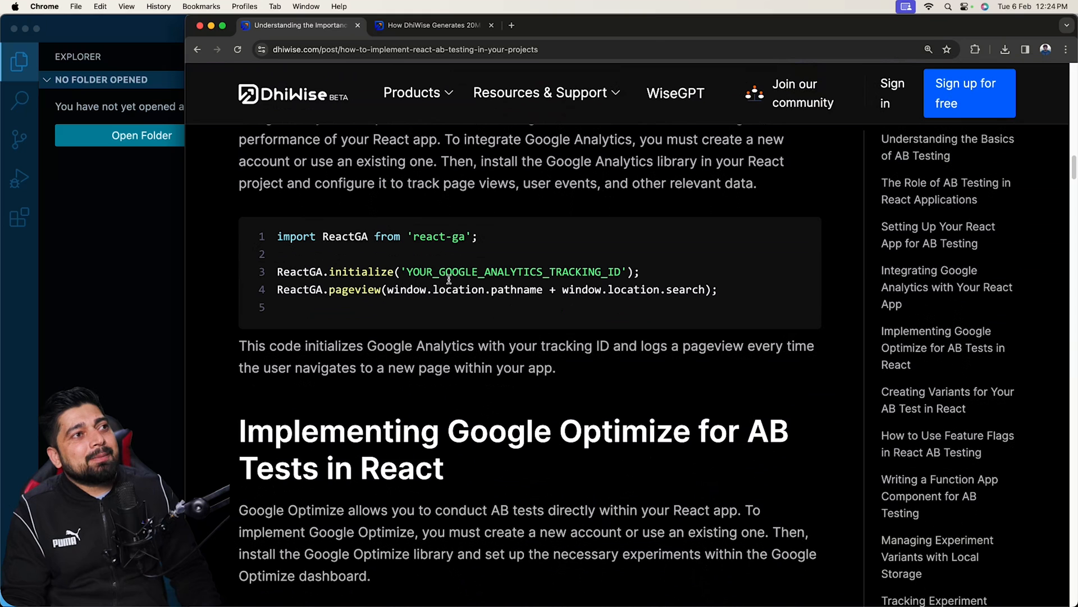
scroll("down", 3)
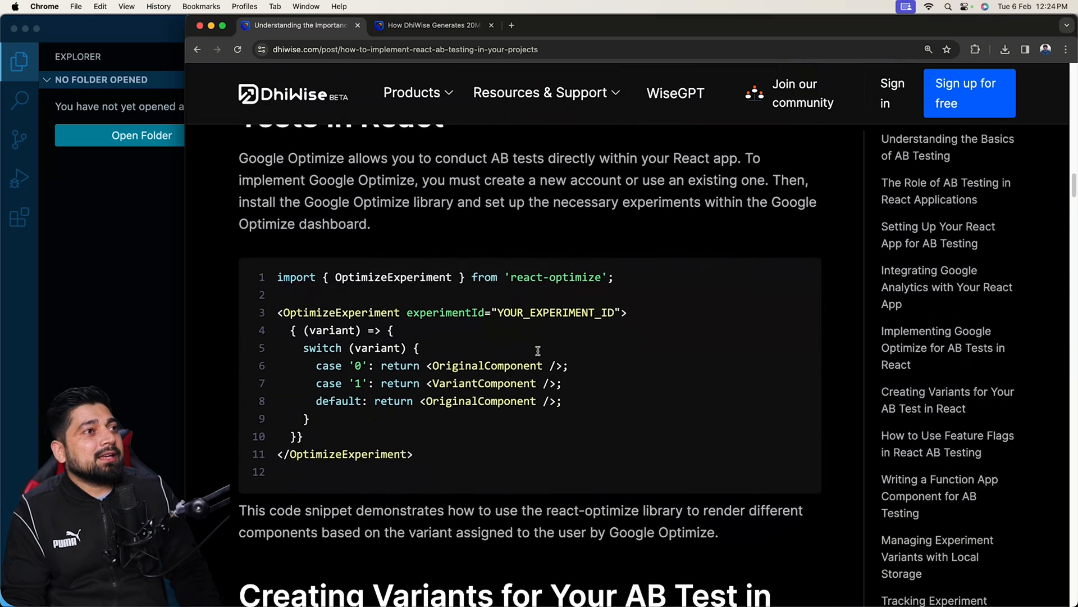
scroll("down", 3)
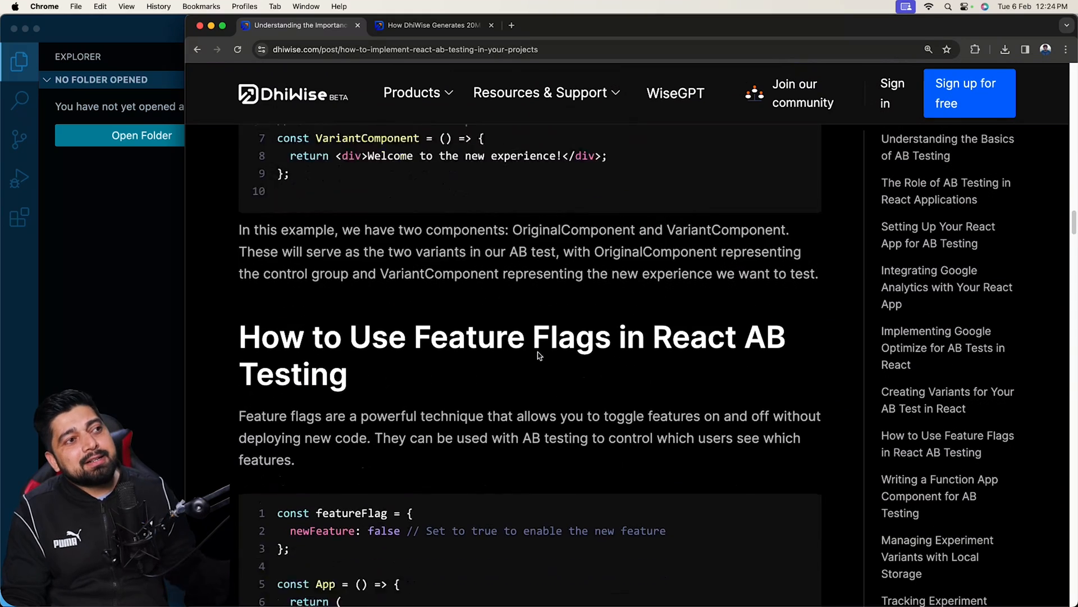
scroll("down", 3)
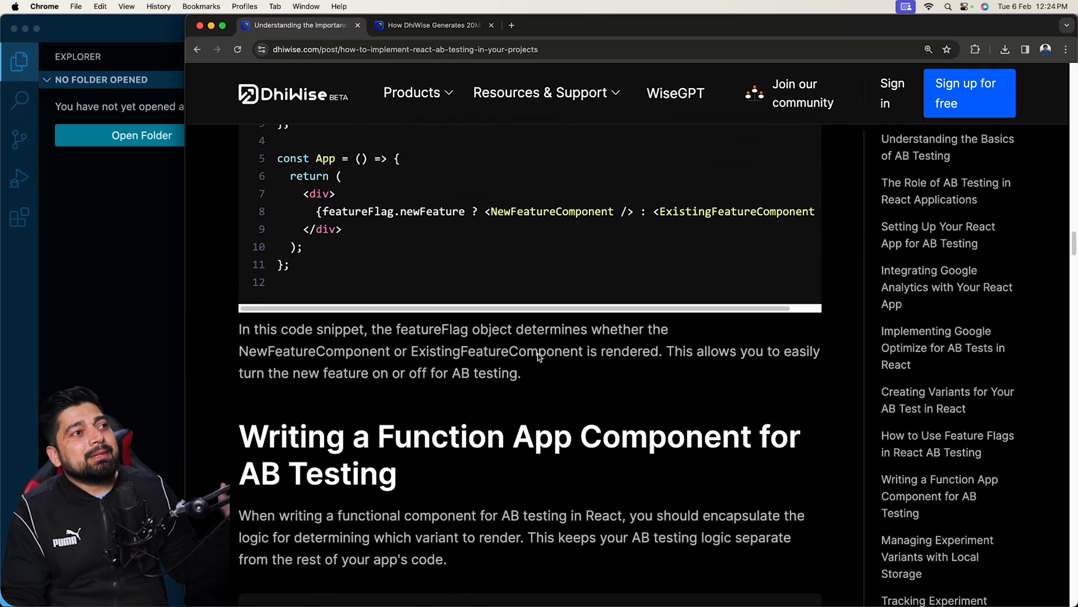
scroll("down", 3)
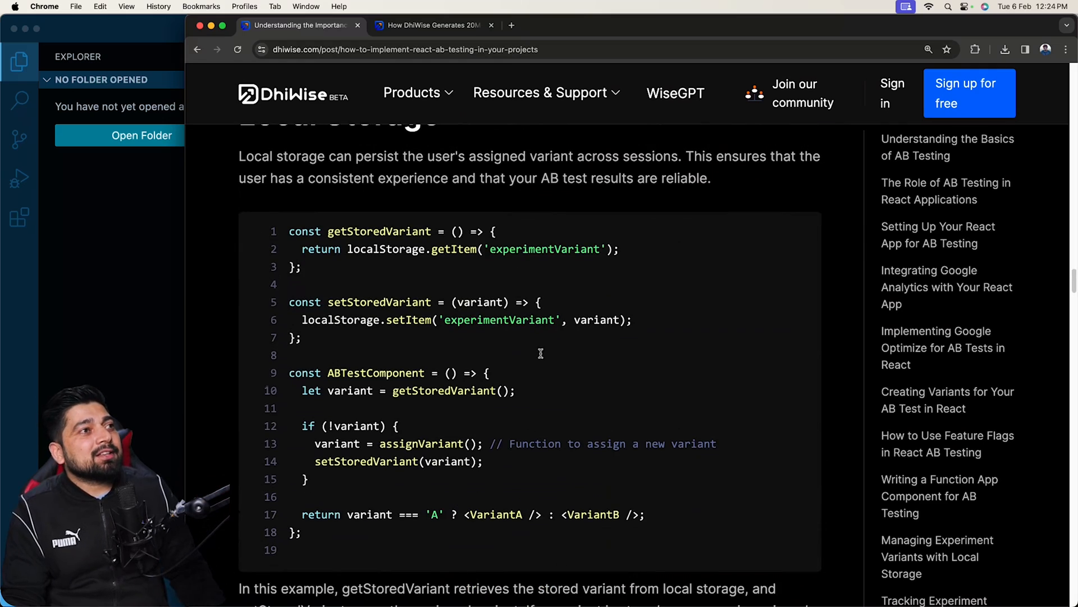